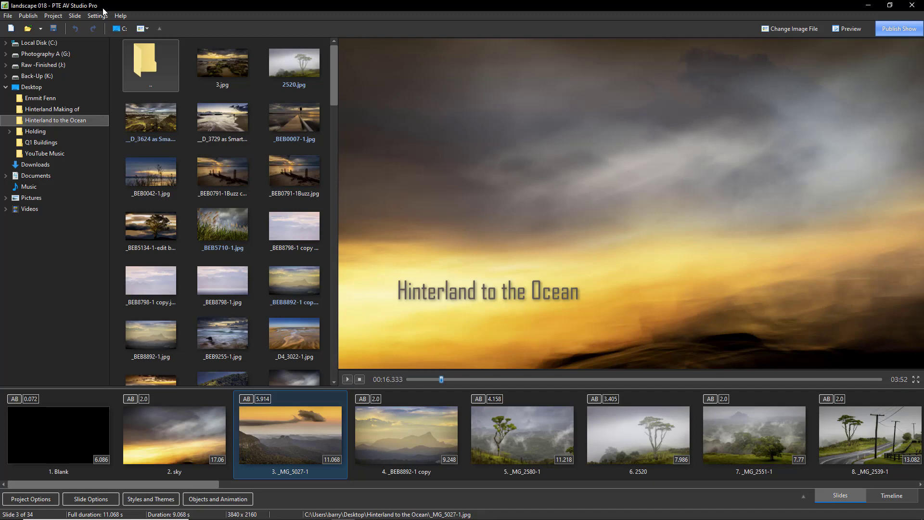
mouse_move(102, 12)
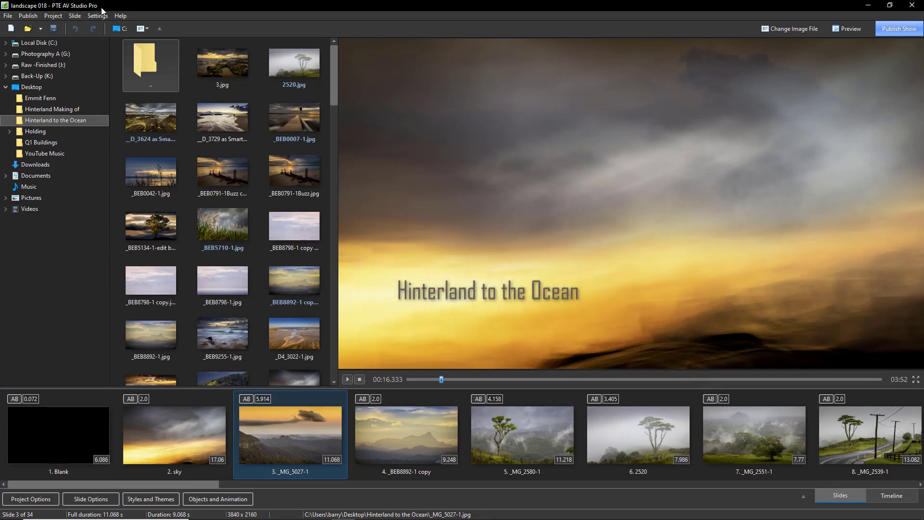
Open the stormy golden sky photo from the 'Hinterland to the Ocean' folder in Photoshop.
click(891, 495)
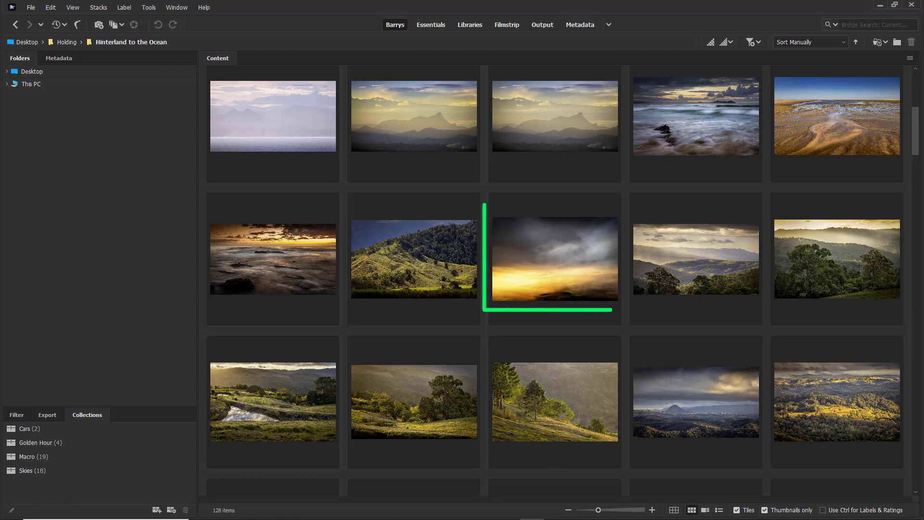
click(554, 258)
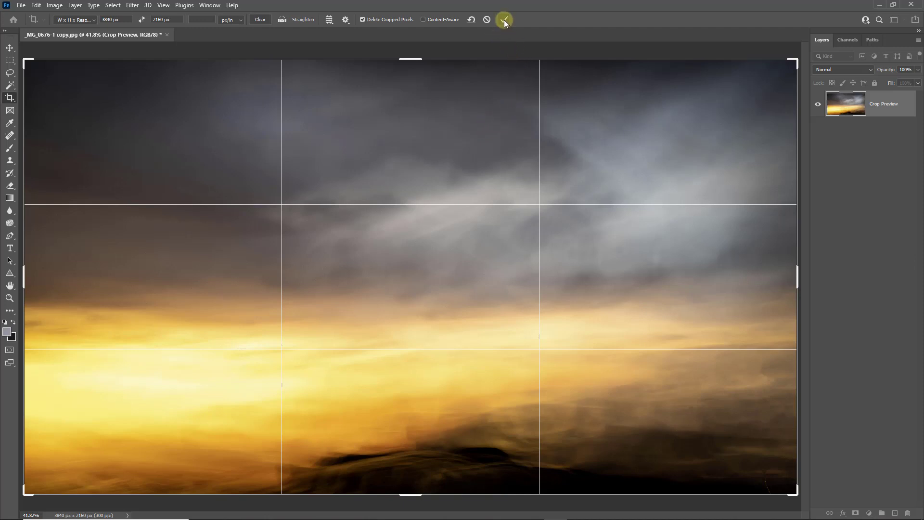
Commit the 3840 × 2160 px crop on the golden sky photo.
click(504, 19)
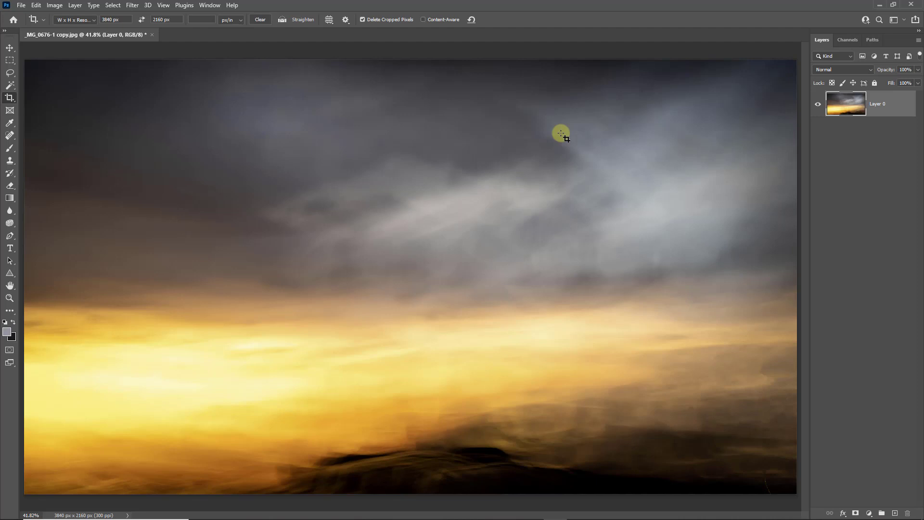
mouse_move(523, 151)
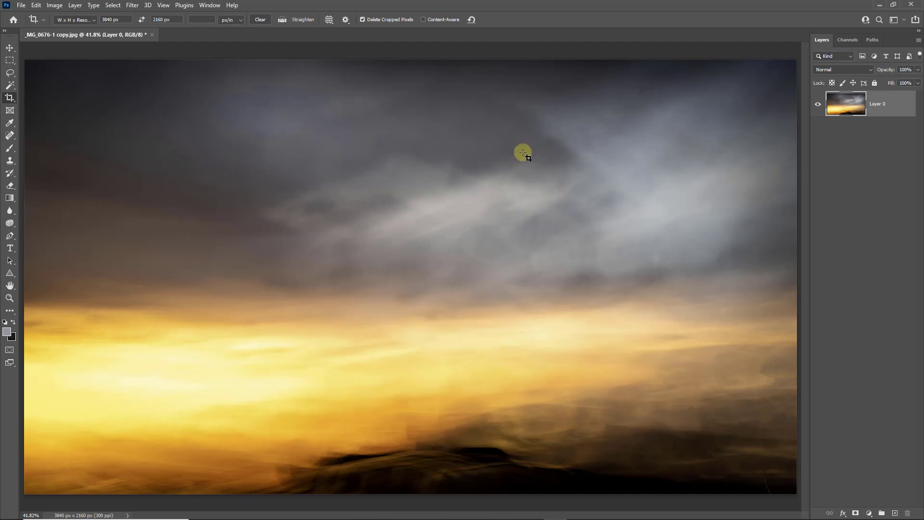
mouse_move(518, 159)
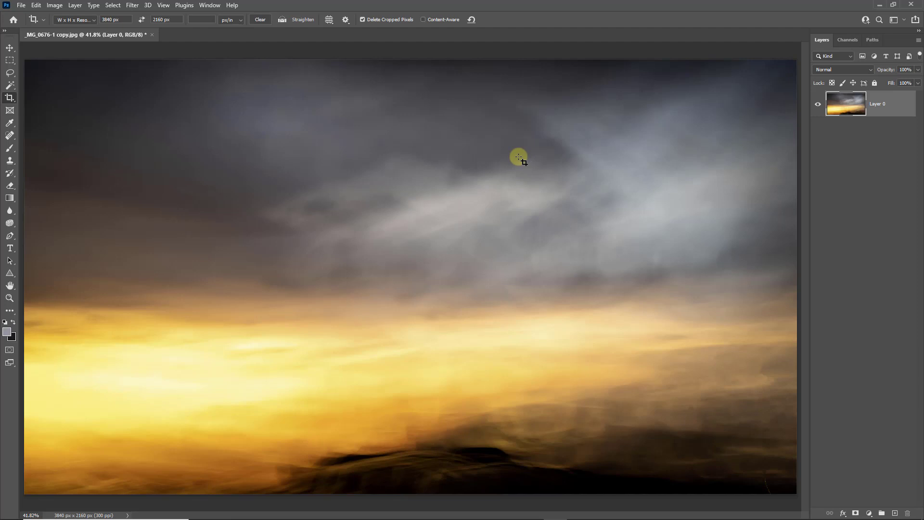
mouse_move(519, 160)
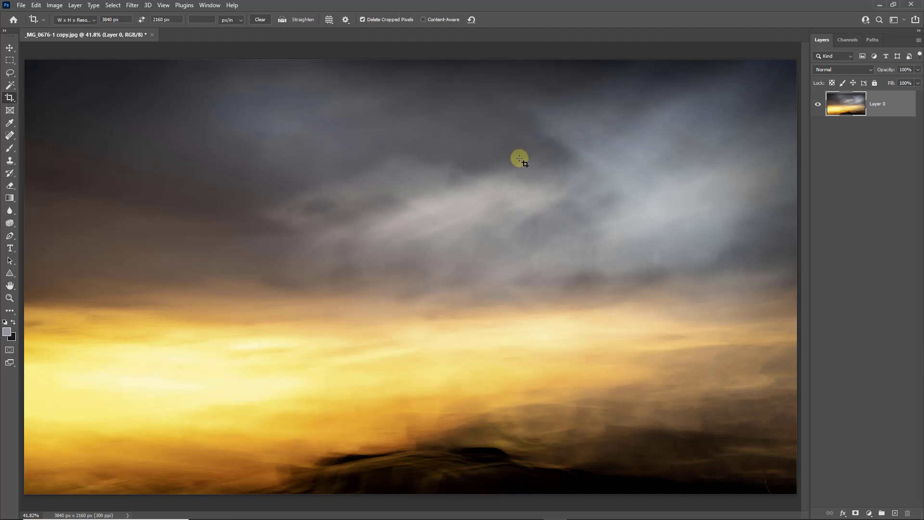
mouse_move(517, 161)
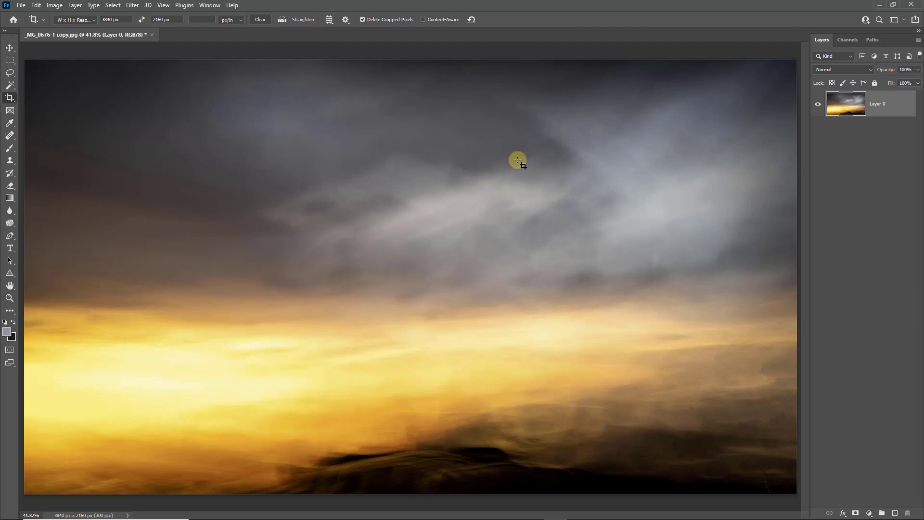
mouse_move(514, 166)
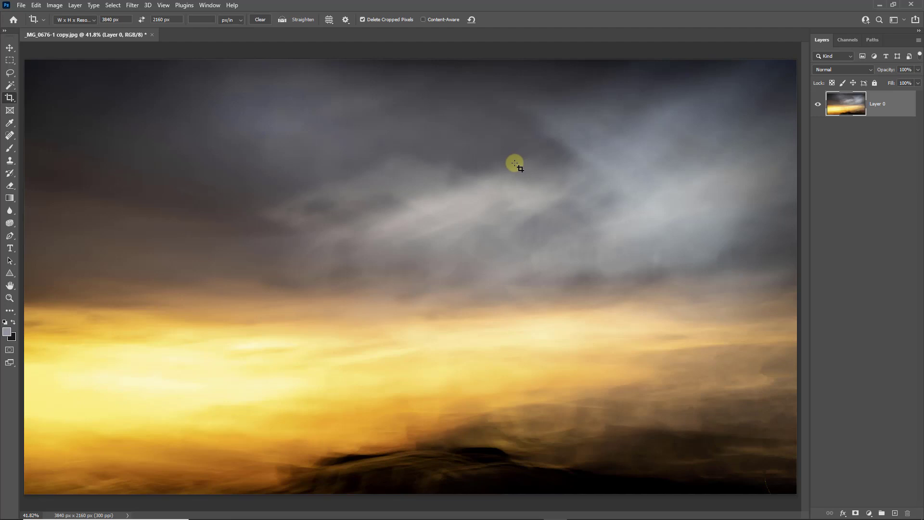
mouse_move(514, 167)
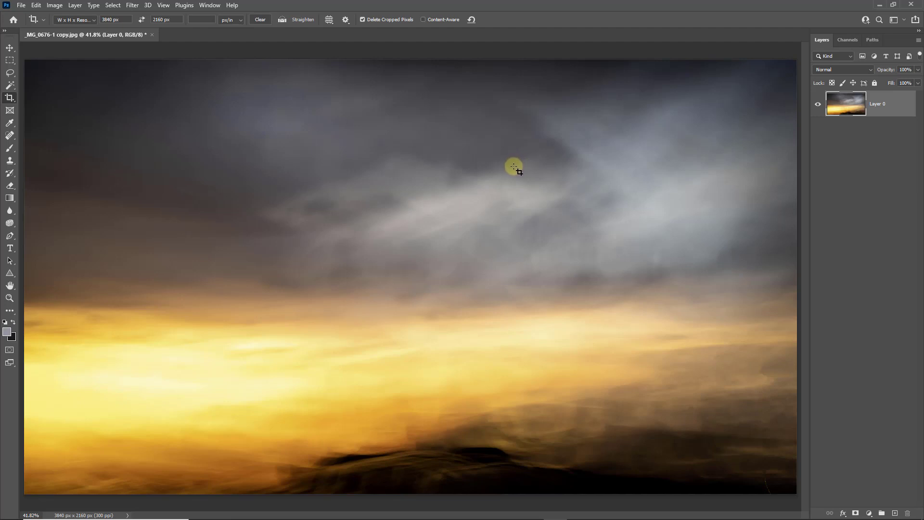
mouse_move(512, 171)
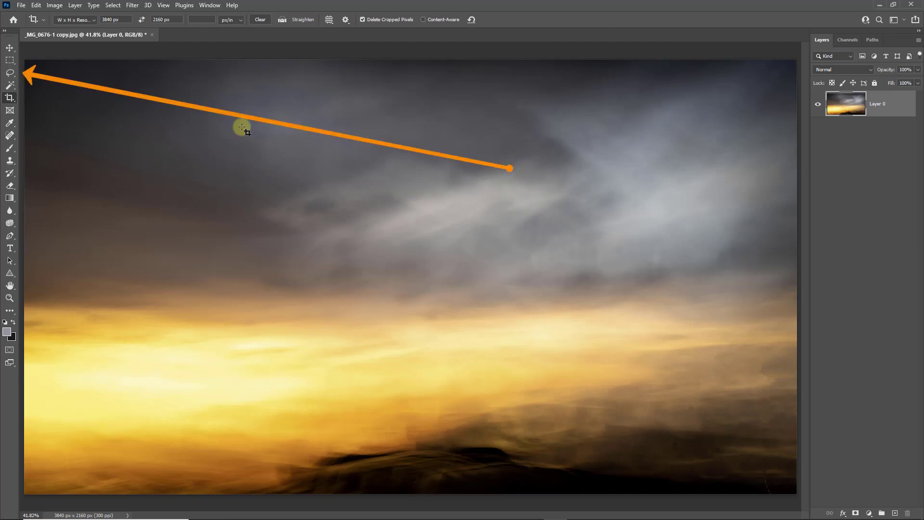
Outline the bright upper-right clouds with the freehand Lasso Tool.
click(9, 73)
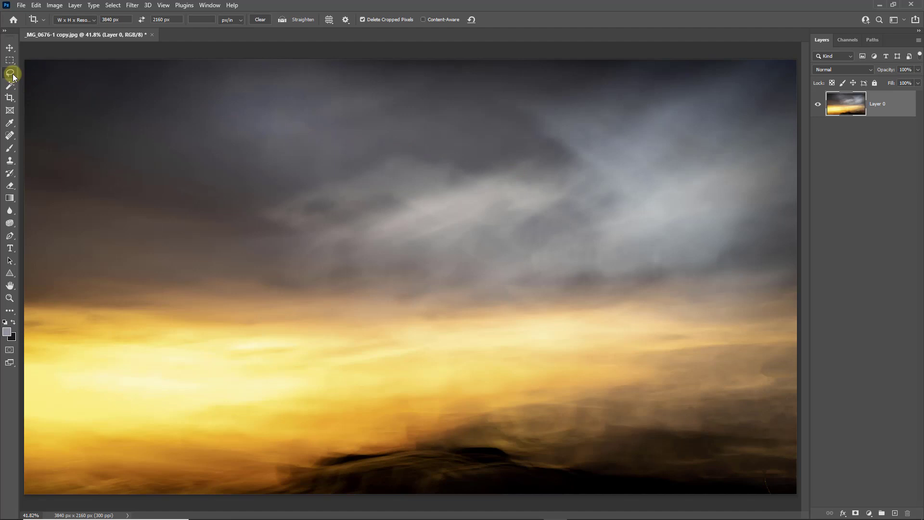
click(10, 72)
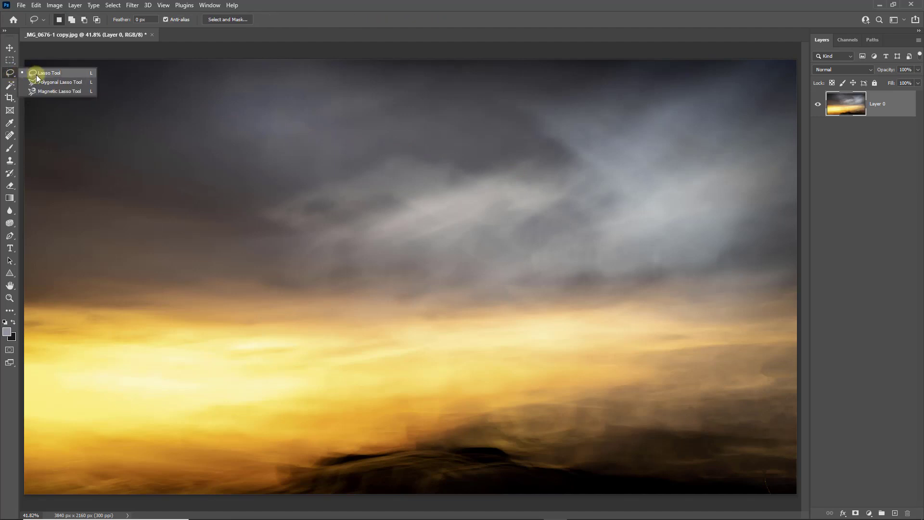
click(50, 73)
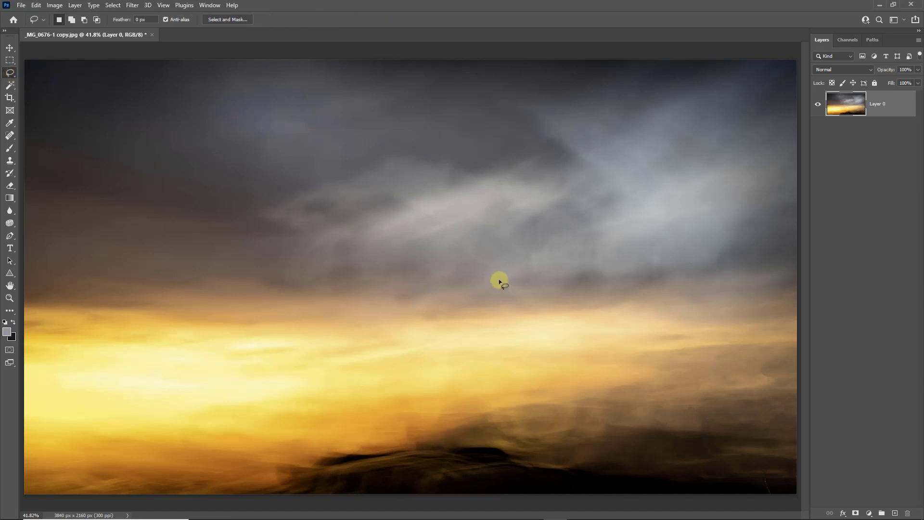
mouse_move(715, 108)
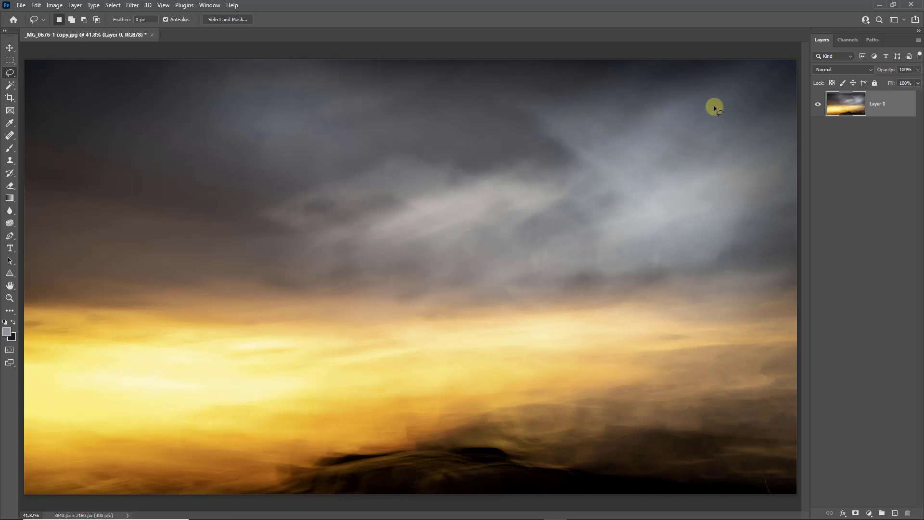
drag(714, 108, 511, 289)
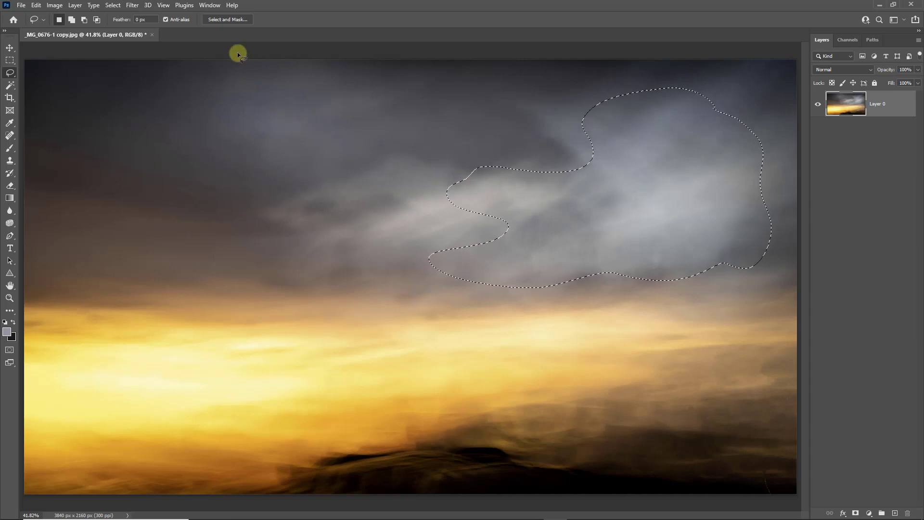
Feather the cloud selection edge to about 32.6 px in Select and Mask.
click(226, 20)
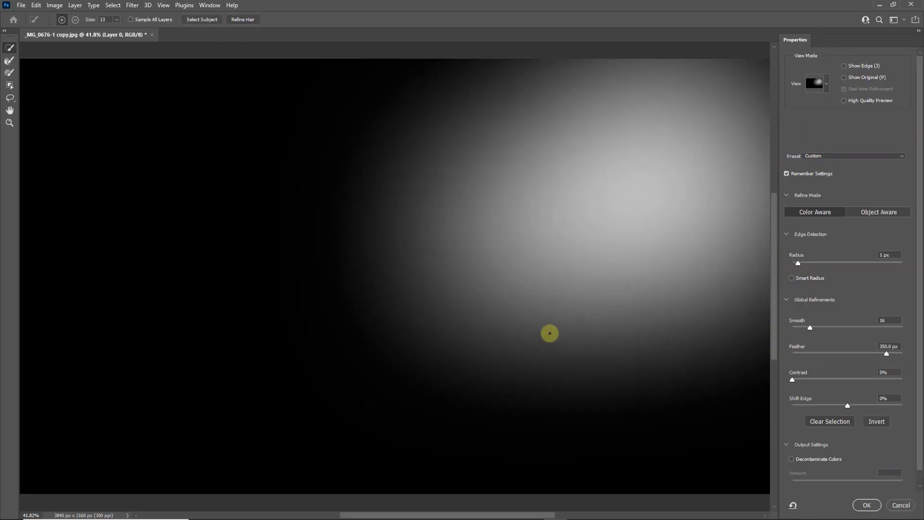
drag(887, 354, 845, 353)
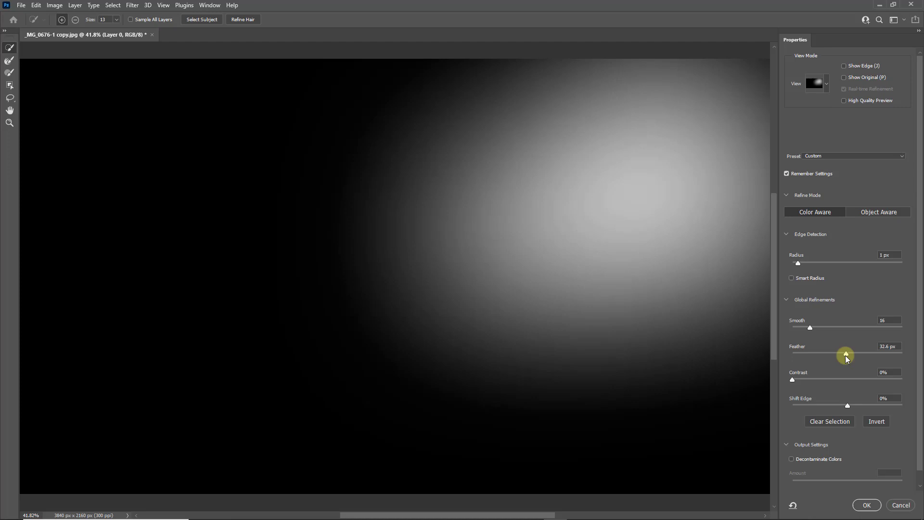
drag(845, 355, 847, 355)
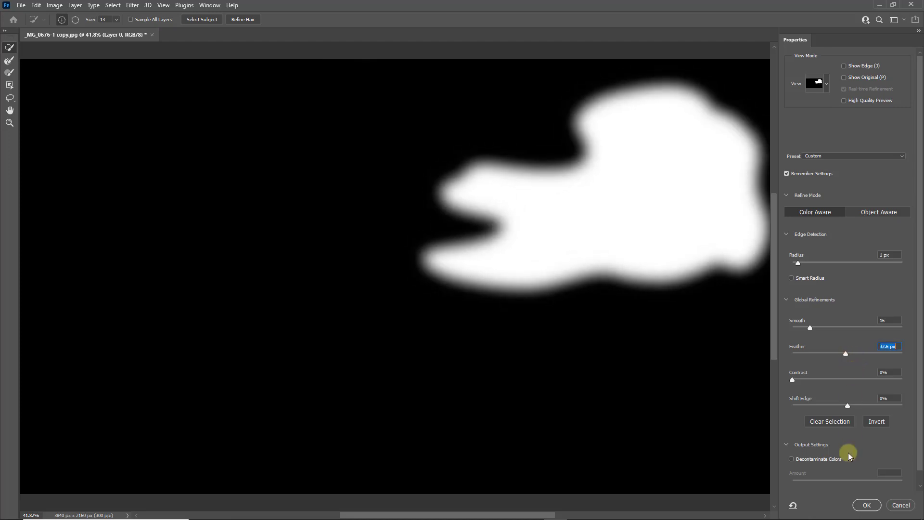
click(866, 505)
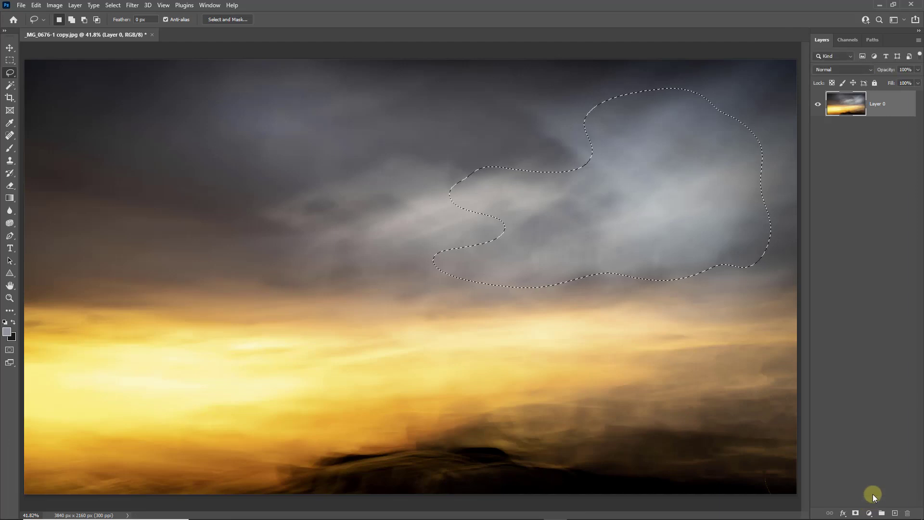
mouse_move(875, 463)
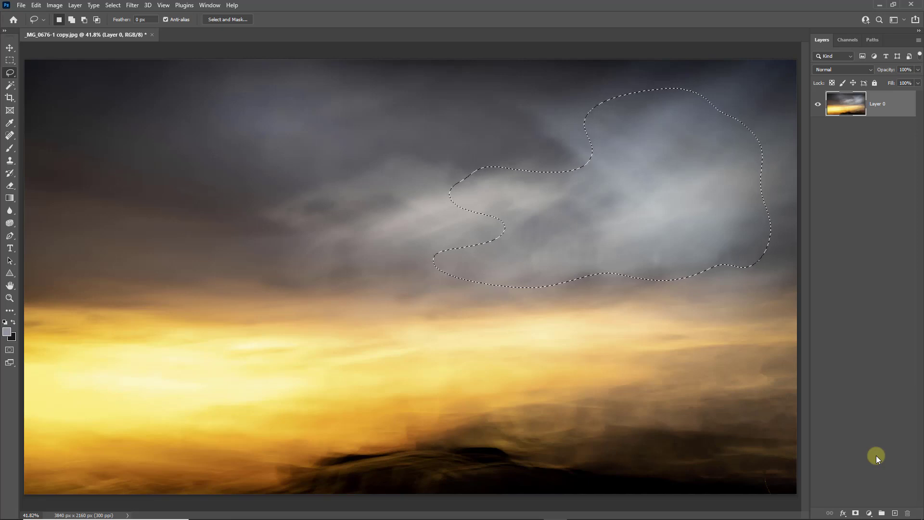
Copy the feathered cloud selection onto its own new layer with Ctrl+J.
key(ctrl+j)
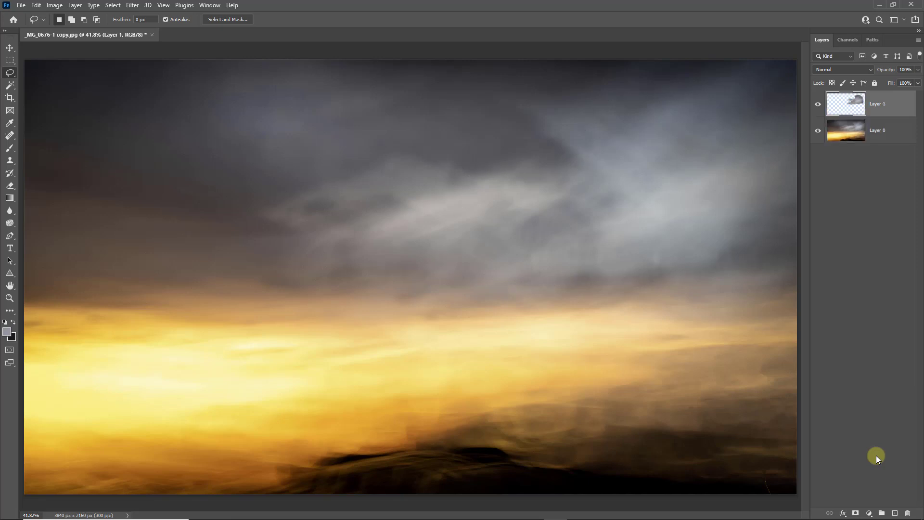
mouse_move(670, 287)
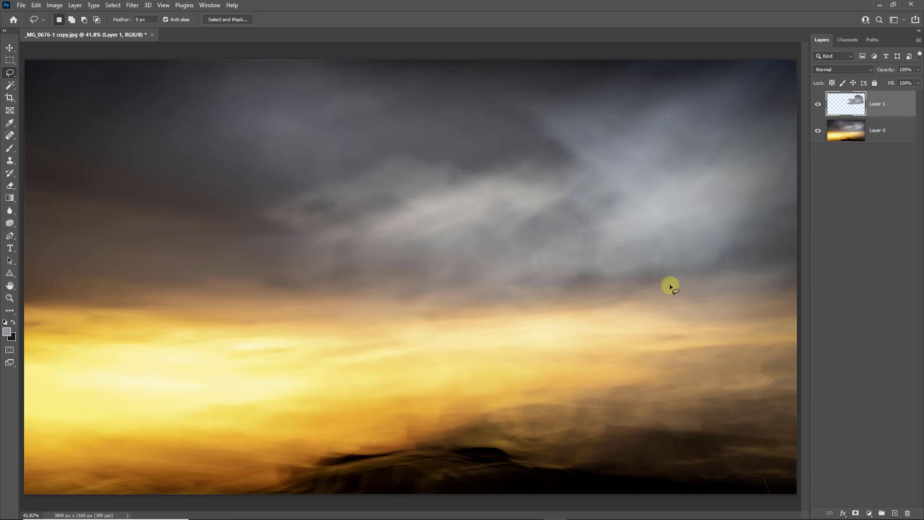
mouse_move(795, 340)
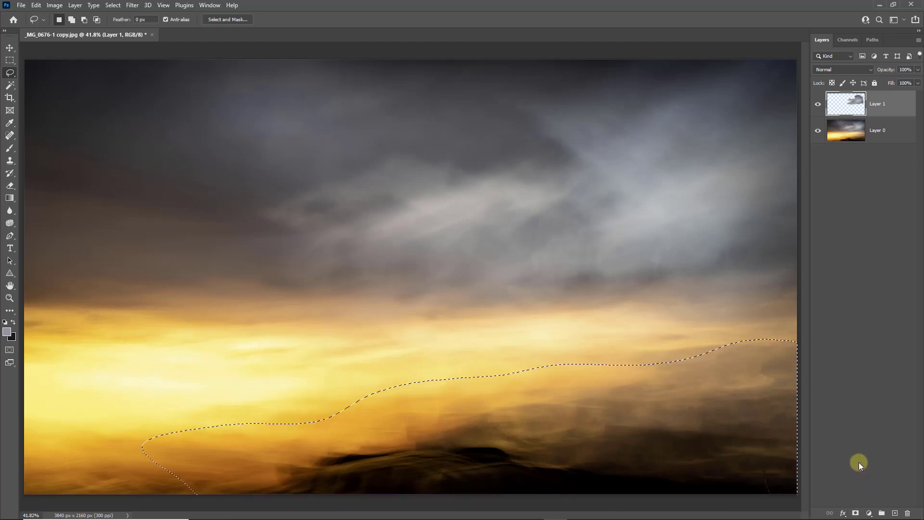
mouse_move(851, 155)
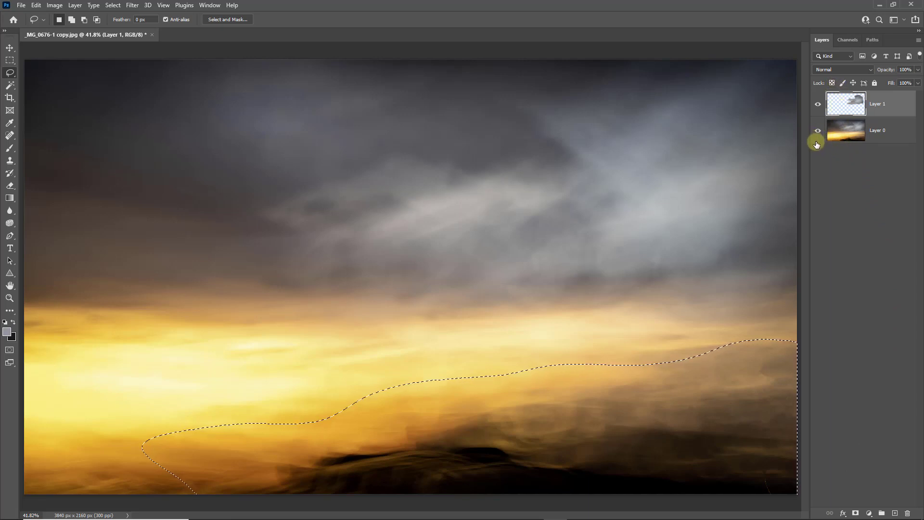
click(817, 131)
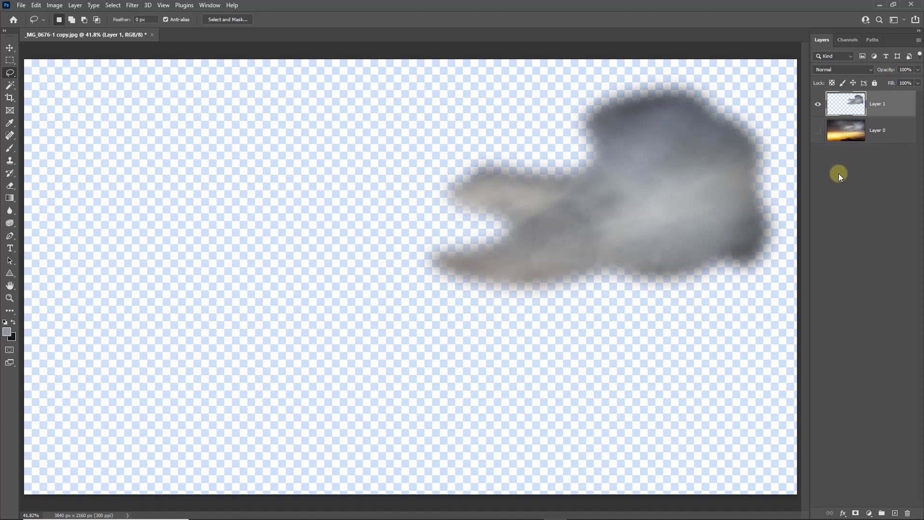
mouse_move(835, 175)
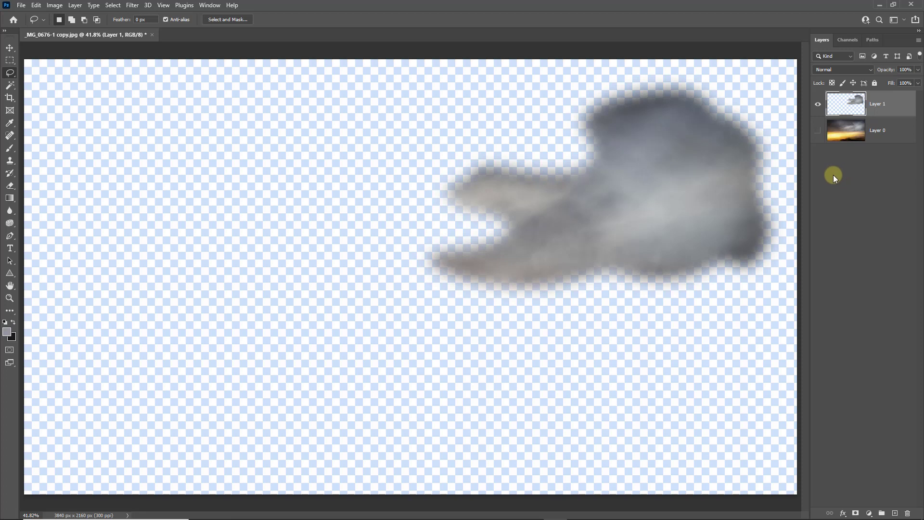
mouse_move(831, 175)
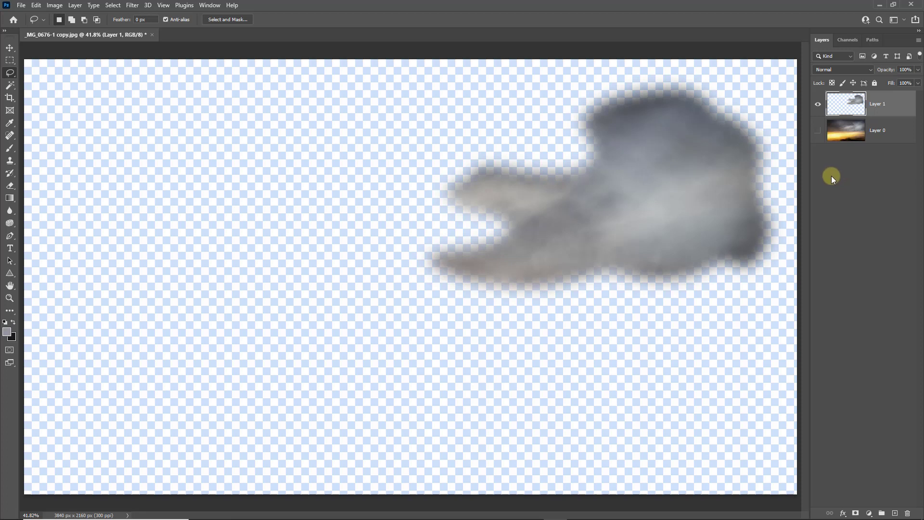
mouse_move(832, 180)
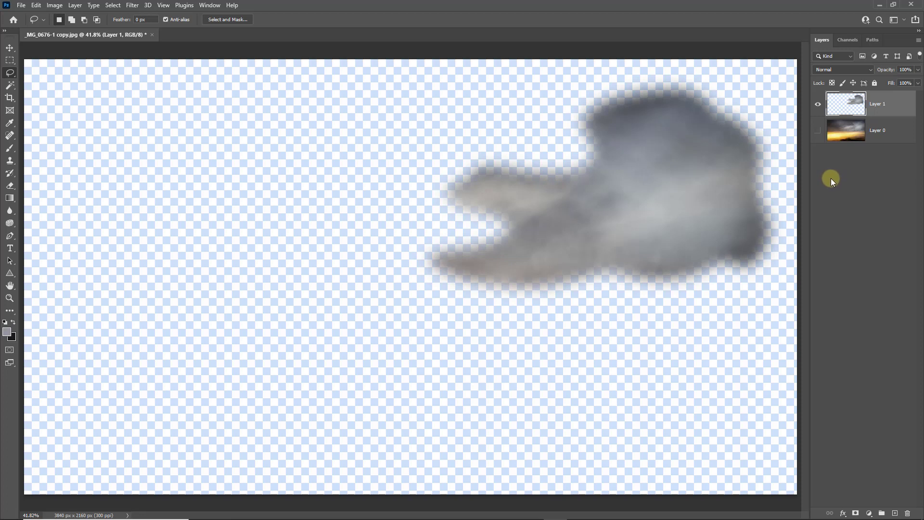
mouse_move(830, 179)
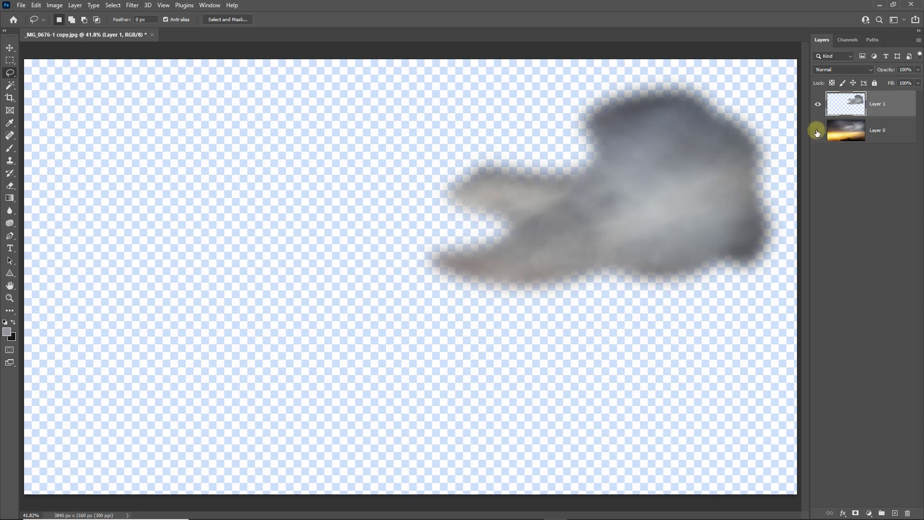
Turn Layer 0's visibility back on beneath the isolated cloud layer.
click(817, 131)
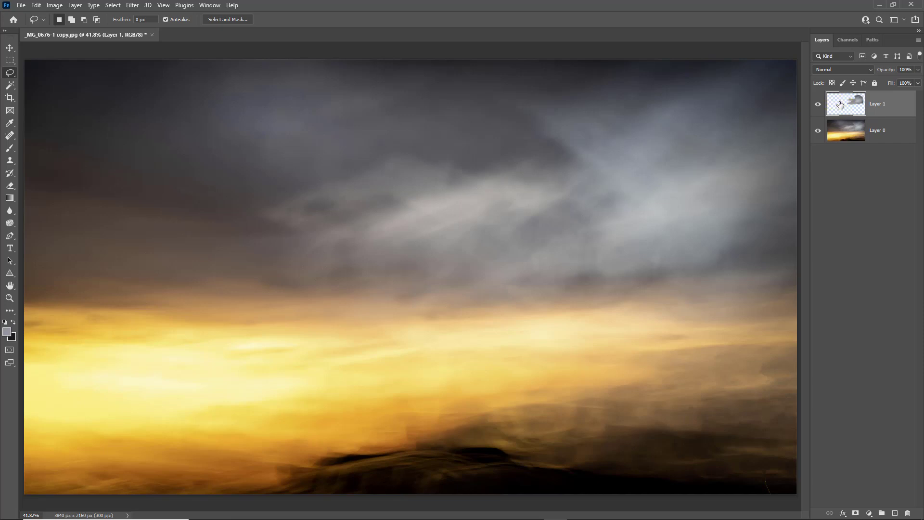
mouse_move(839, 106)
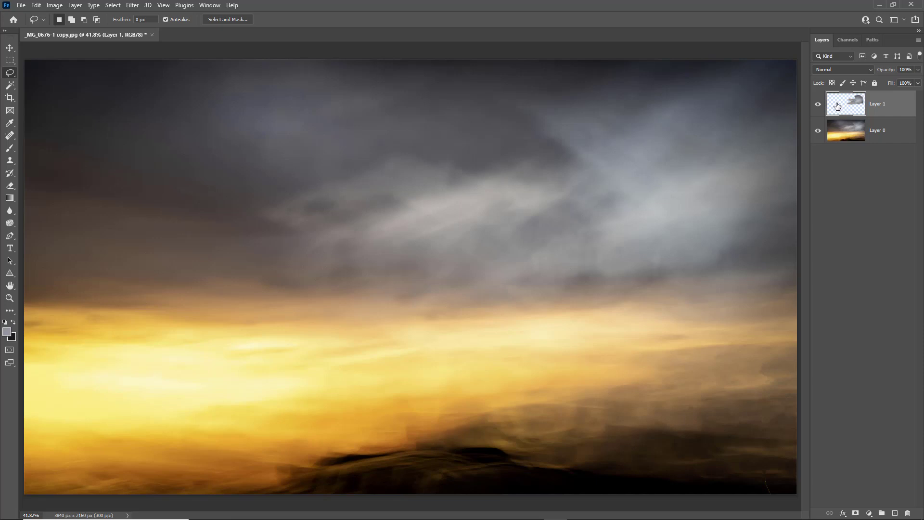
click(847, 130)
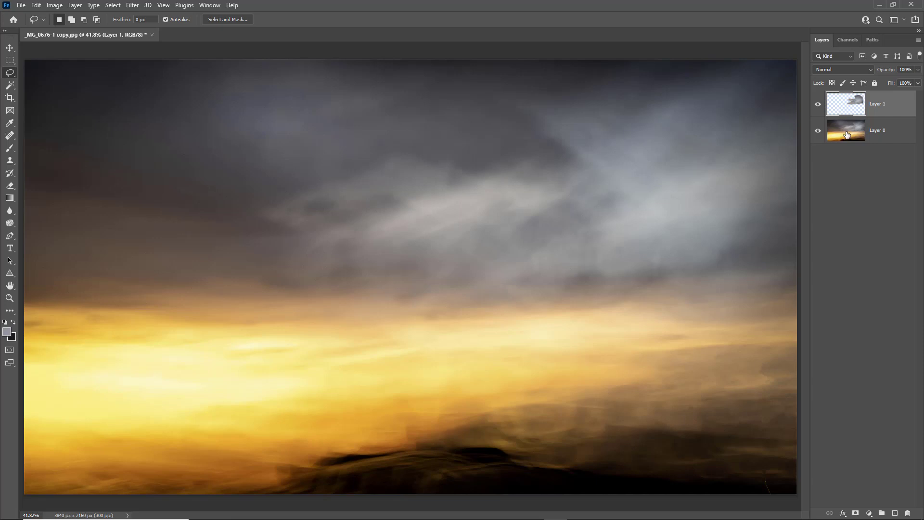
click(877, 104)
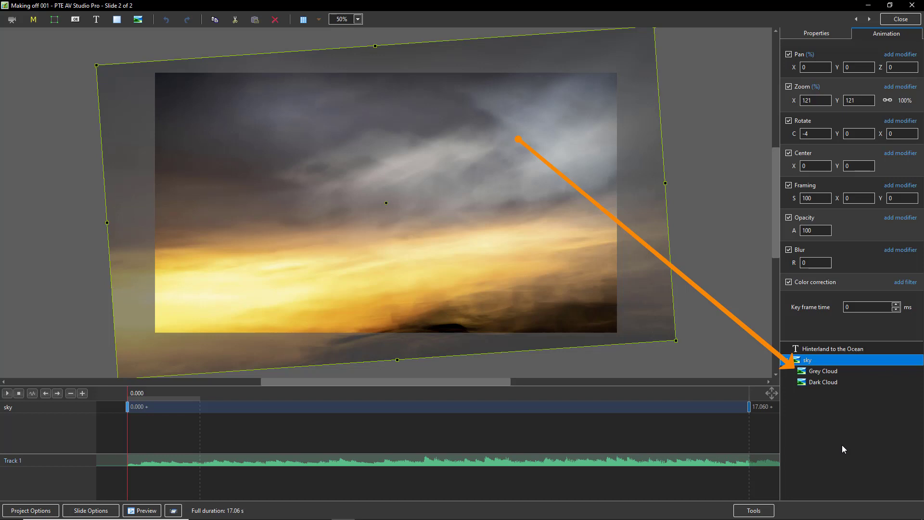
Expand slide 2's sky object to reveal the nested Grey Cloud and Dark Cloud layers.
click(786, 359)
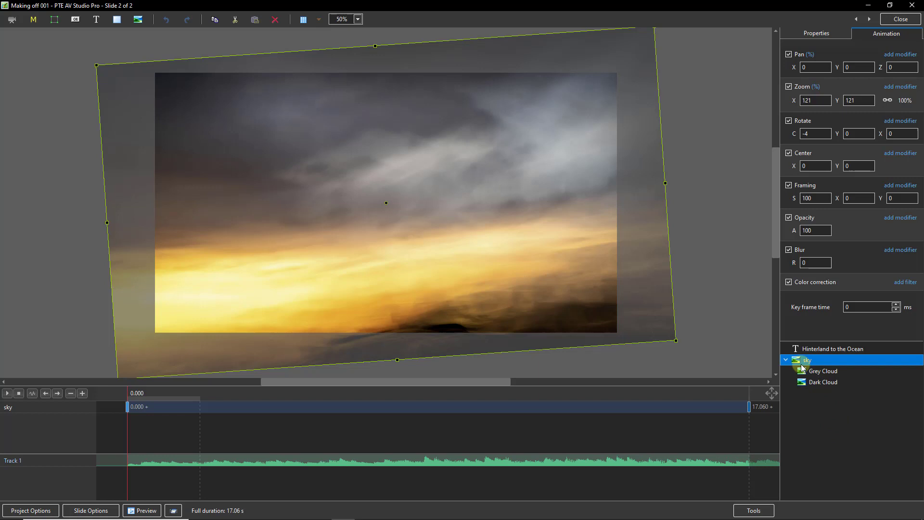
mouse_move(814, 365)
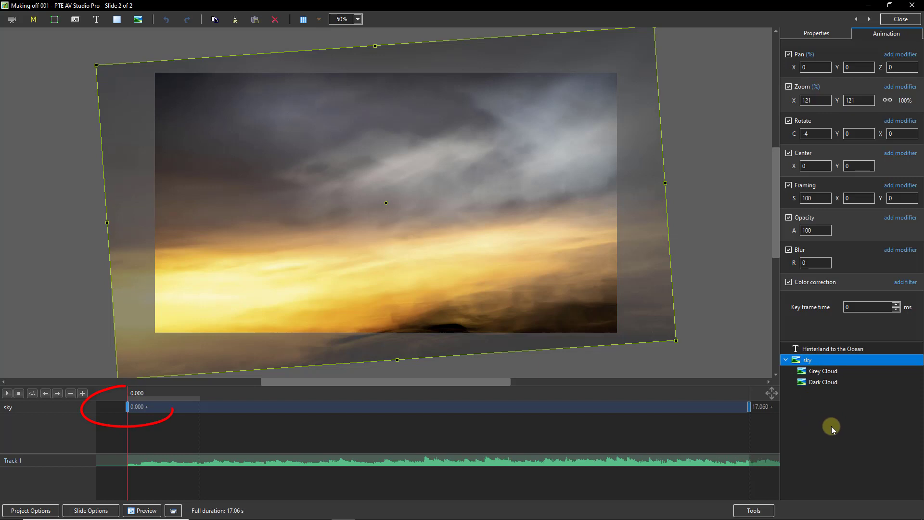
mouse_move(829, 429)
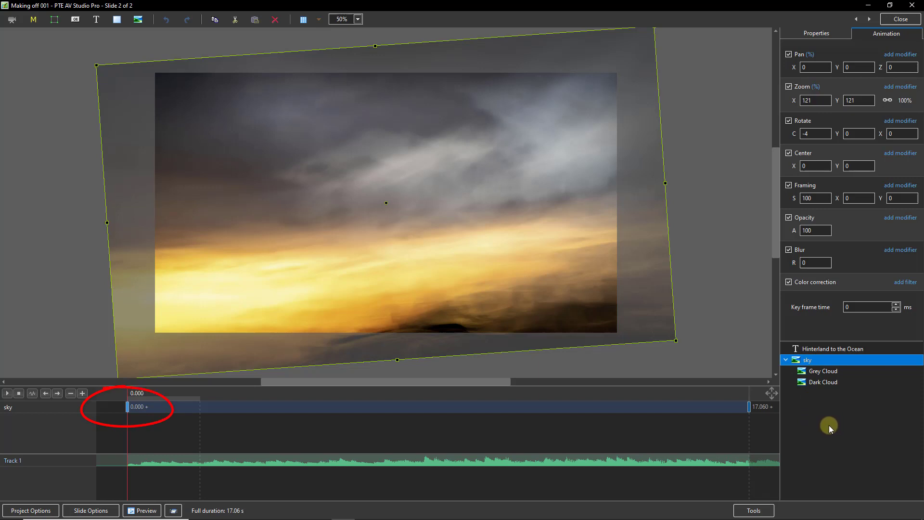
mouse_move(834, 430)
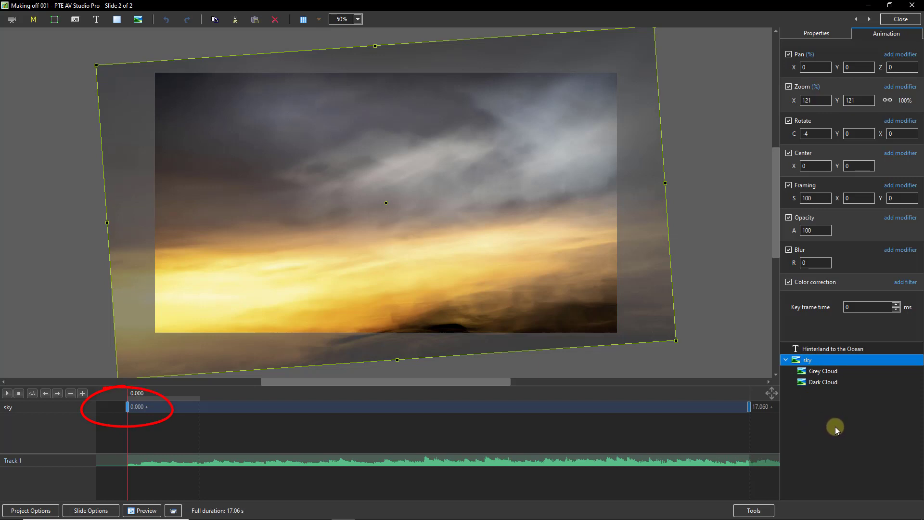
mouse_move(829, 430)
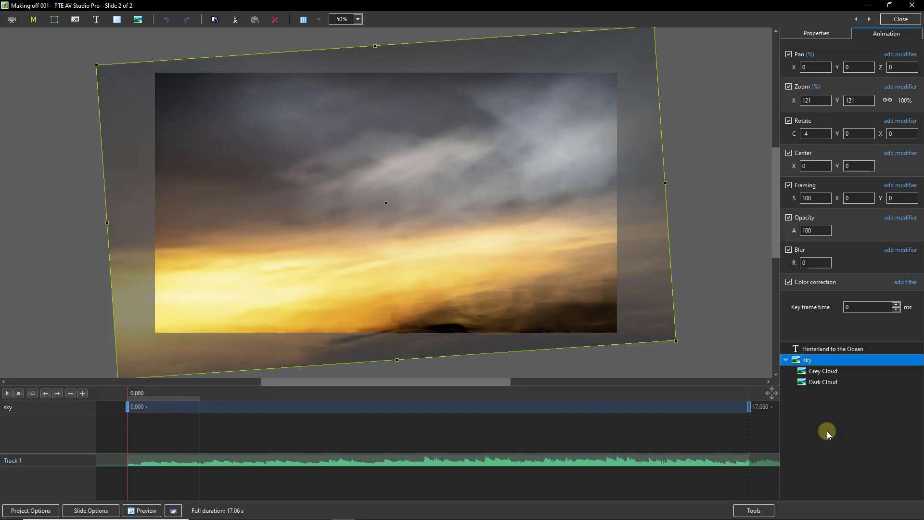
mouse_move(824, 431)
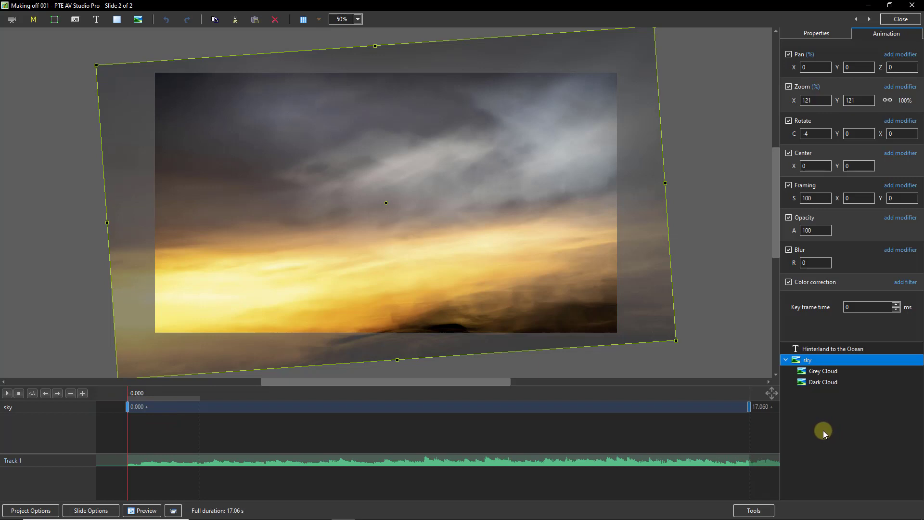
mouse_move(817, 435)
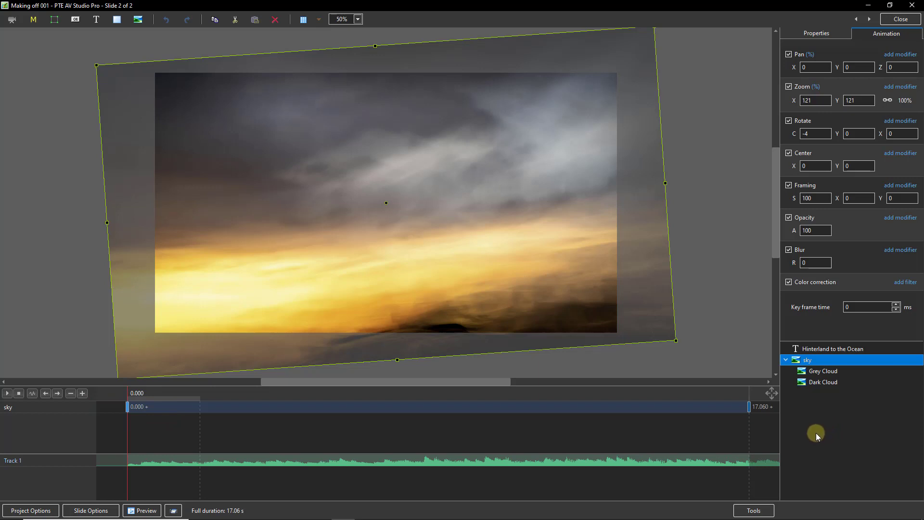
mouse_move(814, 435)
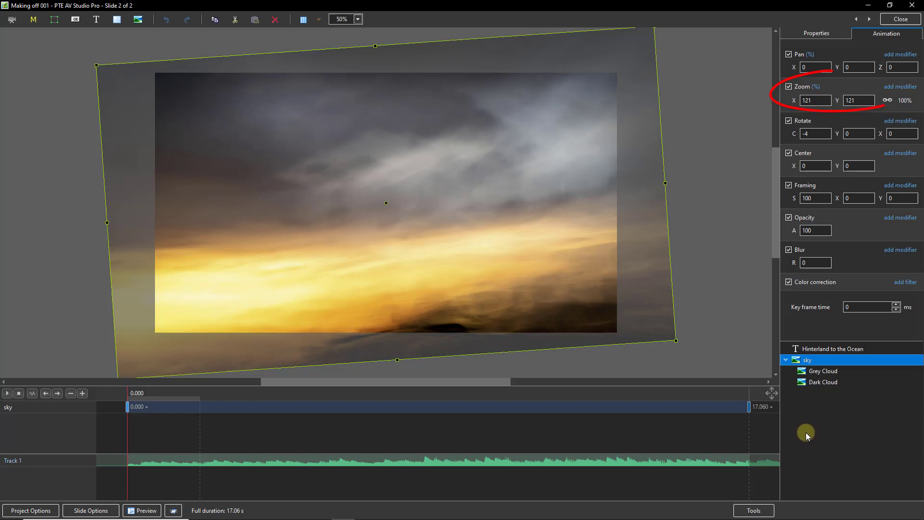
mouse_move(801, 435)
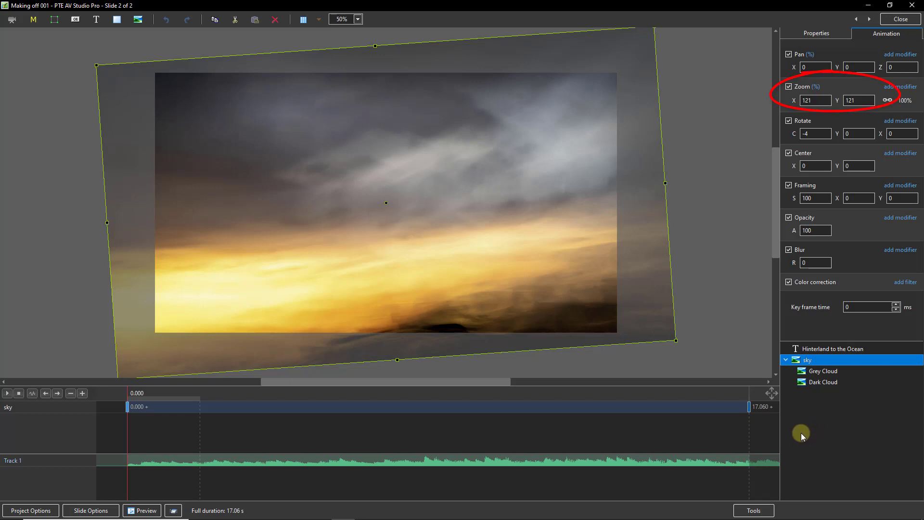
mouse_move(798, 433)
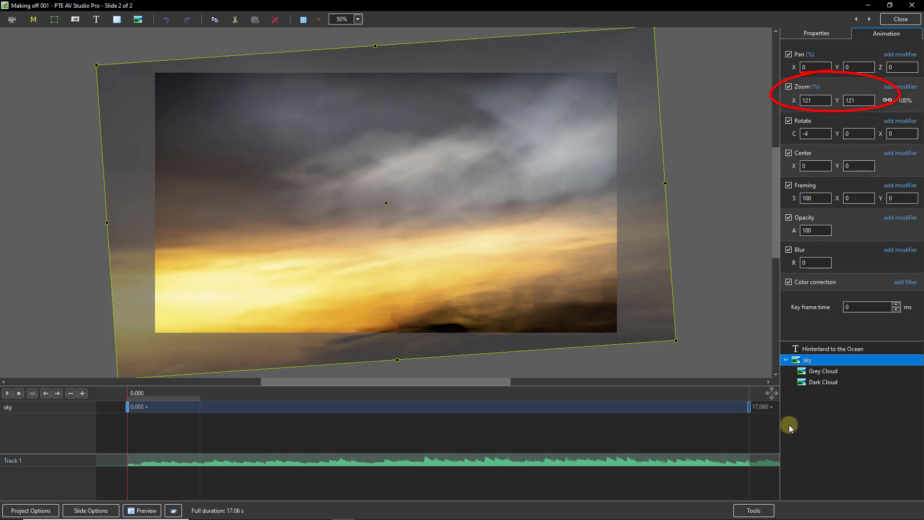
mouse_move(788, 425)
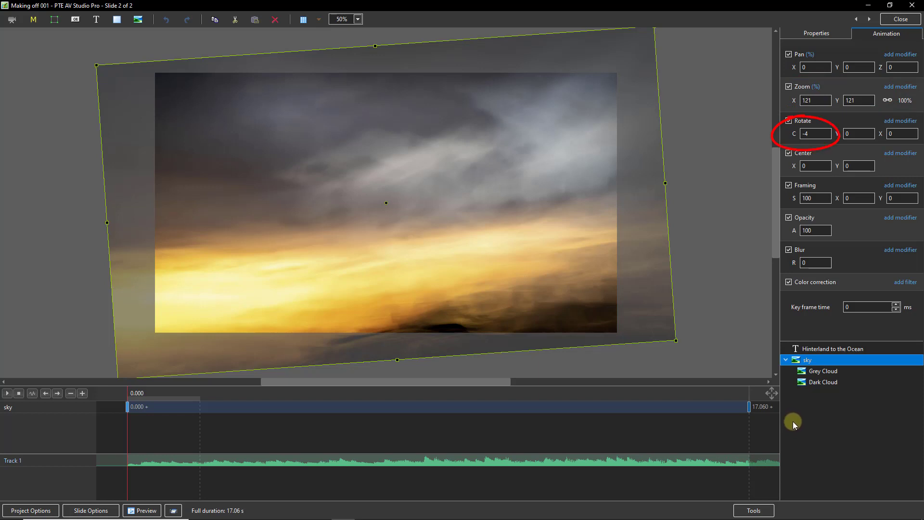
mouse_move(797, 423)
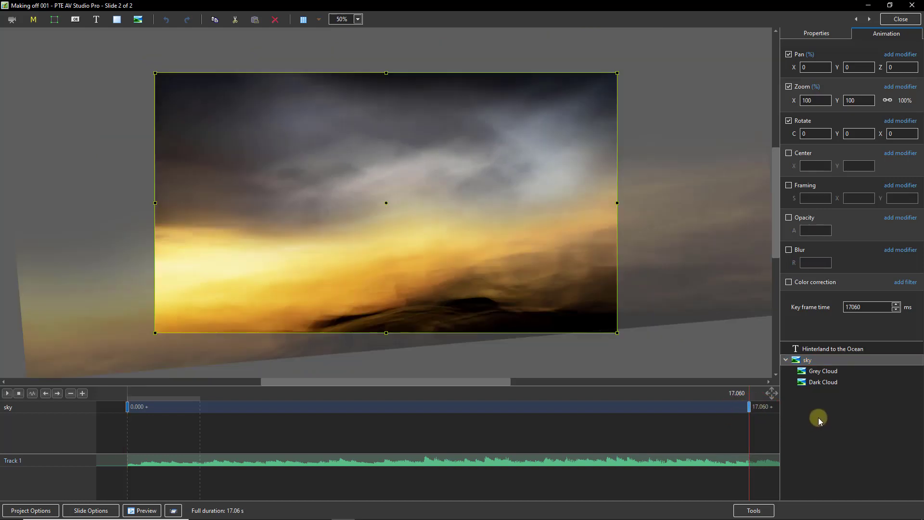
mouse_move(815, 418)
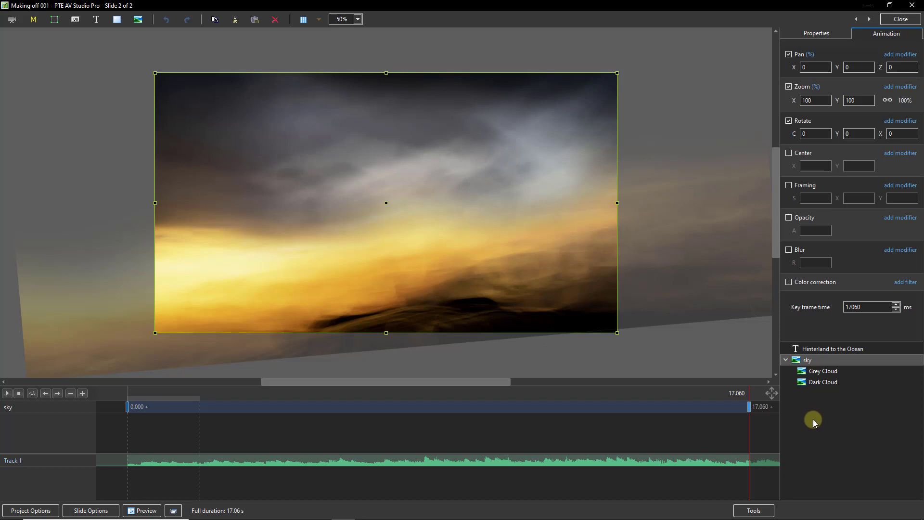
mouse_move(812, 420)
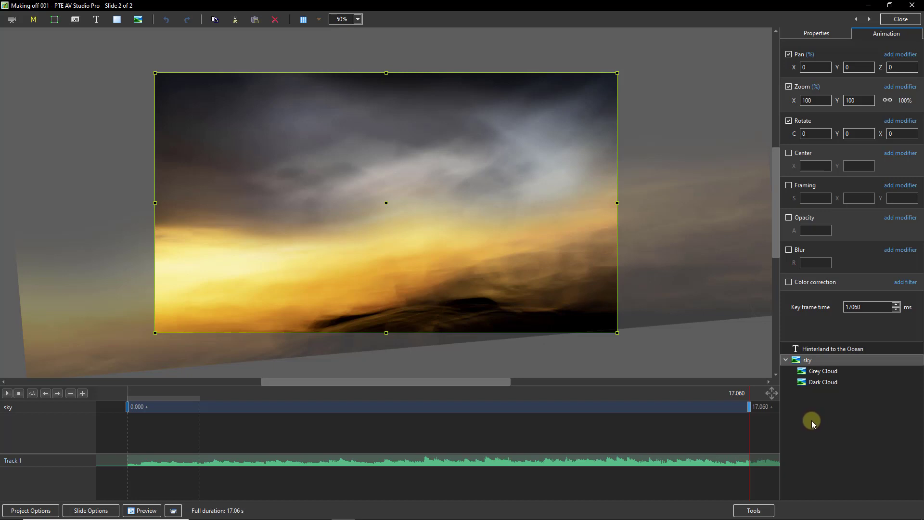
Select the Grey Cloud object to inspect its own animation keyframes.
click(807, 359)
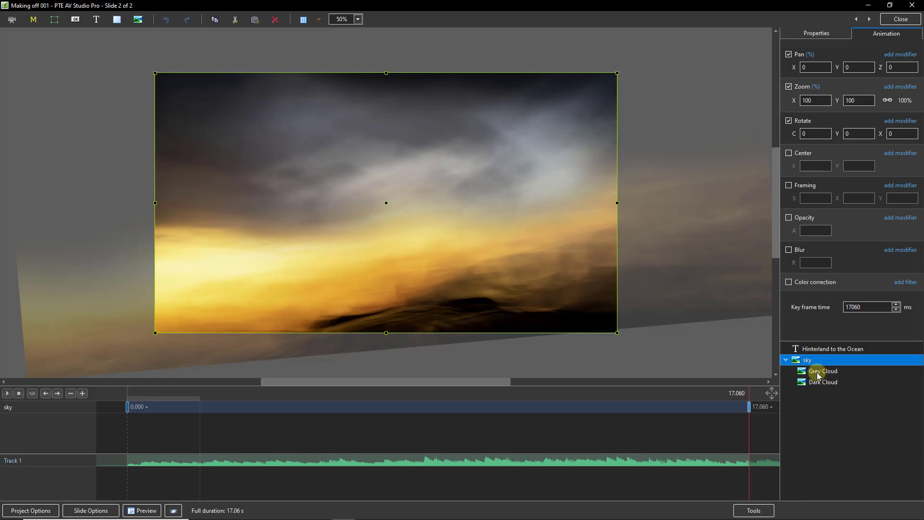
click(822, 370)
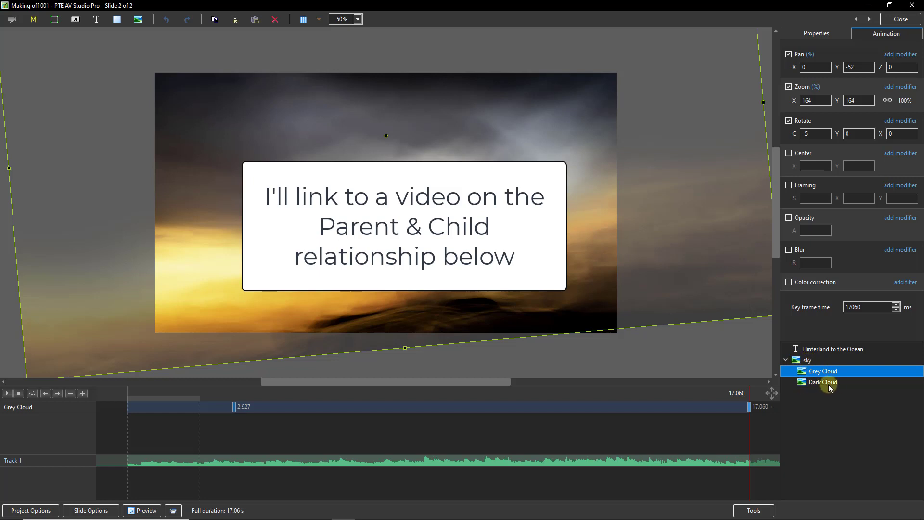
mouse_move(823, 386)
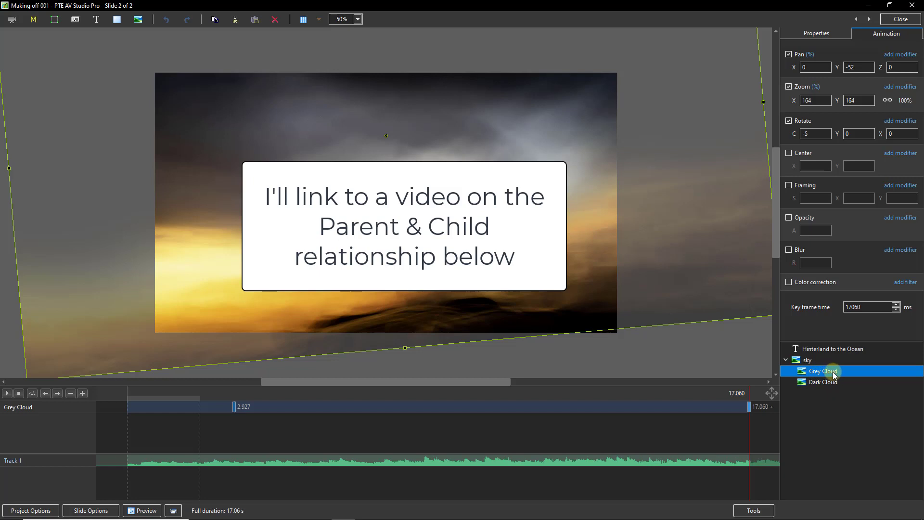
mouse_move(832, 376)
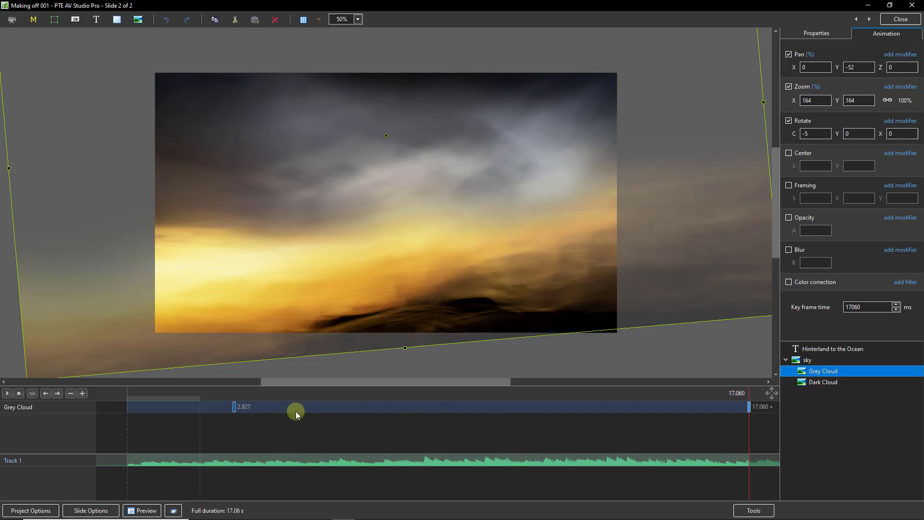
Move the playhead to the Grey Cloud keyframe at 2.927 s.
drag(295, 410, 234, 407)
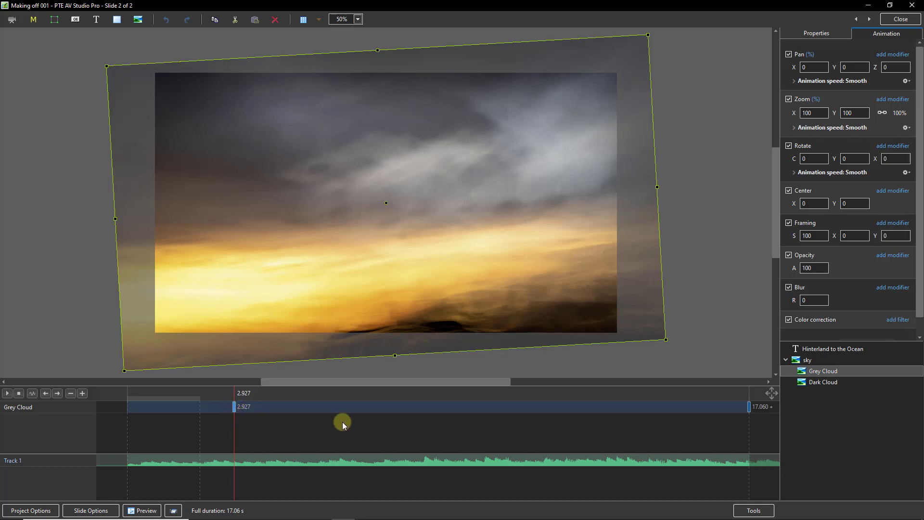
mouse_move(751, 410)
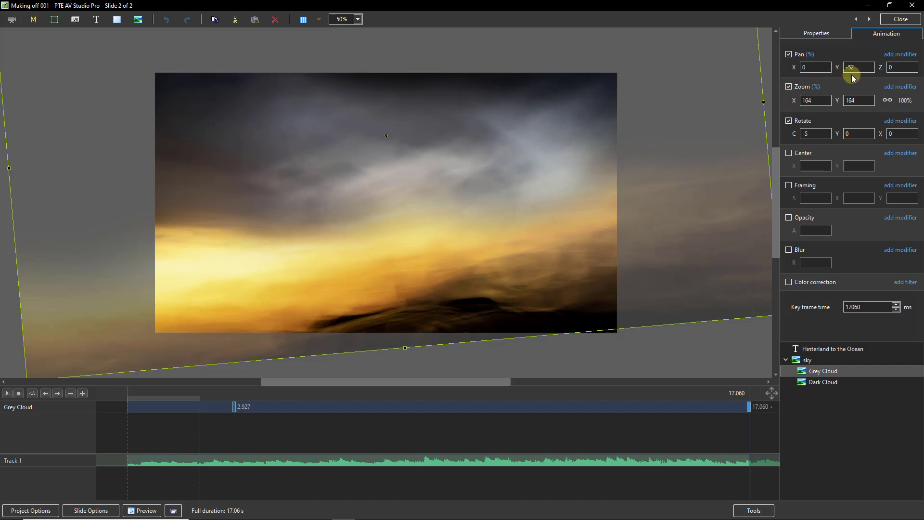
mouse_move(848, 78)
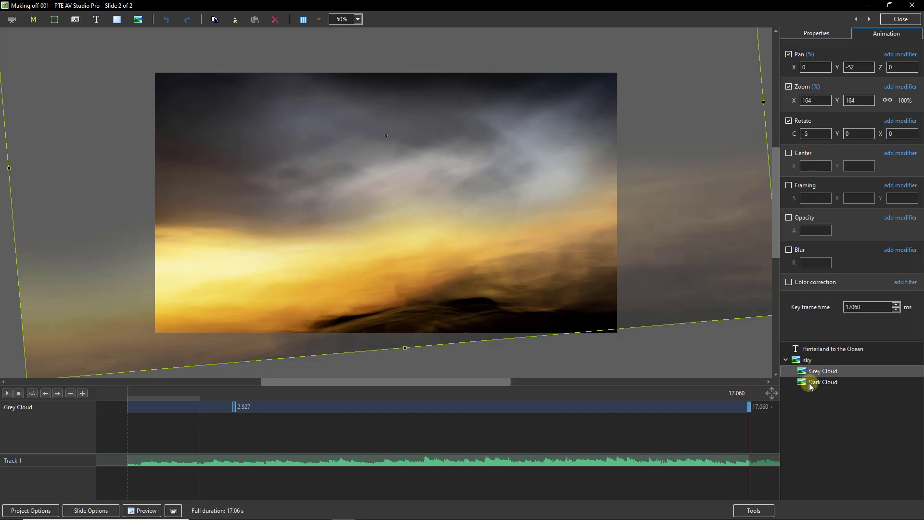
Select the Dark Cloud layer and scrub across its 5.772 s and 15.203 s keyframes.
click(823, 382)
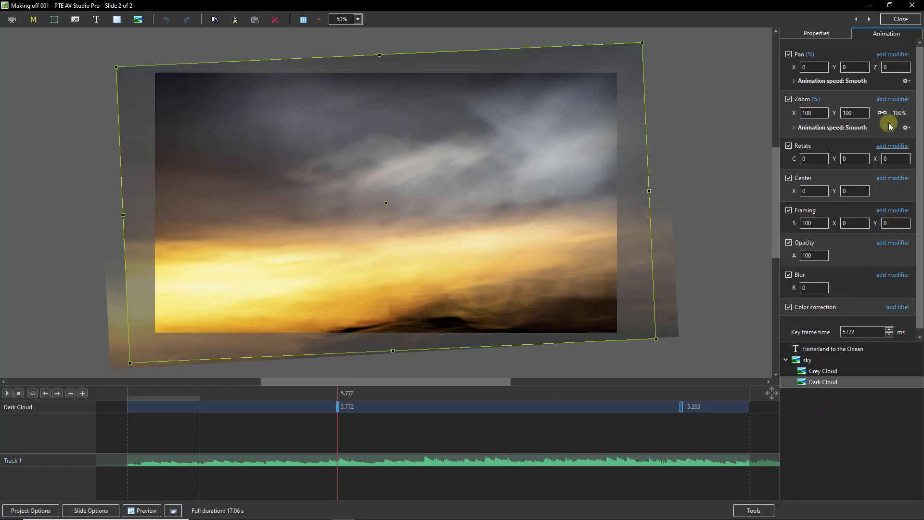
mouse_move(861, 81)
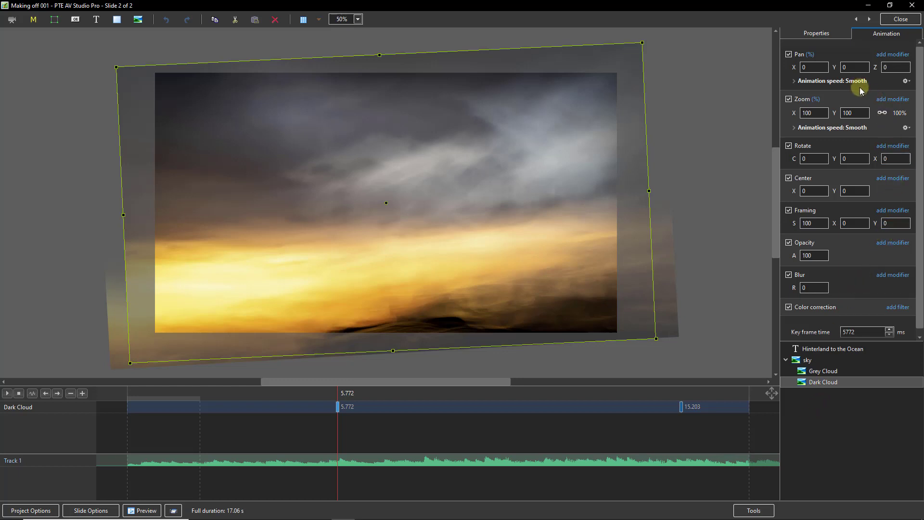
mouse_move(816, 134)
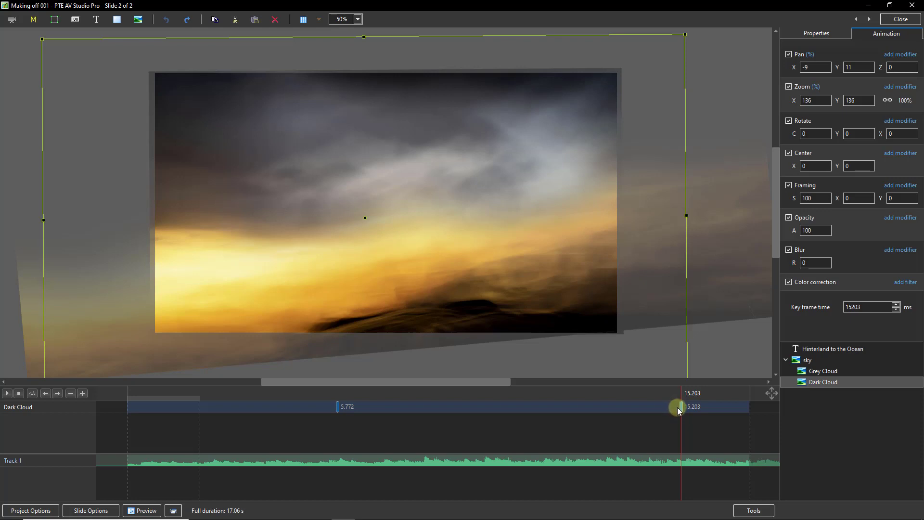
drag(674, 407, 283, 407)
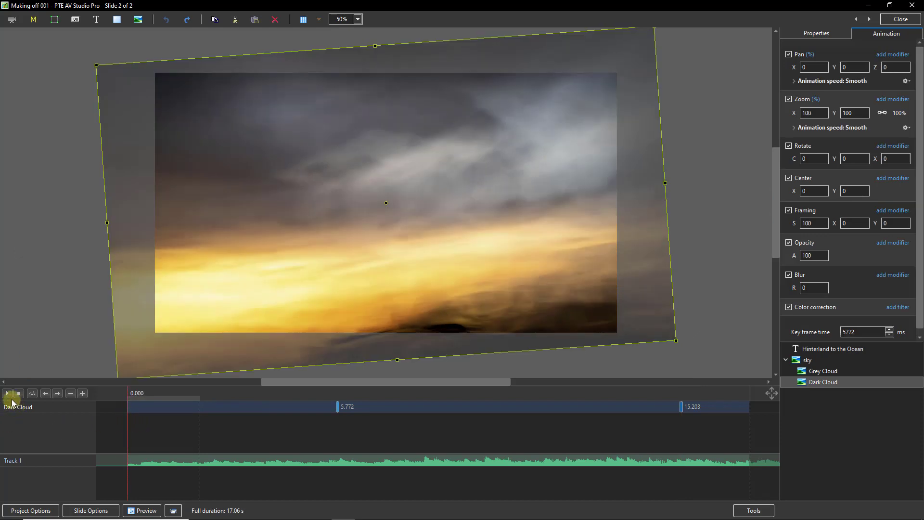
Play the sky slide's cloud animation from the start, then close Objects and Animation.
click(8, 394)
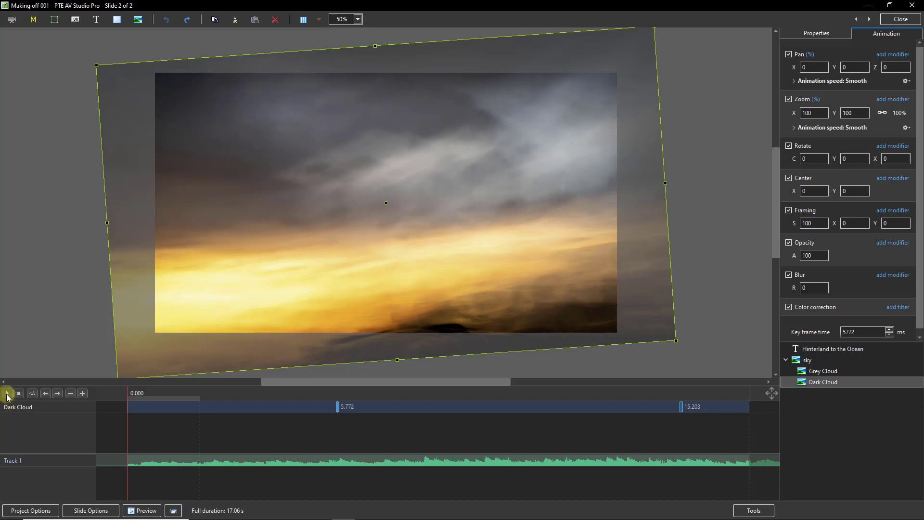
click(7, 393)
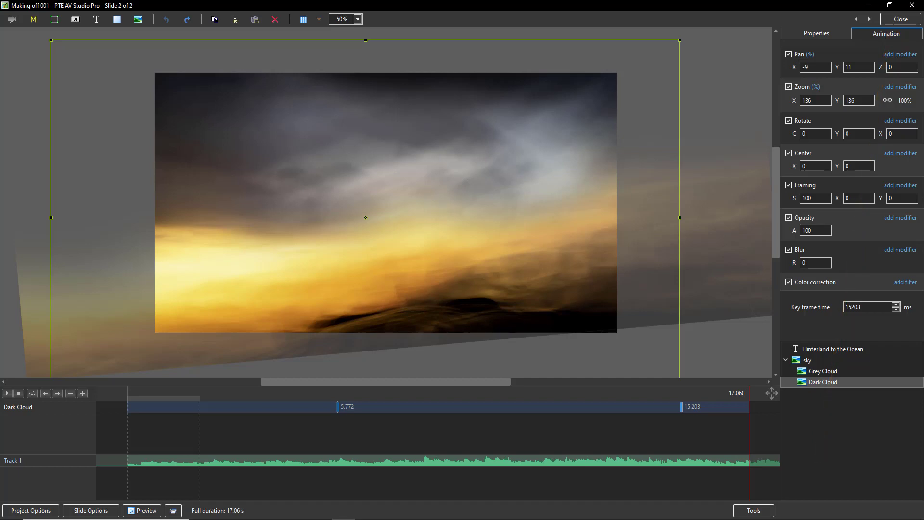
click(898, 19)
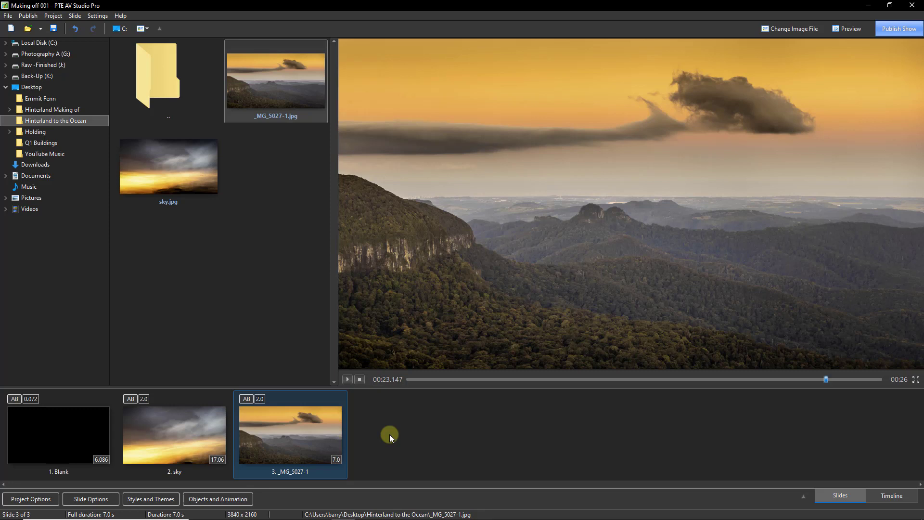
mouse_move(383, 429)
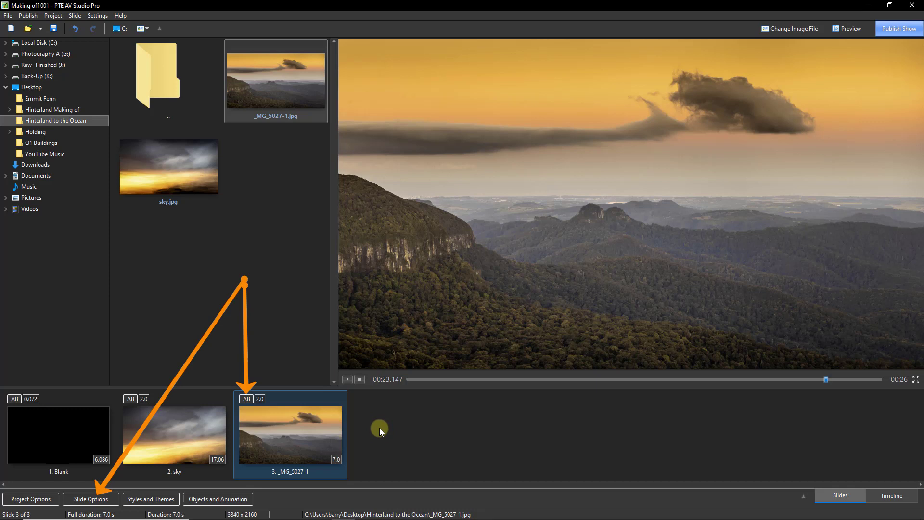
mouse_move(380, 428)
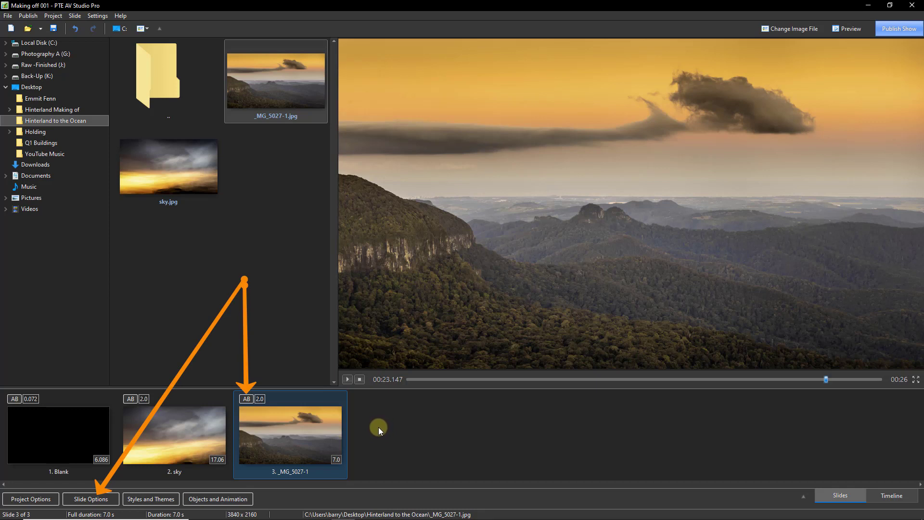
mouse_move(373, 434)
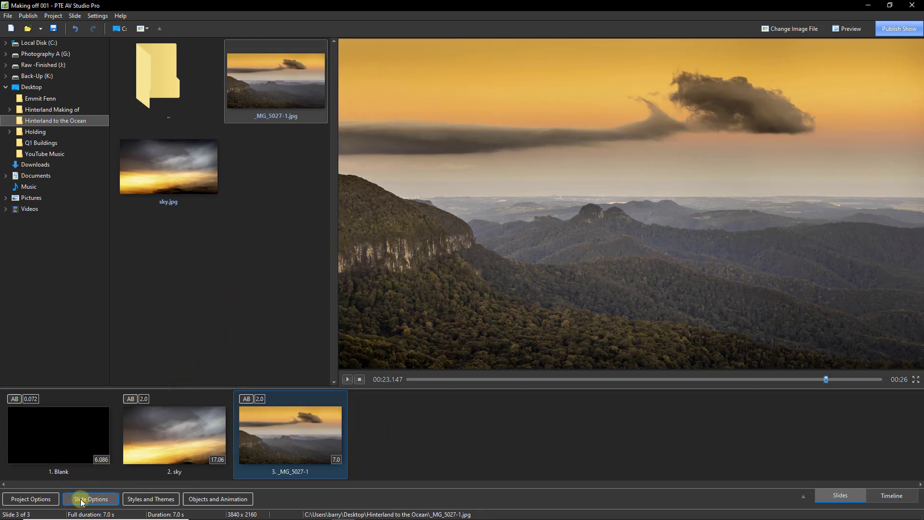
Select slide 3 (_MG_5027-1) and open its Slide Options at the transition settings.
click(79, 502)
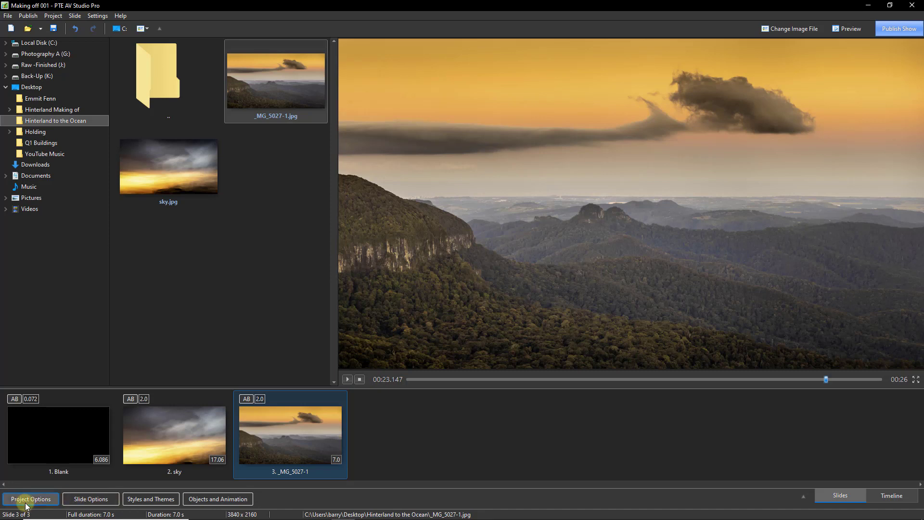
mouse_move(83, 499)
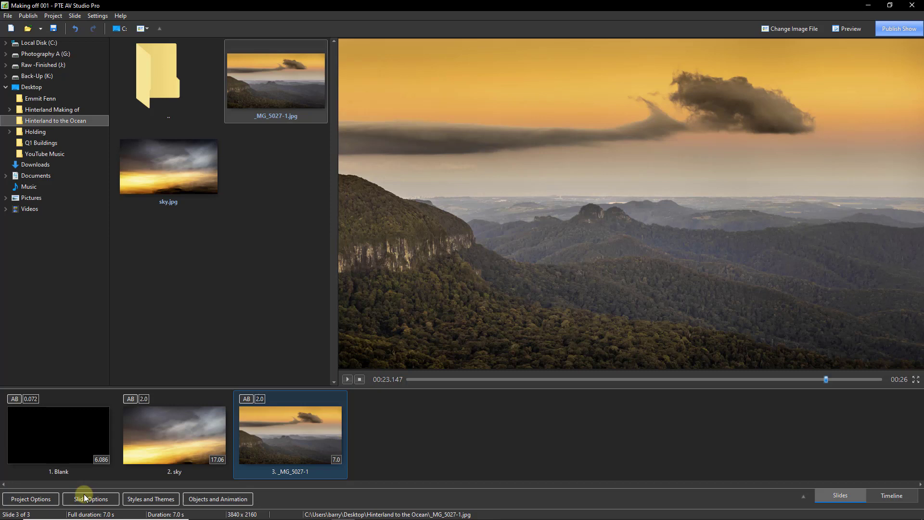
mouse_move(291, 433)
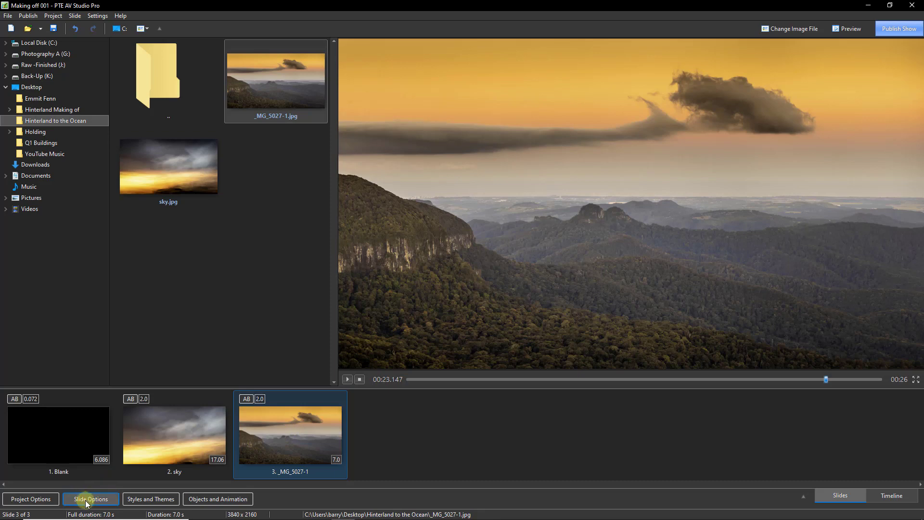
click(90, 498)
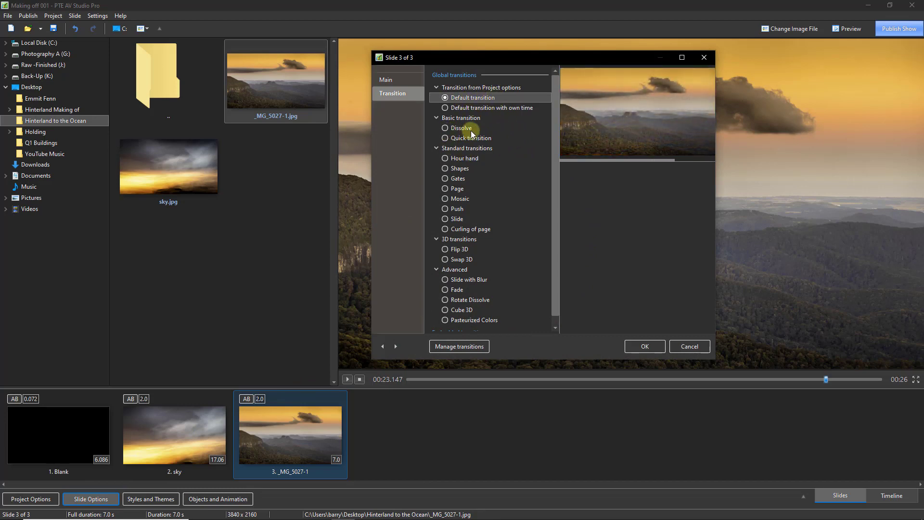
Try the Shapes transition on slide 3, then switch it to Gates, keeping 2 seconds.
click(446, 128)
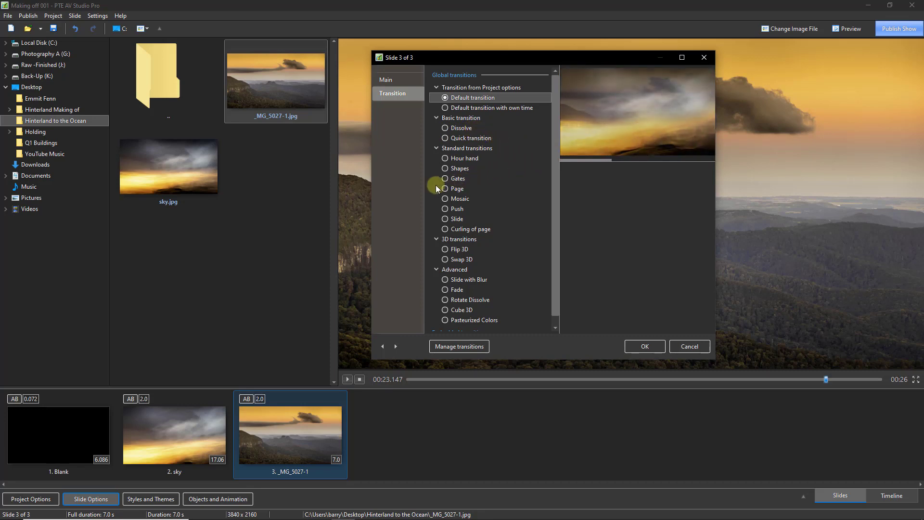
click(459, 169)
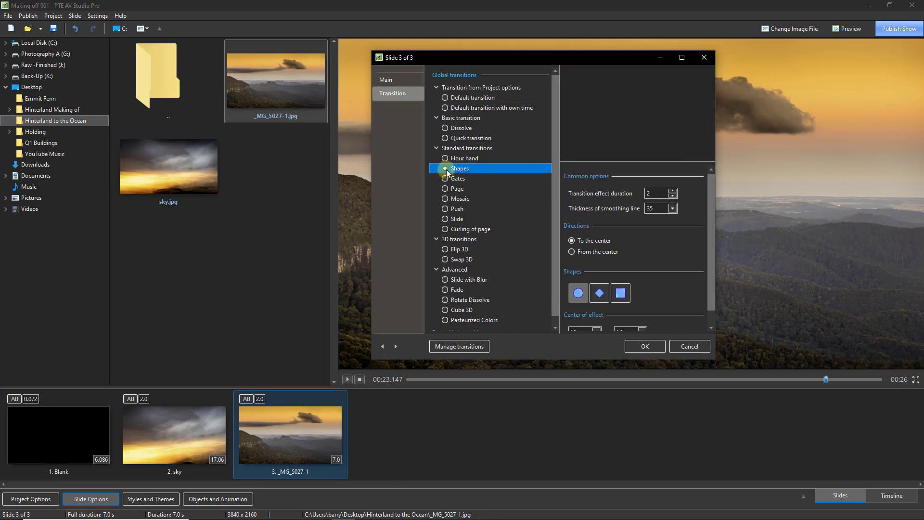
click(445, 168)
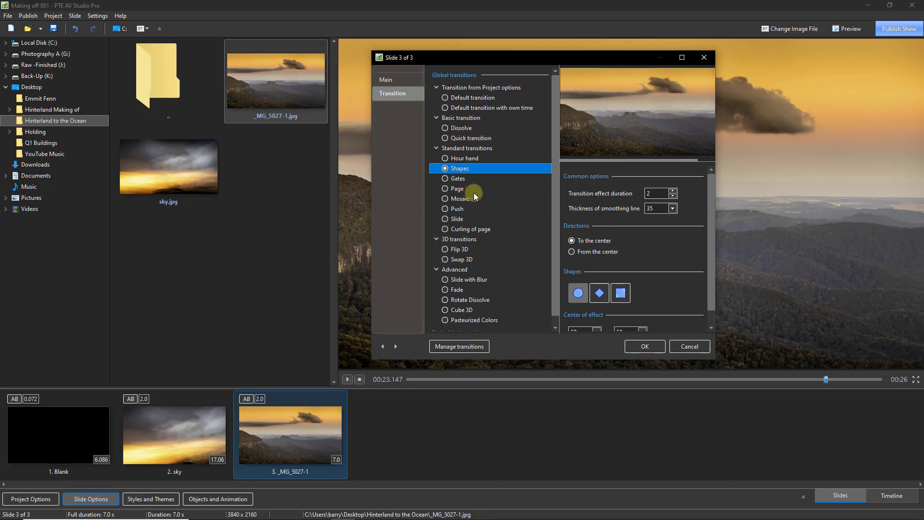
click(458, 178)
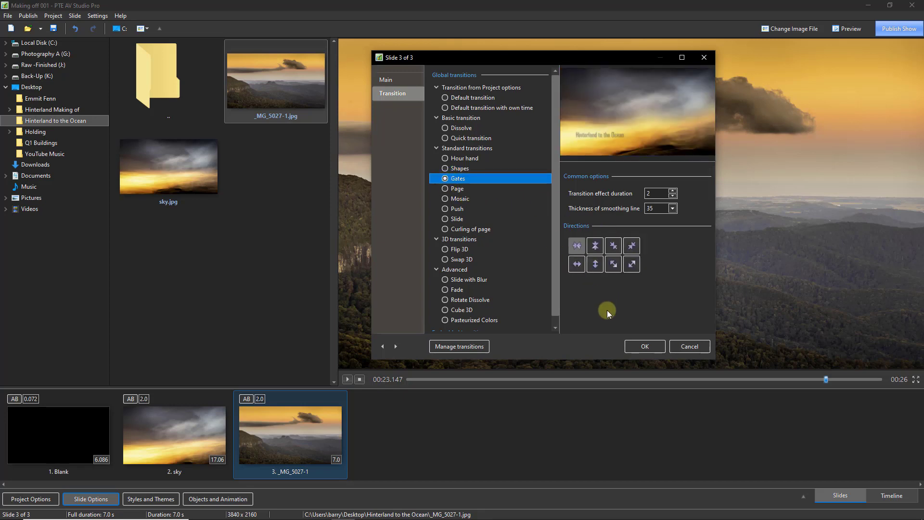
Try several Gates directions, including gates opening vertically from the center.
click(594, 245)
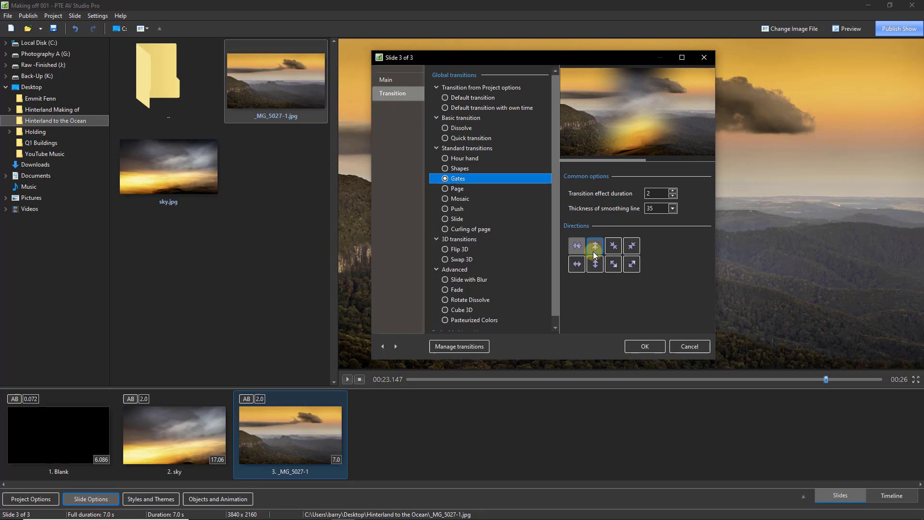
click(595, 245)
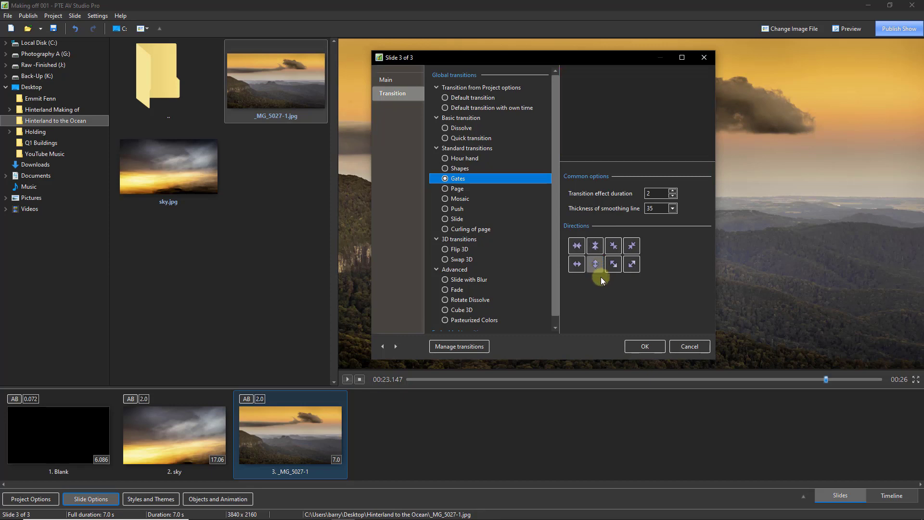
click(594, 263)
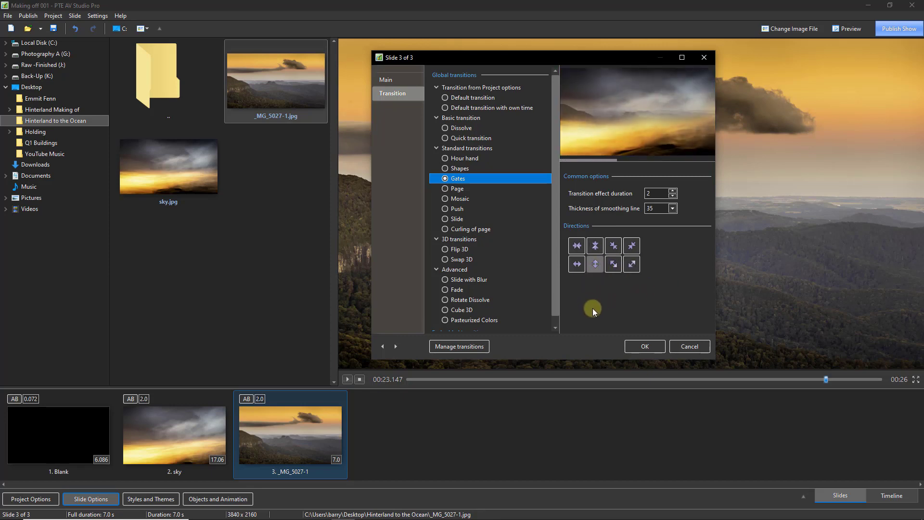
click(595, 244)
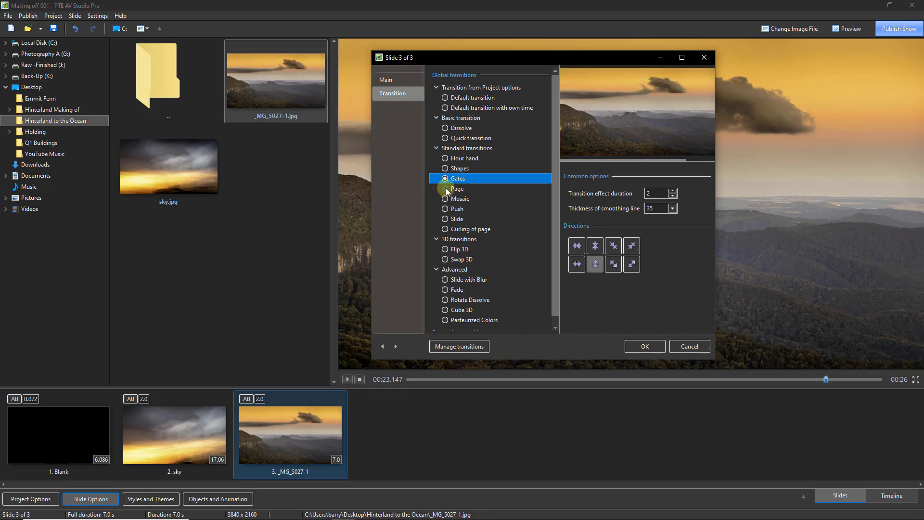
Switch slide 3's transition to Page with an upward direction.
click(457, 188)
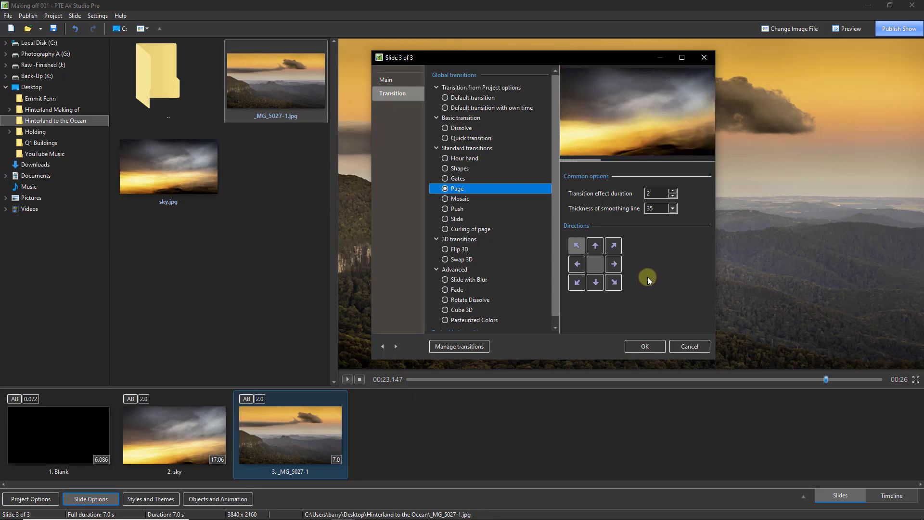
click(594, 245)
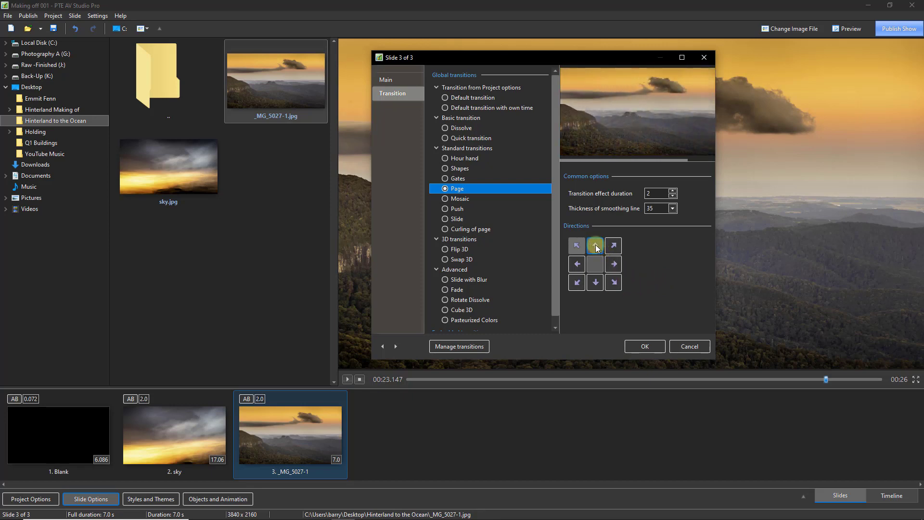
click(595, 245)
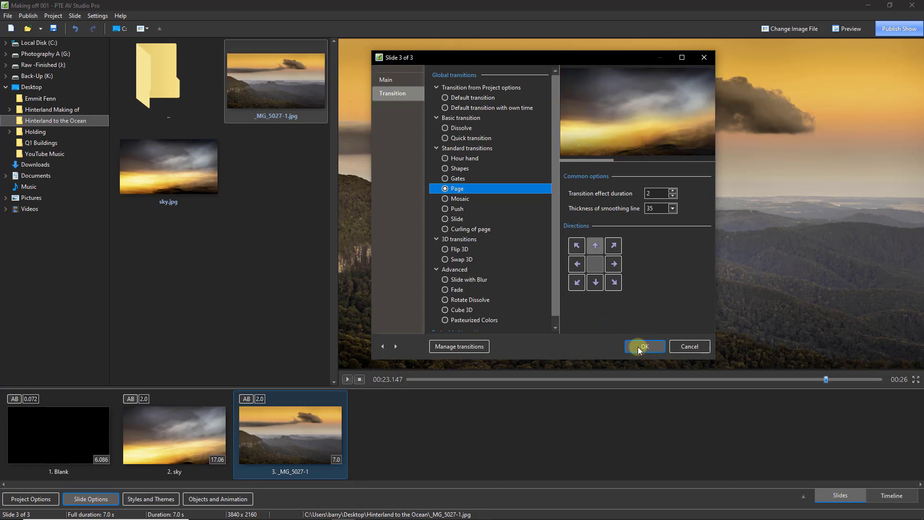
click(644, 346)
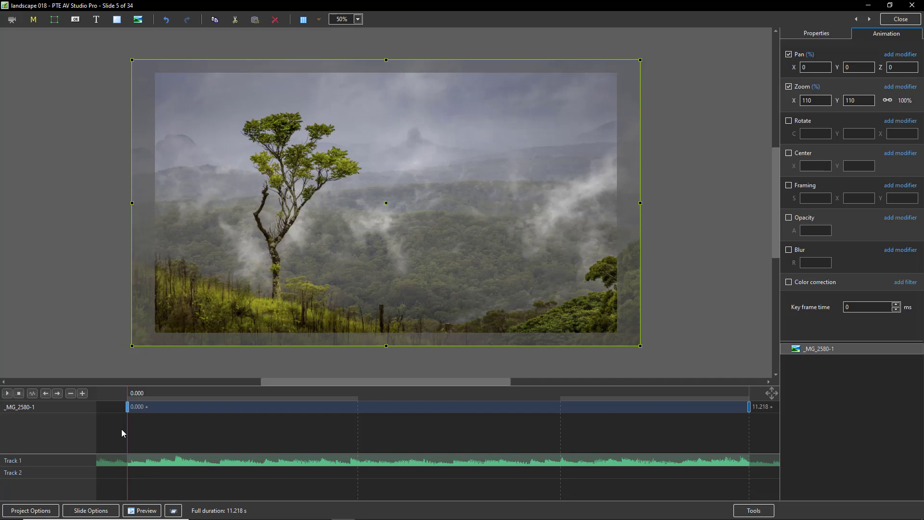
mouse_move(120, 410)
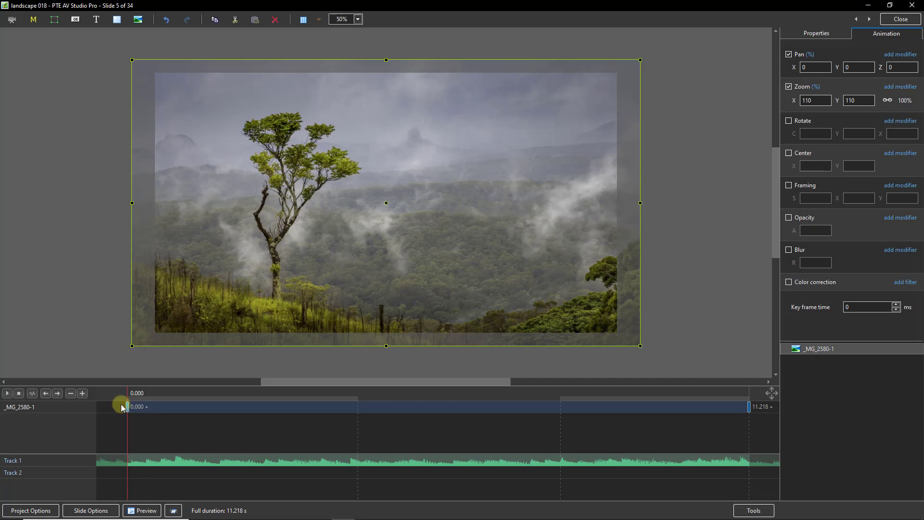
mouse_move(121, 408)
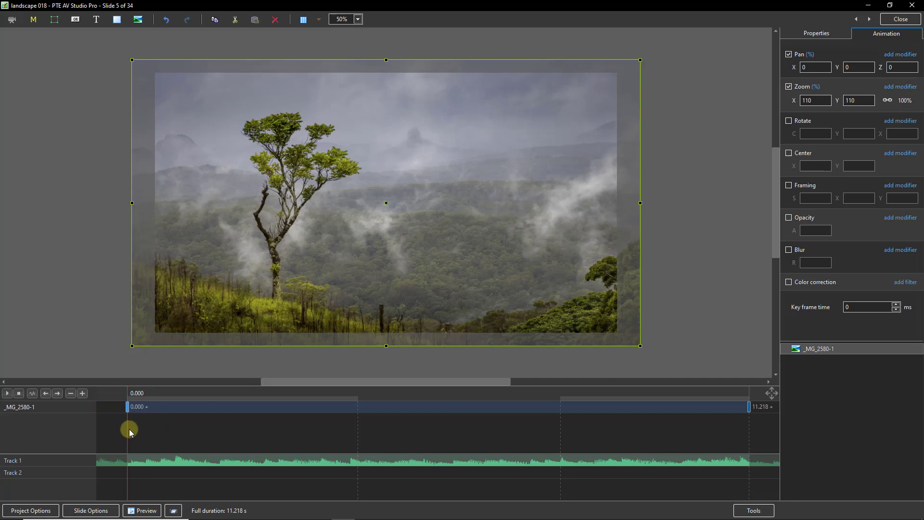
Set slide 5's first key frame zoom to 110% and confirm the final key frame stays 100%.
drag(129, 428, 140, 428)
text(100)
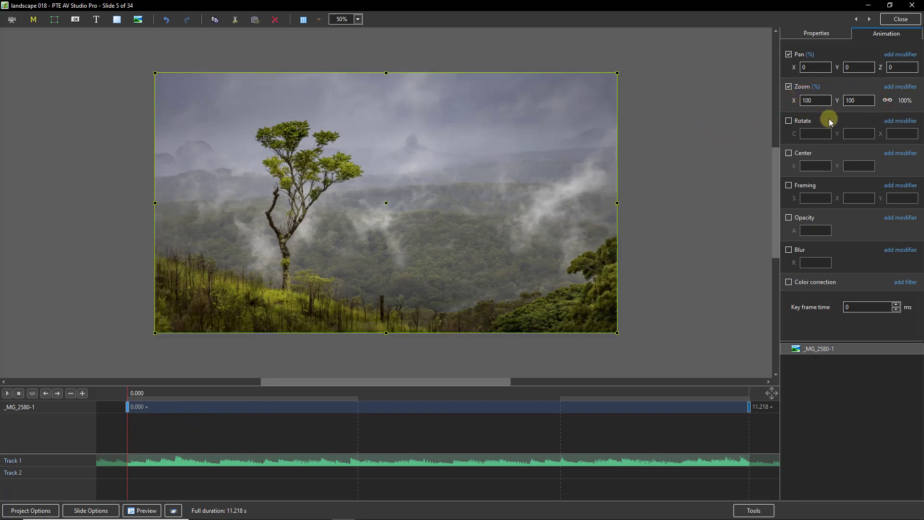
click(815, 101)
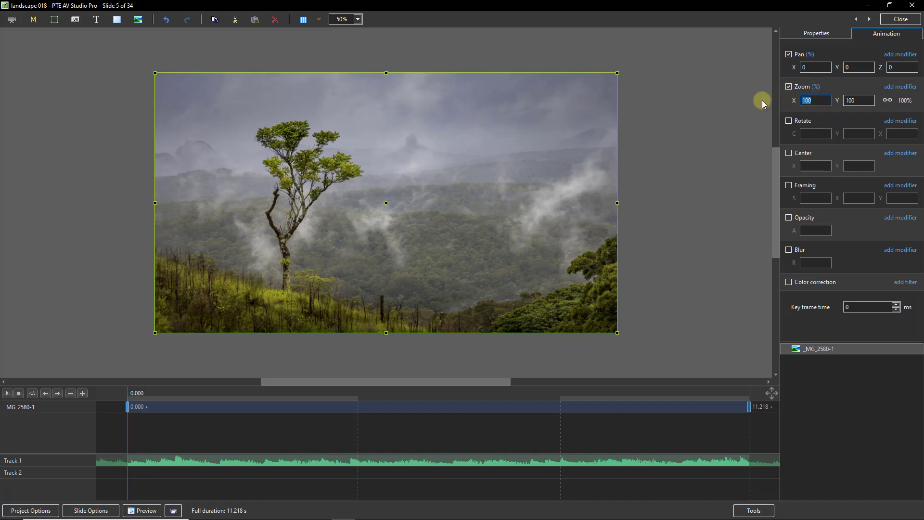
text(11)
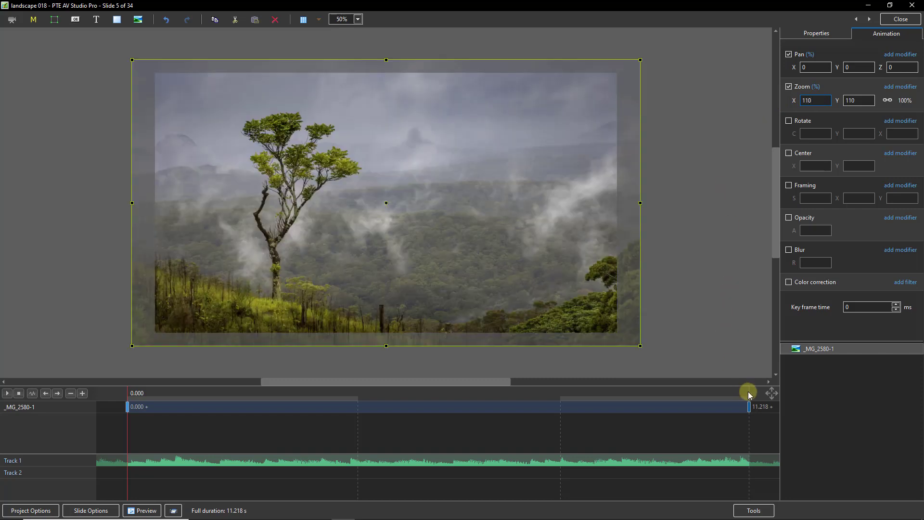
drag(748, 406, 747, 407)
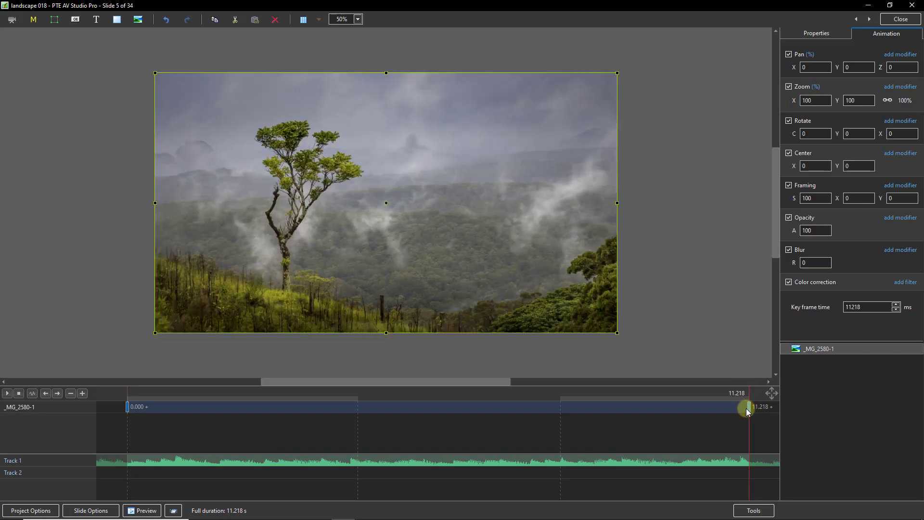
click(815, 100)
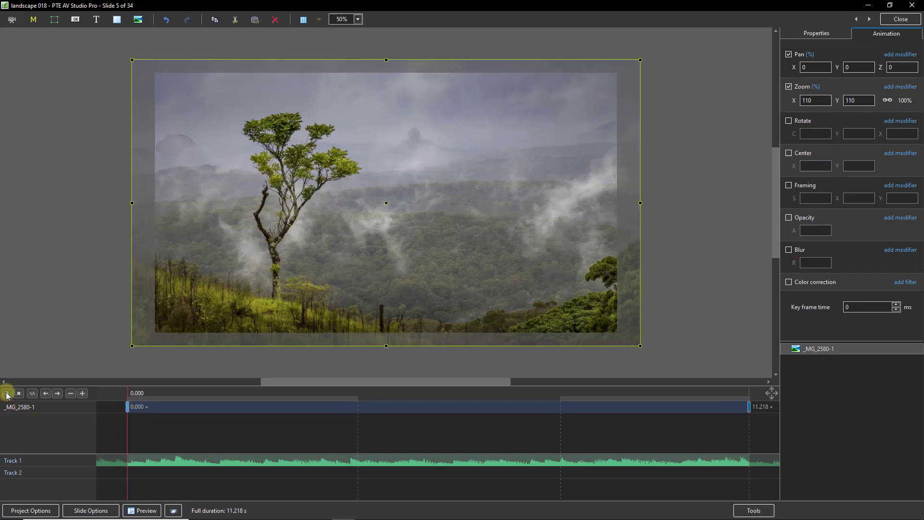
click(7, 393)
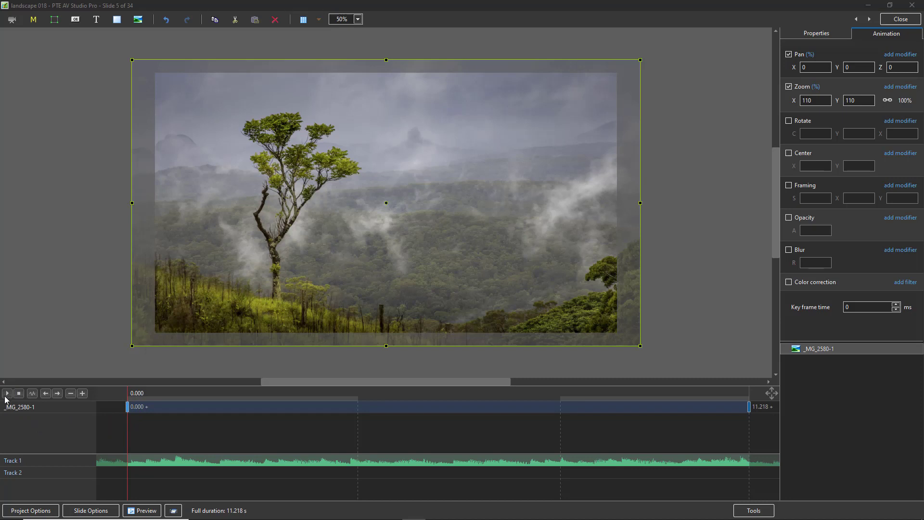
click(6, 393)
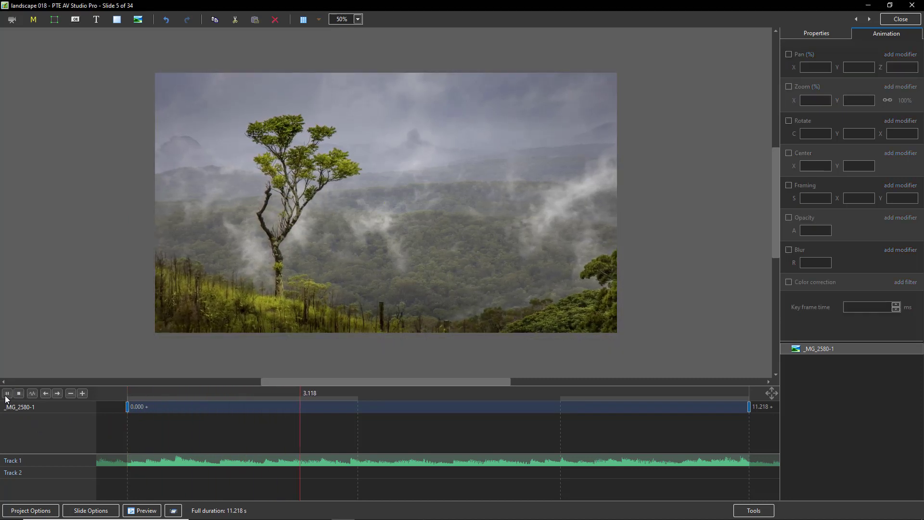
click(6, 393)
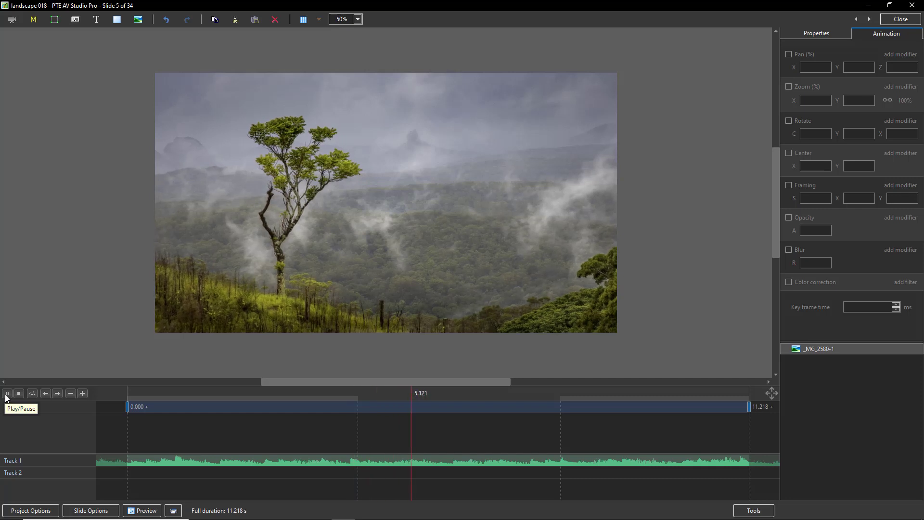
click(6, 393)
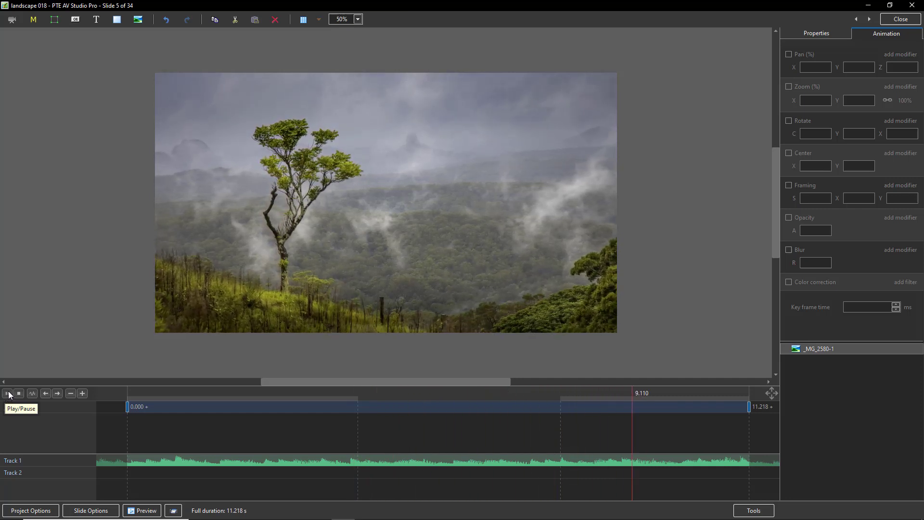
click(6, 393)
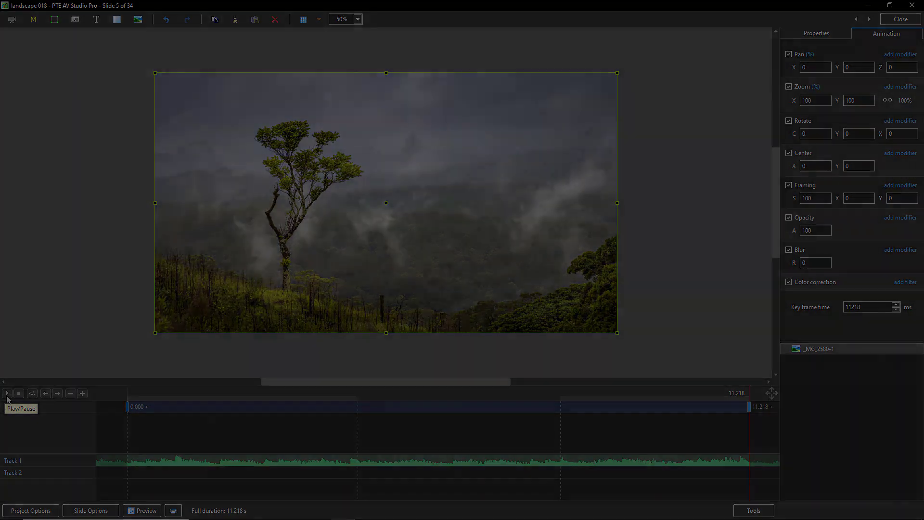
click(900, 18)
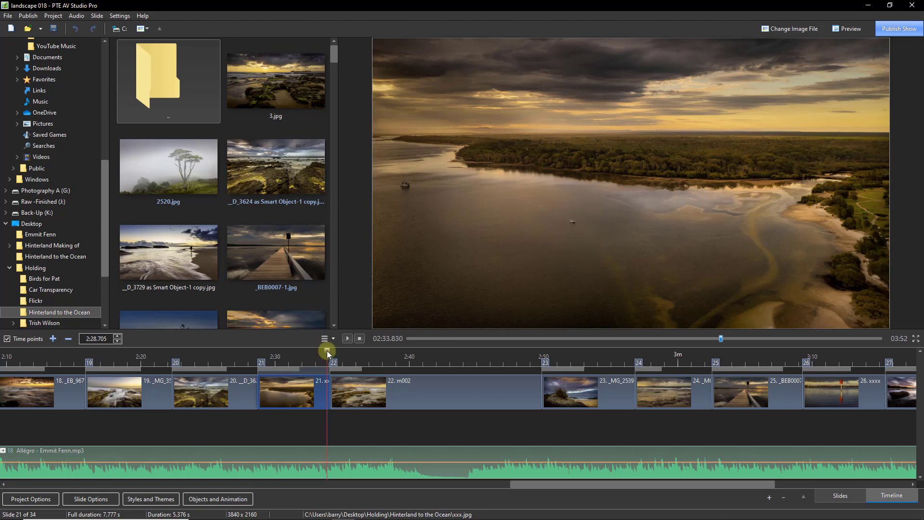
Select slide 22 (m002) on the Timeline and scrub through its seascape blend to the end.
click(328, 353)
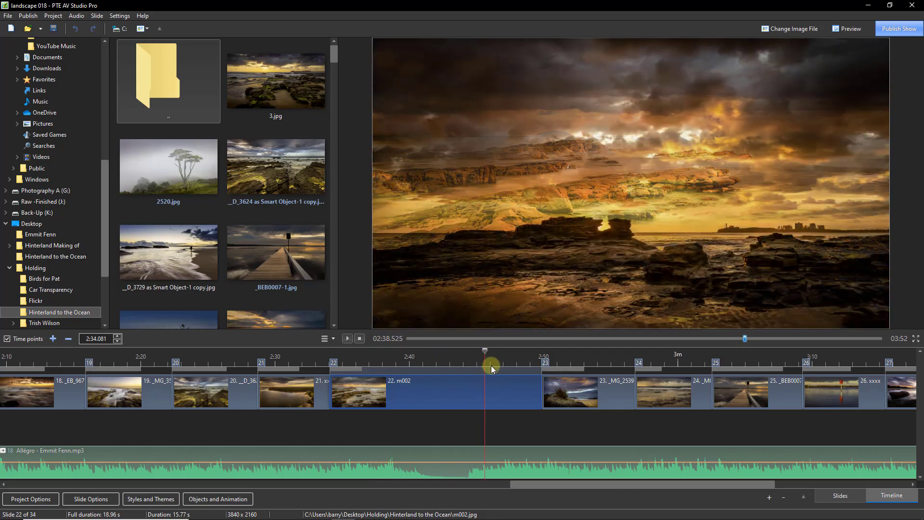
drag(491, 351, 524, 351)
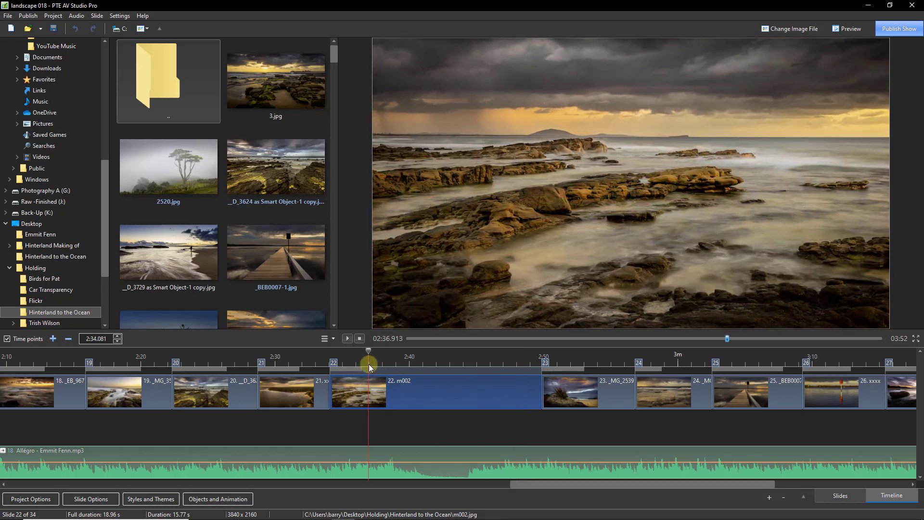
drag(368, 352, 396, 353)
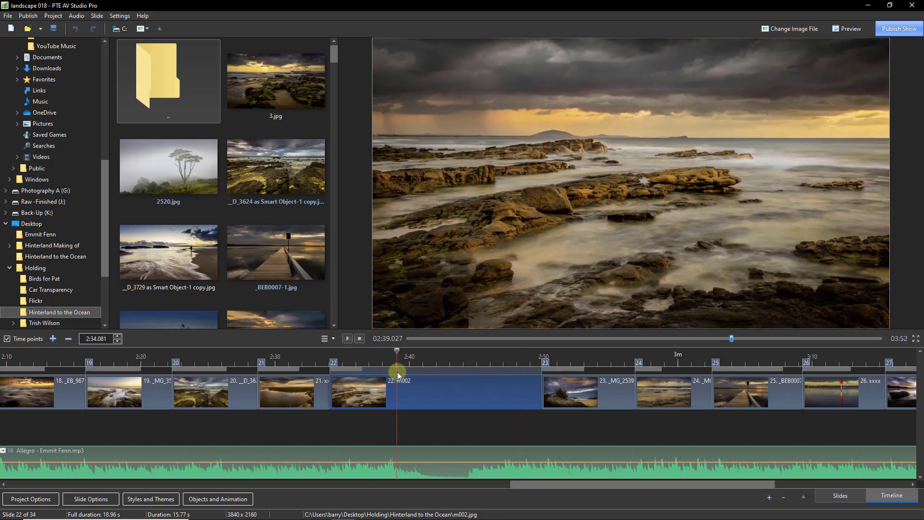
drag(396, 365, 428, 365)
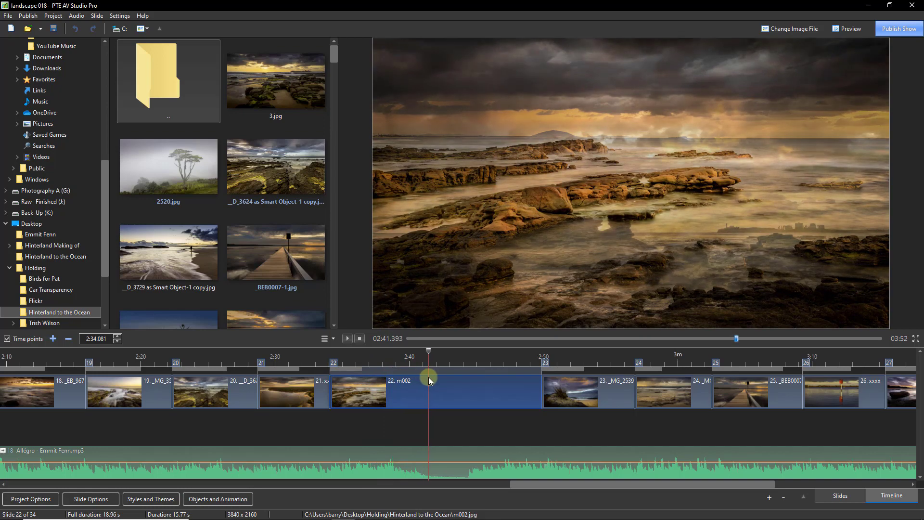
drag(428, 380, 450, 383)
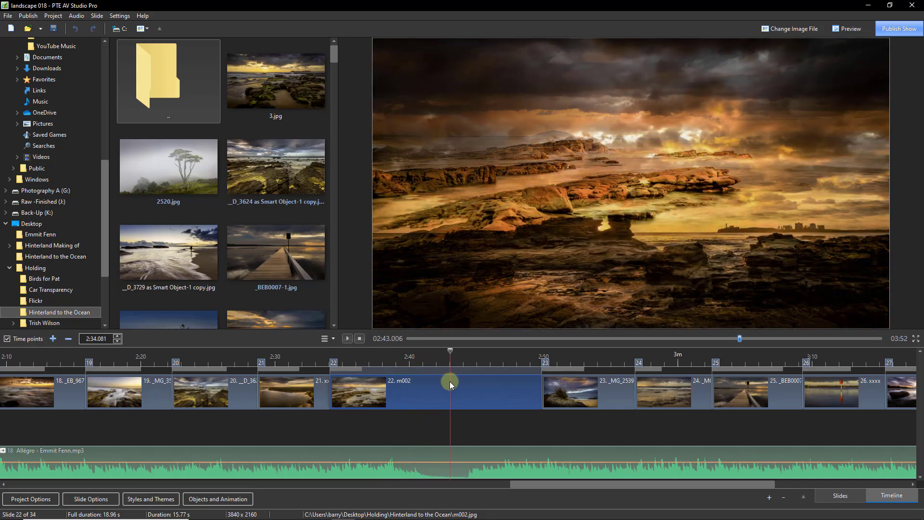
drag(450, 383, 438, 388)
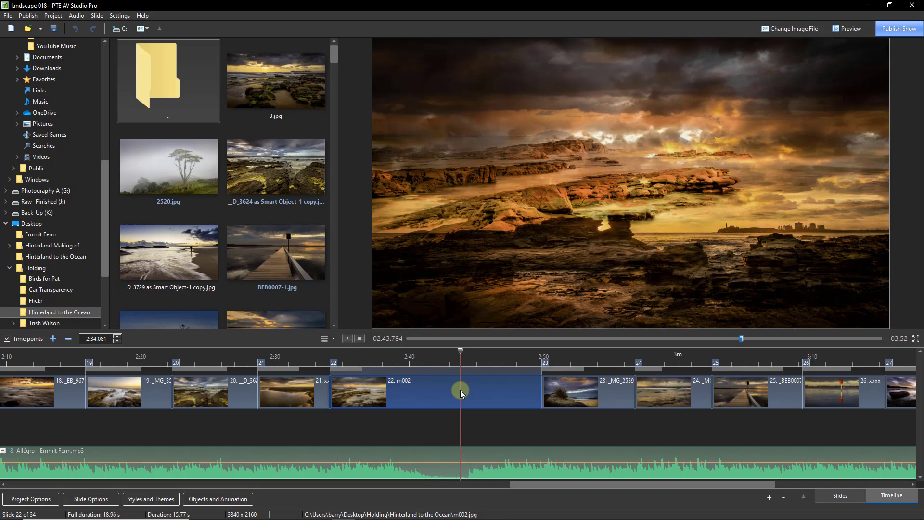
drag(459, 394, 485, 393)
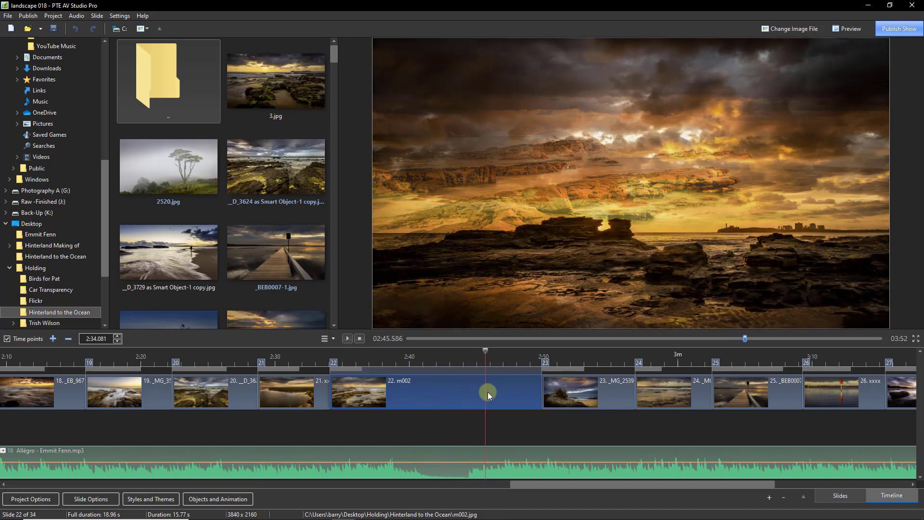
drag(485, 396, 530, 396)
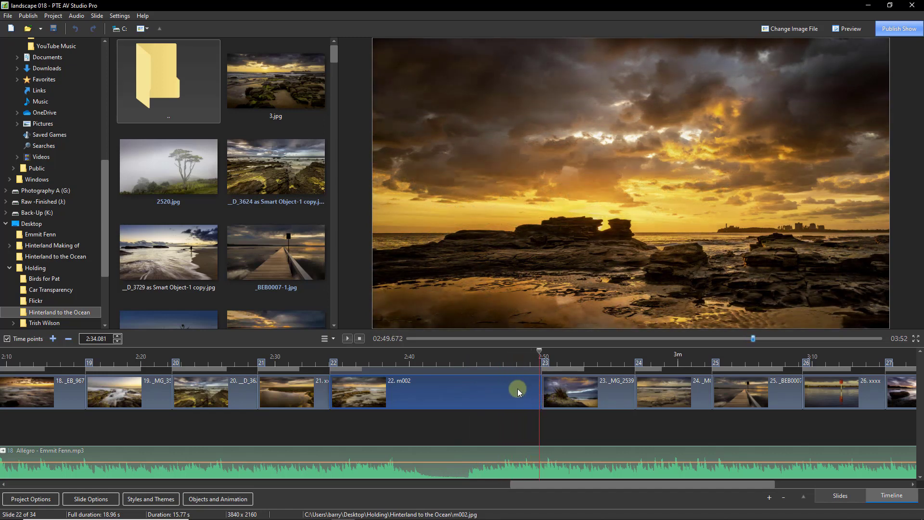
mouse_move(361, 394)
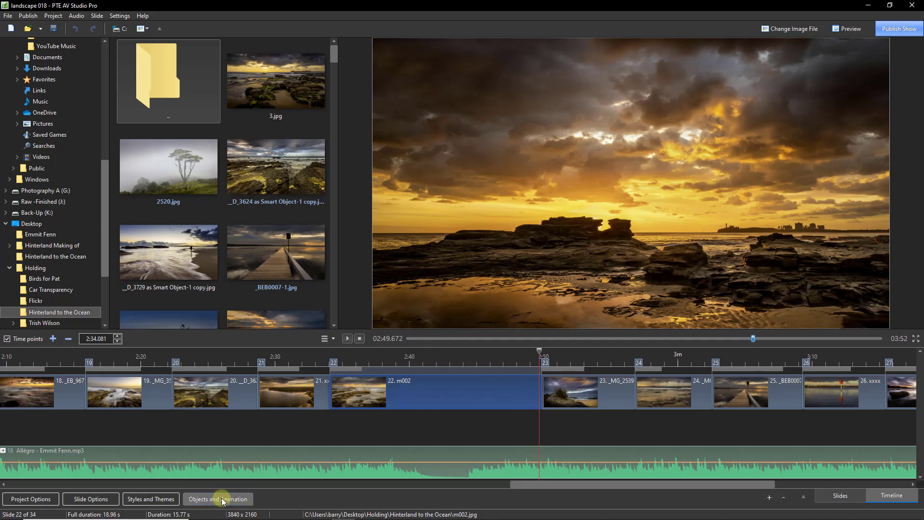
Open slide 22's objects and animation, select the m002 and m3 layers, and preview m3's fade.
click(218, 498)
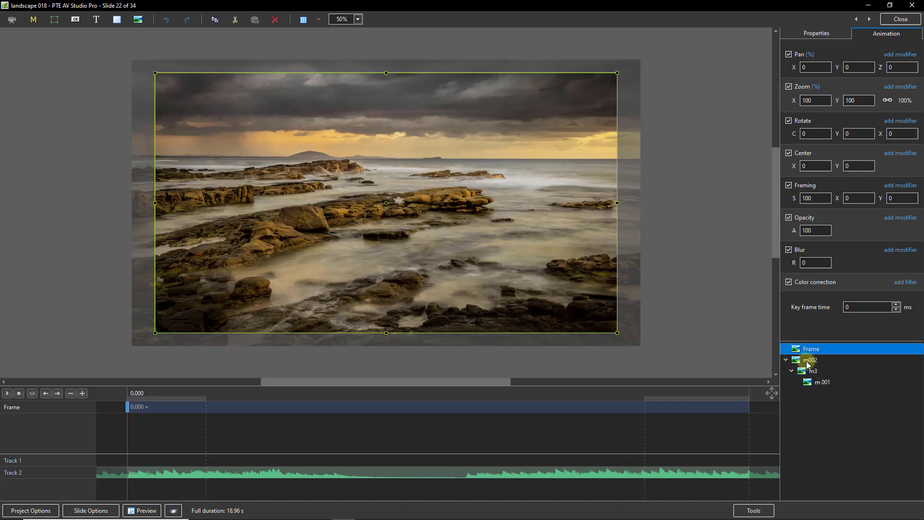
click(812, 359)
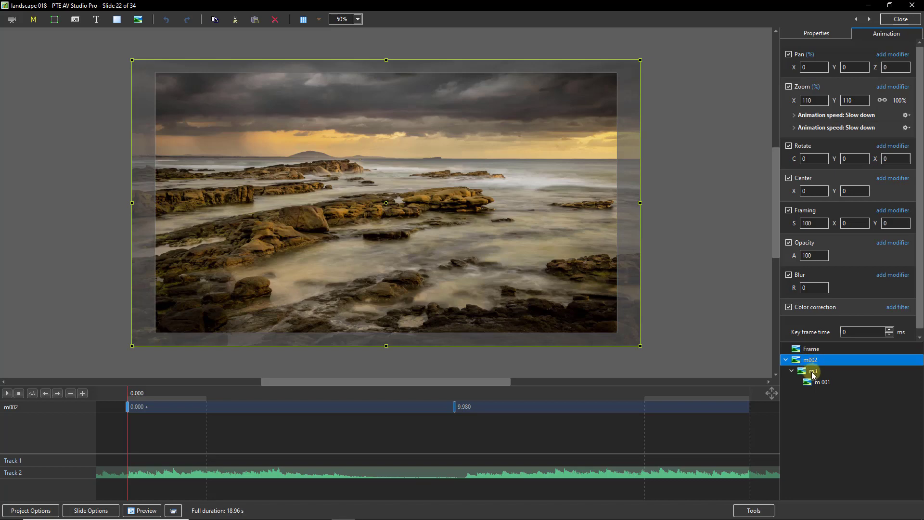
click(814, 370)
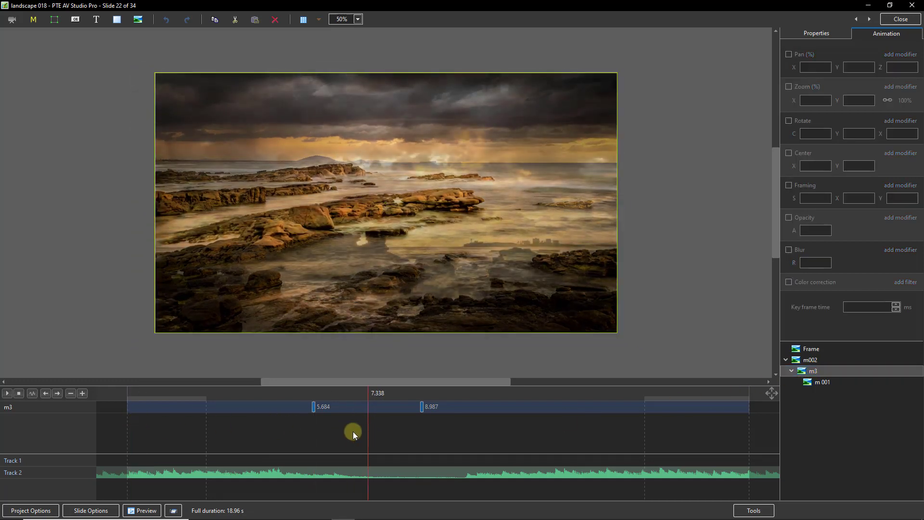
drag(367, 436, 420, 436)
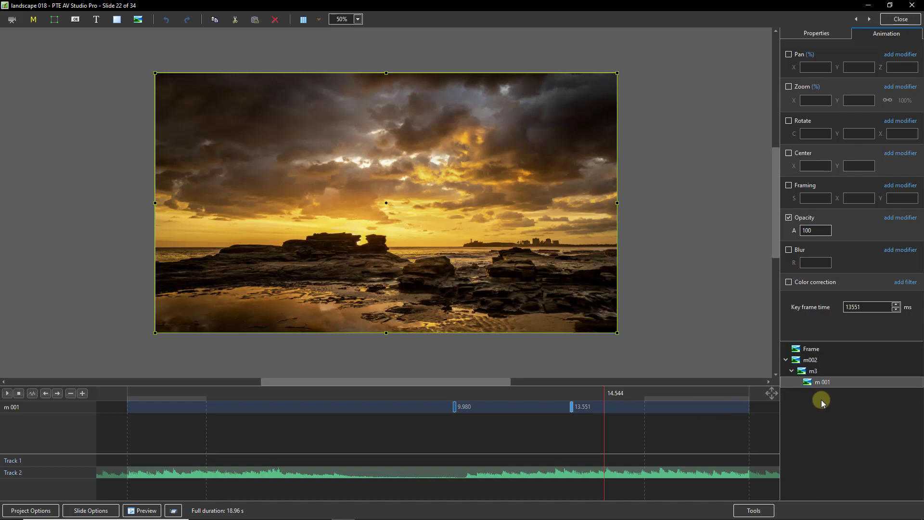
mouse_move(679, 376)
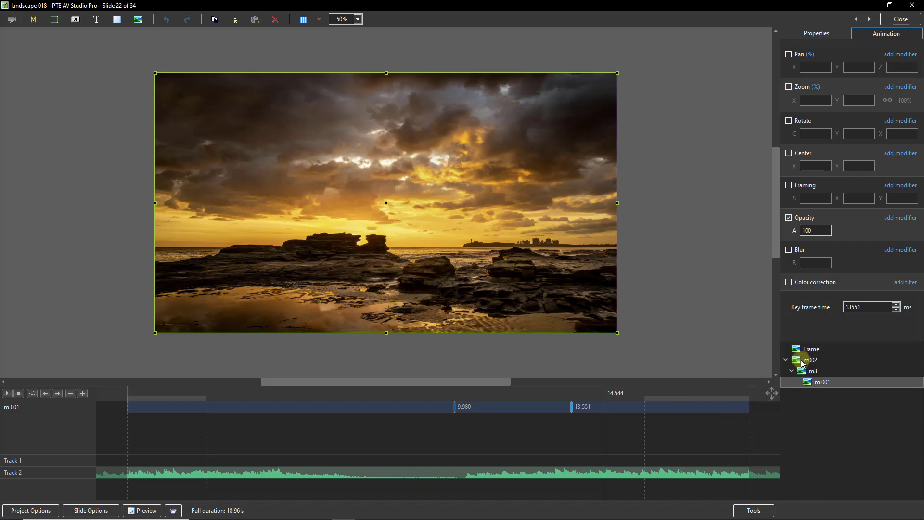
Show m002's zoom keyframes and preview slide 22 at about 2 s and 5.6 s.
click(811, 359)
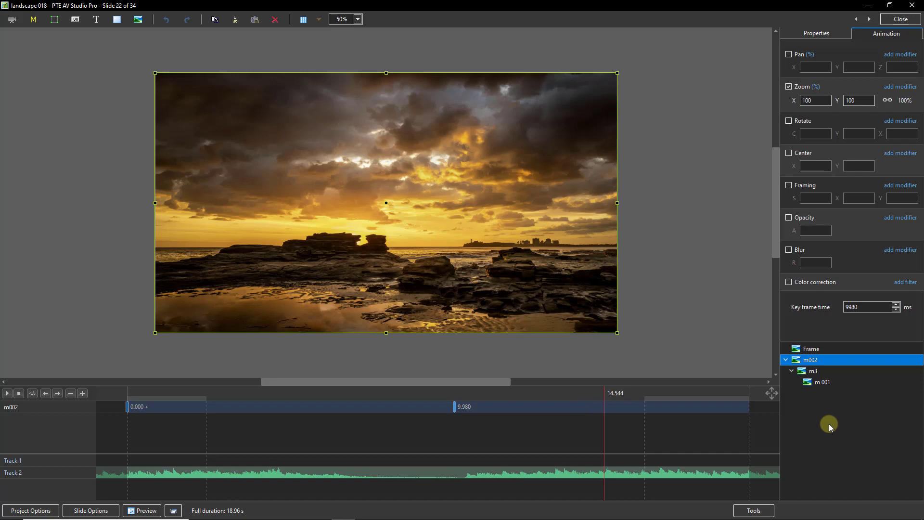
mouse_move(126, 425)
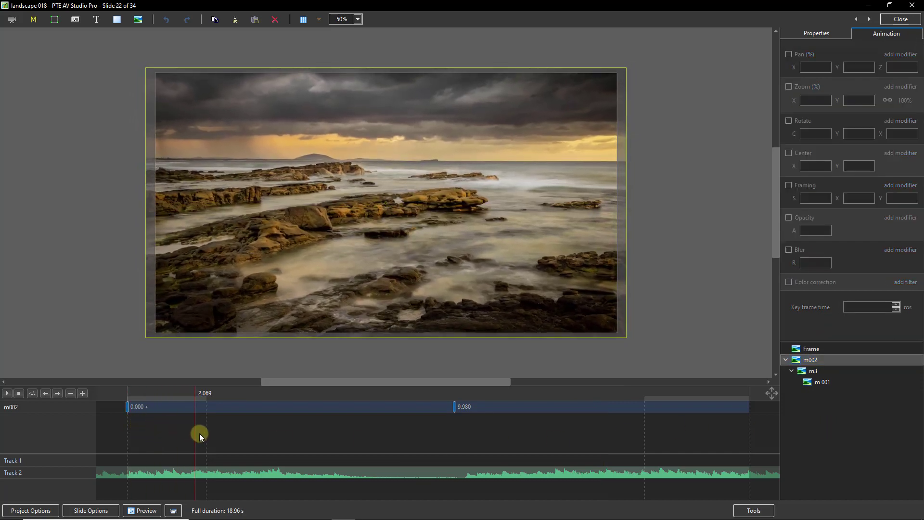
drag(200, 436, 311, 439)
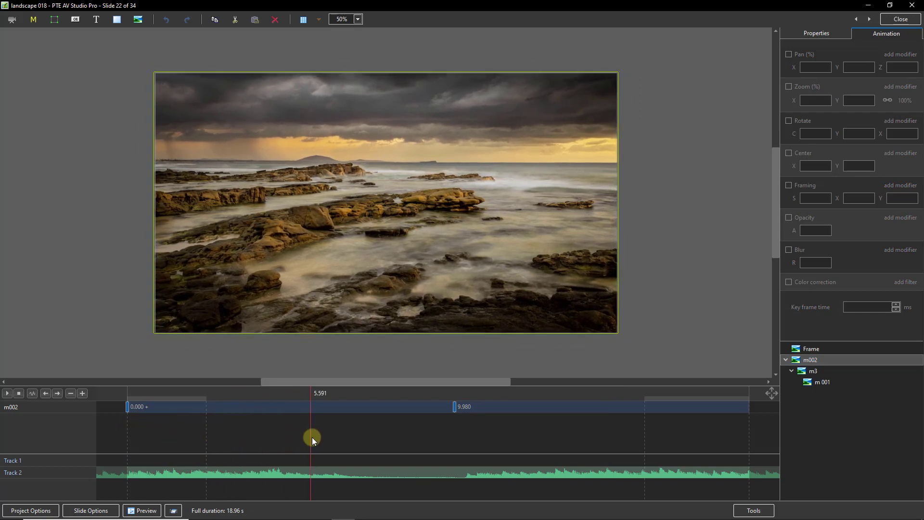
drag(311, 439, 394, 439)
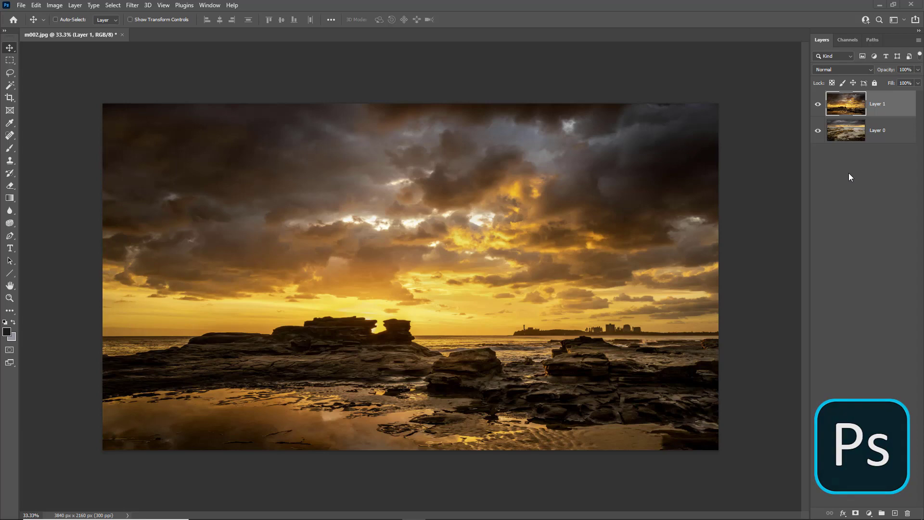
click(817, 105)
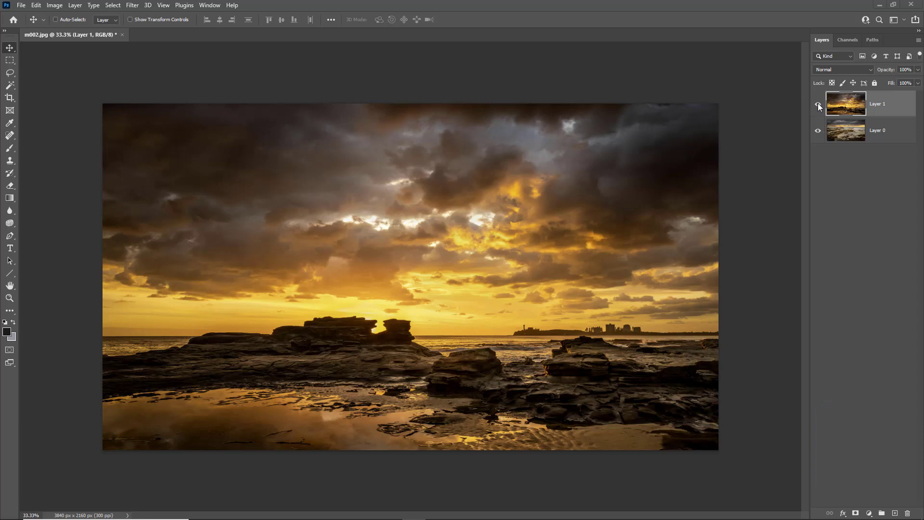
click(818, 105)
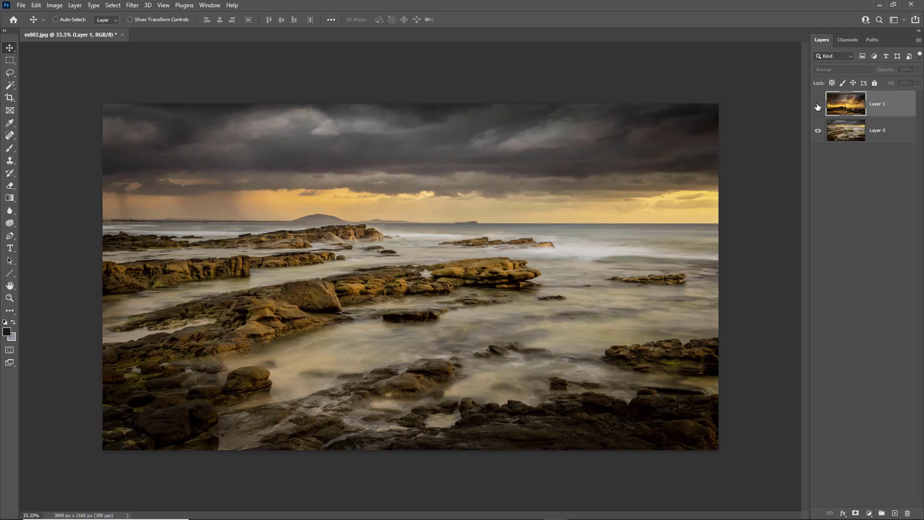
click(817, 105)
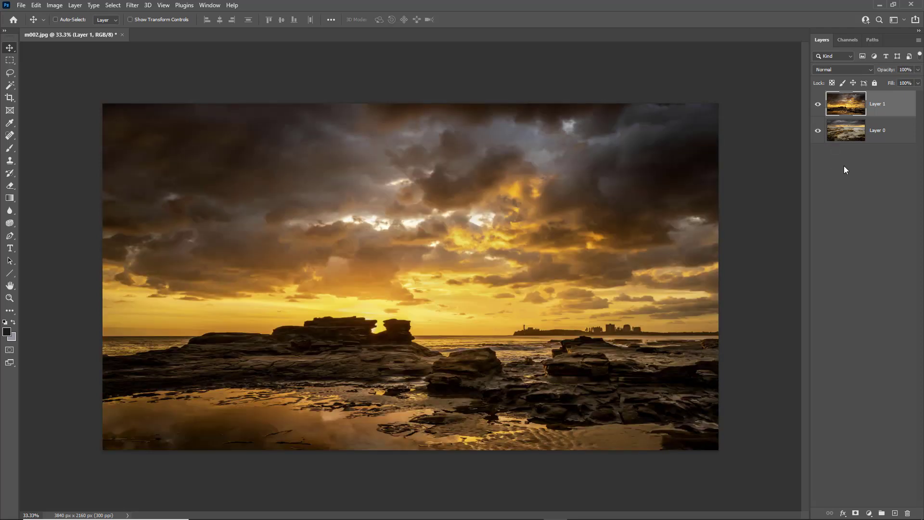
mouse_move(845, 177)
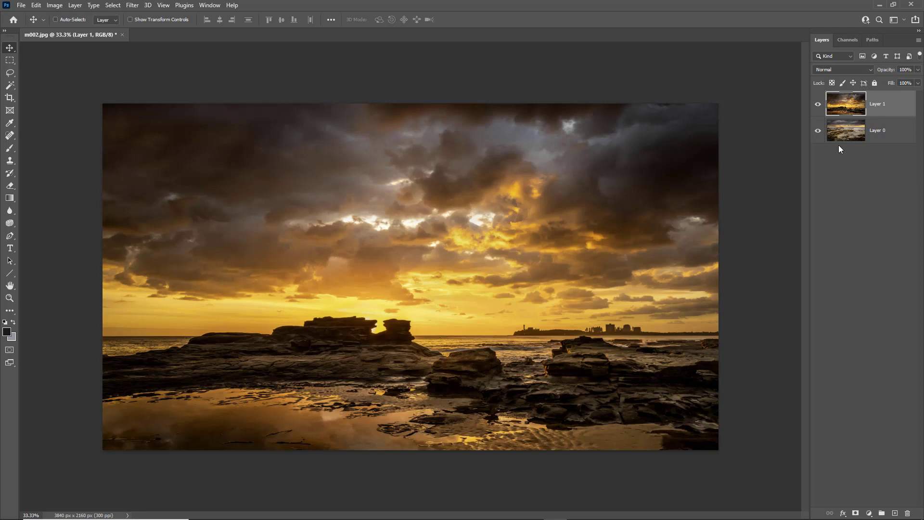
click(817, 104)
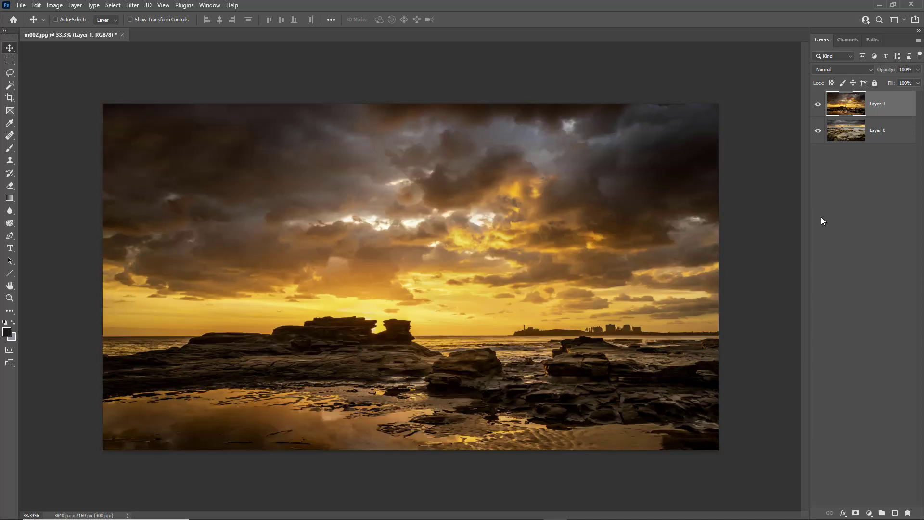
mouse_move(890, 103)
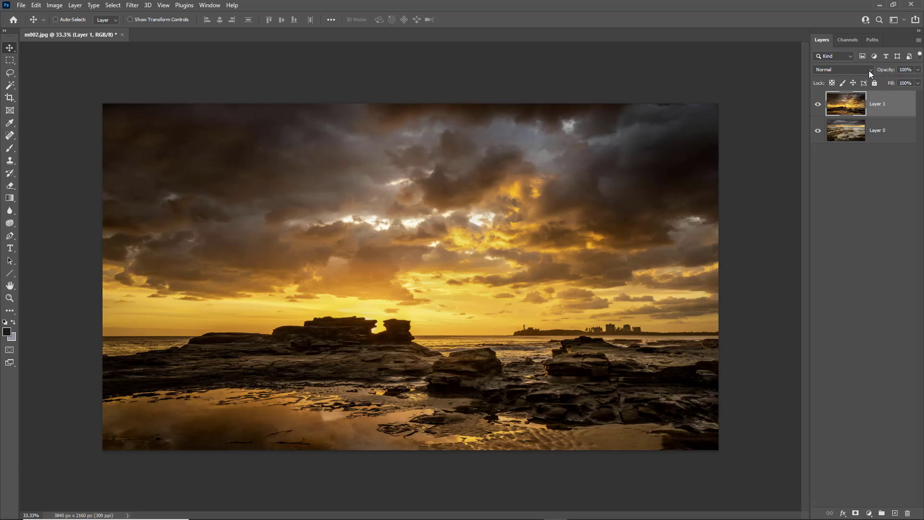
Try Multiply and Color Burn on sunset Layer 1, then set its blend mode to Overlay.
click(840, 69)
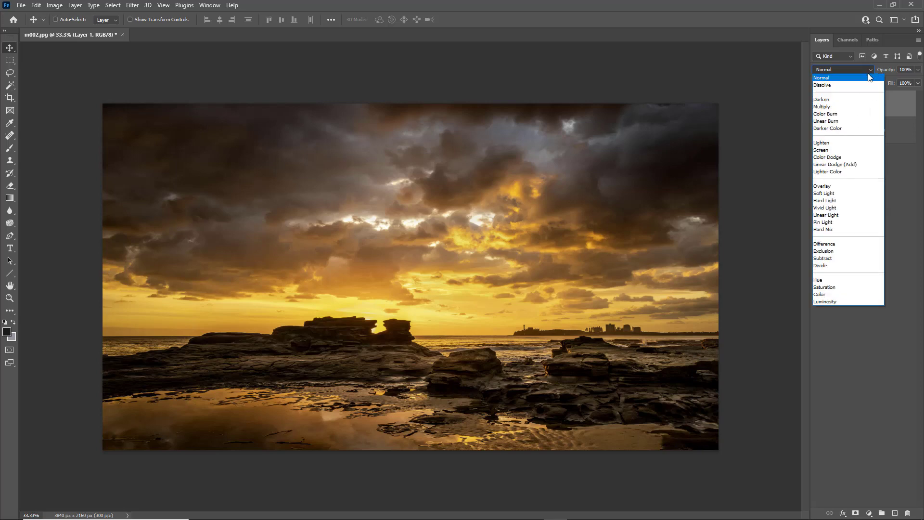
click(821, 107)
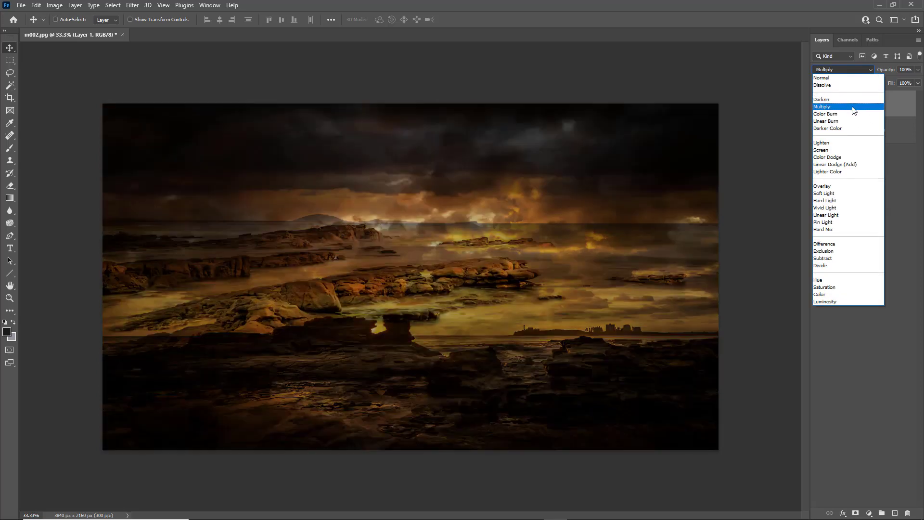
click(826, 114)
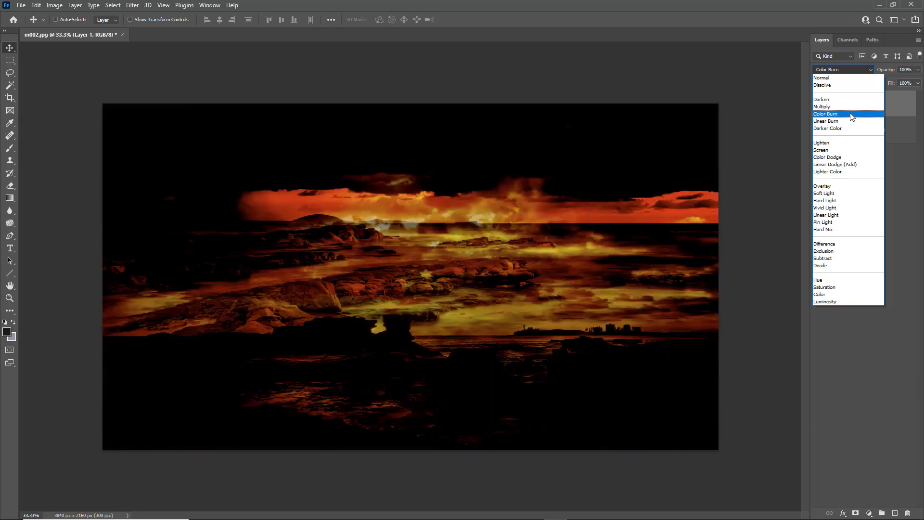
click(822, 186)
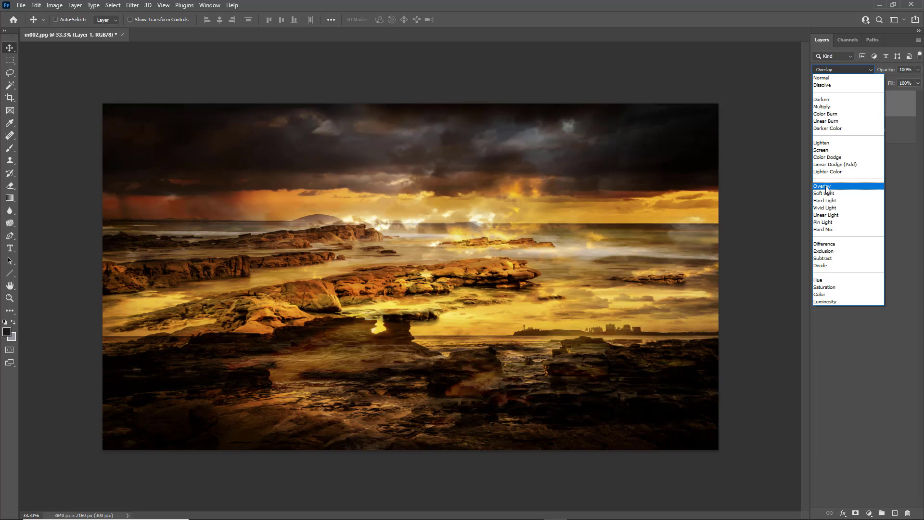
click(824, 186)
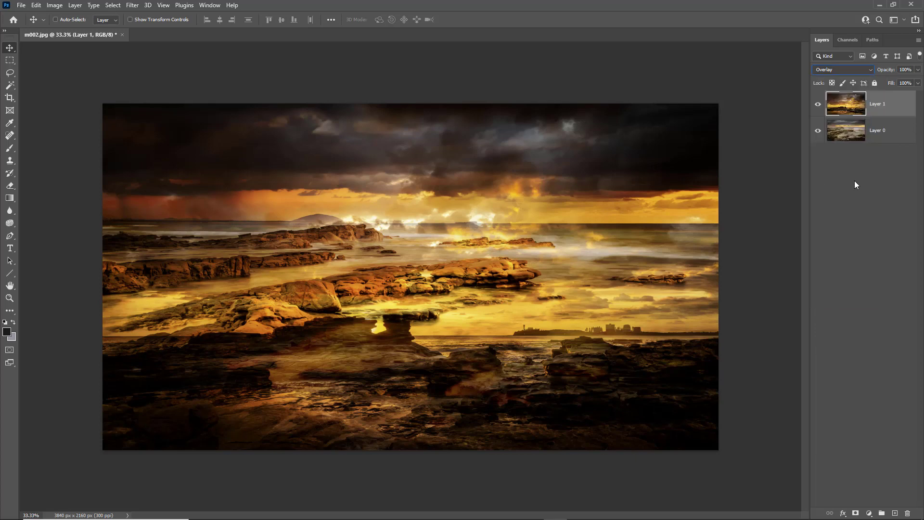
mouse_move(856, 180)
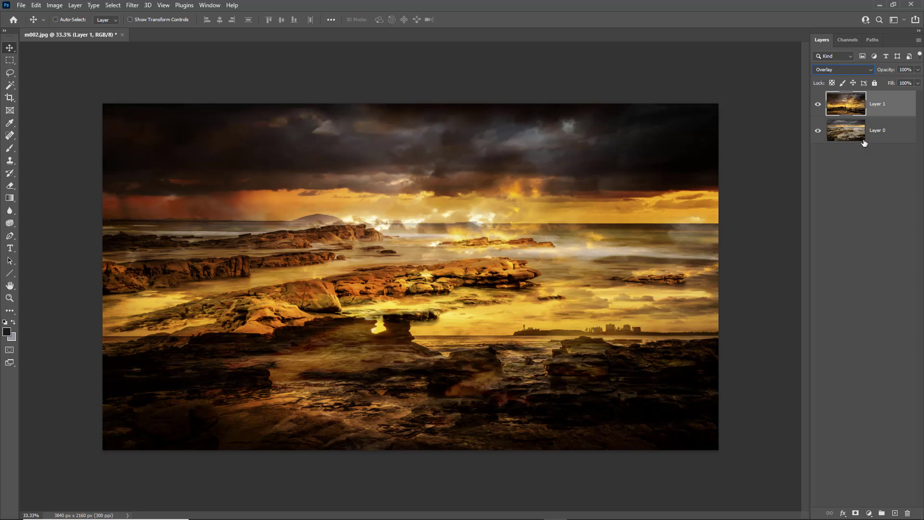
mouse_move(844, 173)
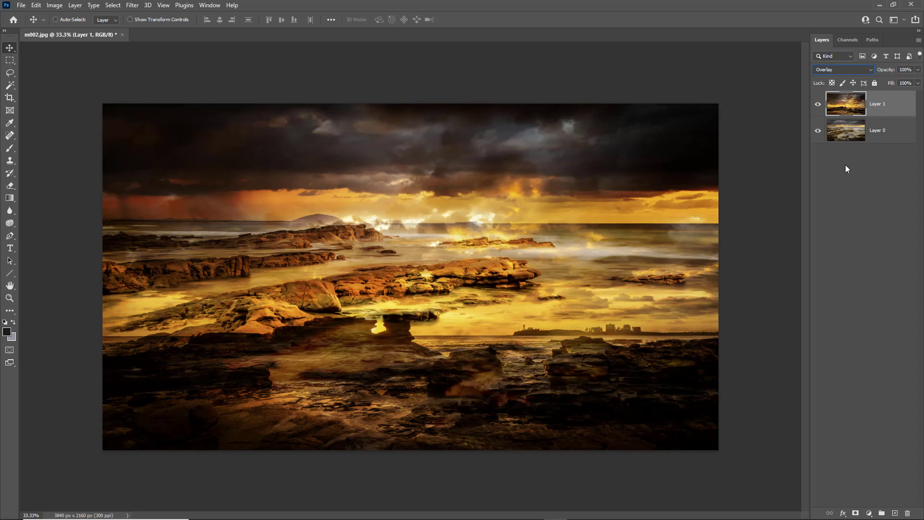
mouse_move(855, 155)
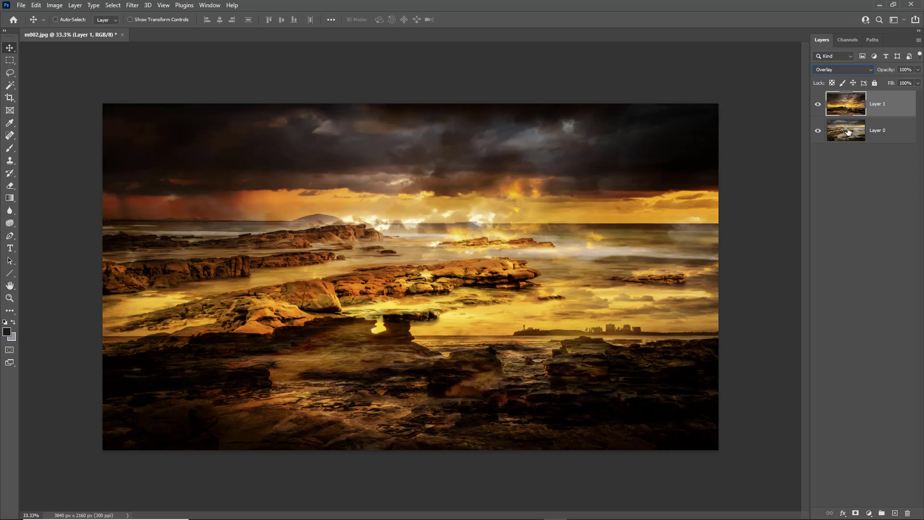
mouse_move(855, 160)
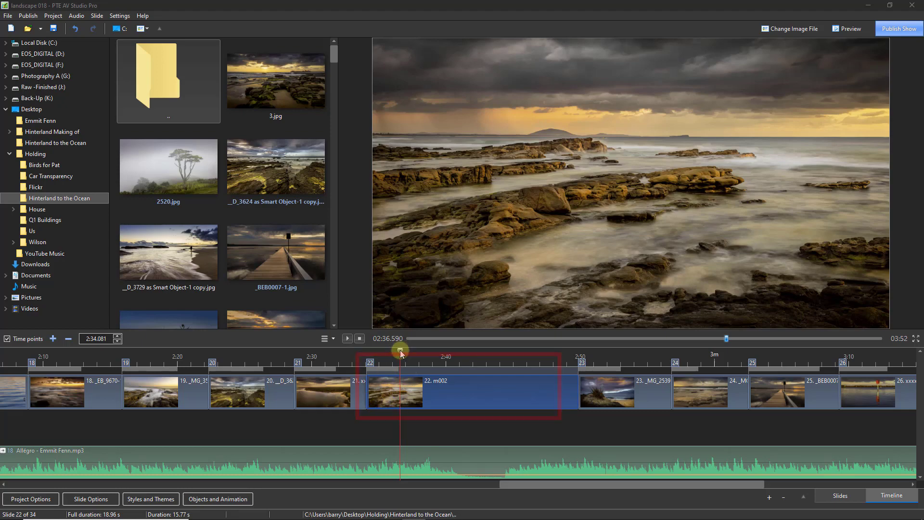
Scrub the Timeline late into slide 22 to show the golden sunset at 2:49.
drag(400, 353, 550, 359)
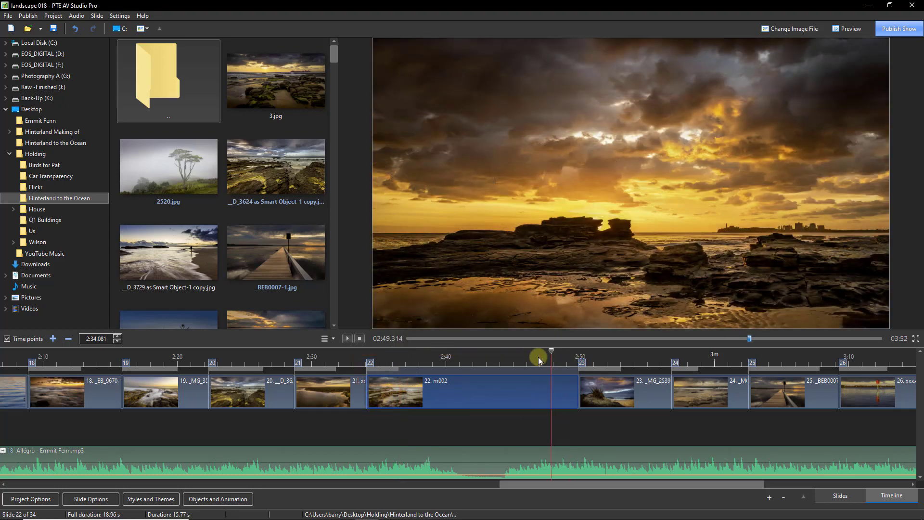
Scrub back to slide 22's blended middle, then to slide 21's end at 2:33.
drag(551, 358, 485, 358)
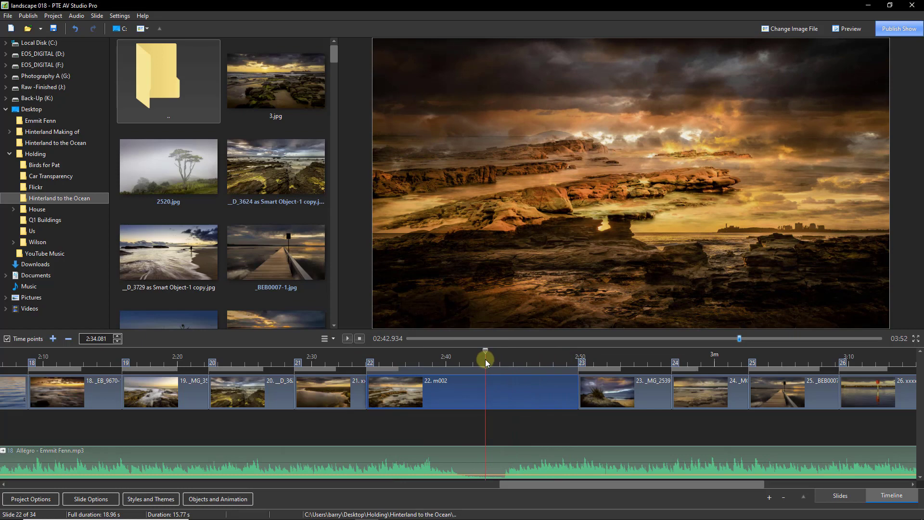
drag(485, 358, 401, 367)
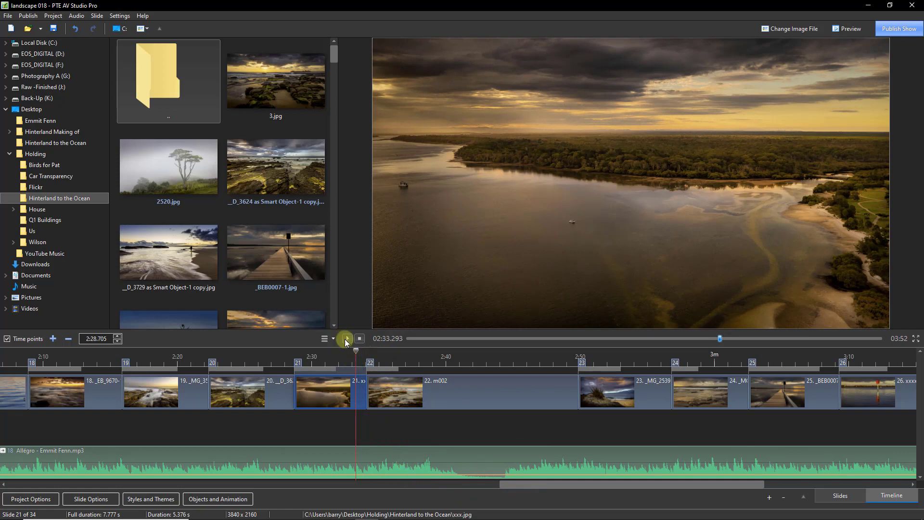
Play the show from slide 21's end until slide 22's golden sunset shows at 2:47.
click(346, 337)
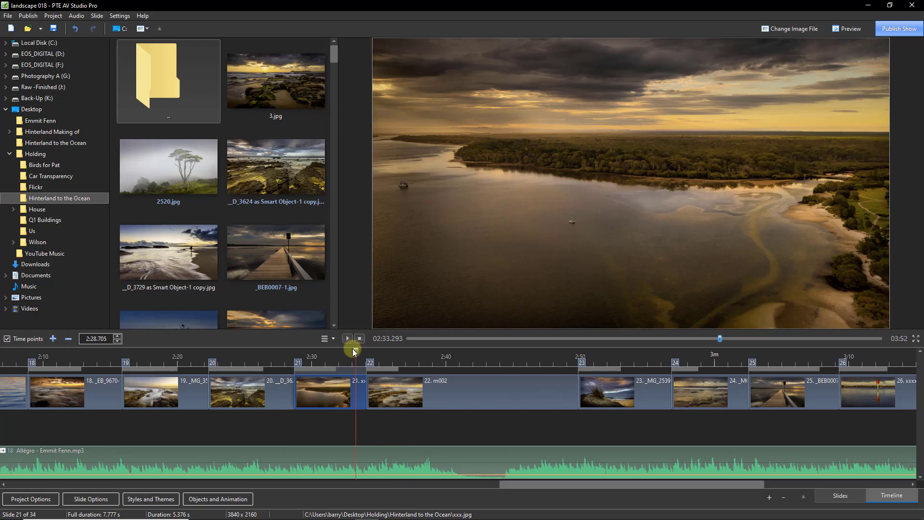
click(347, 338)
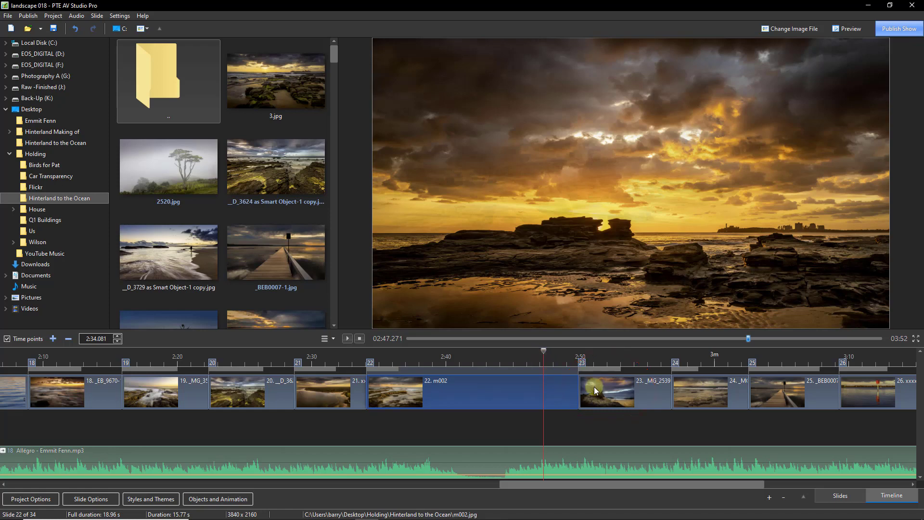
mouse_move(576, 354)
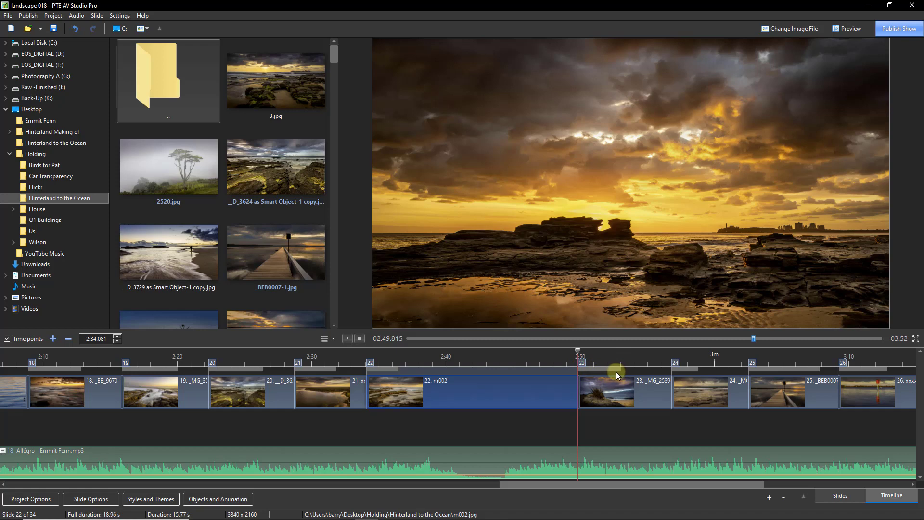
mouse_move(587, 376)
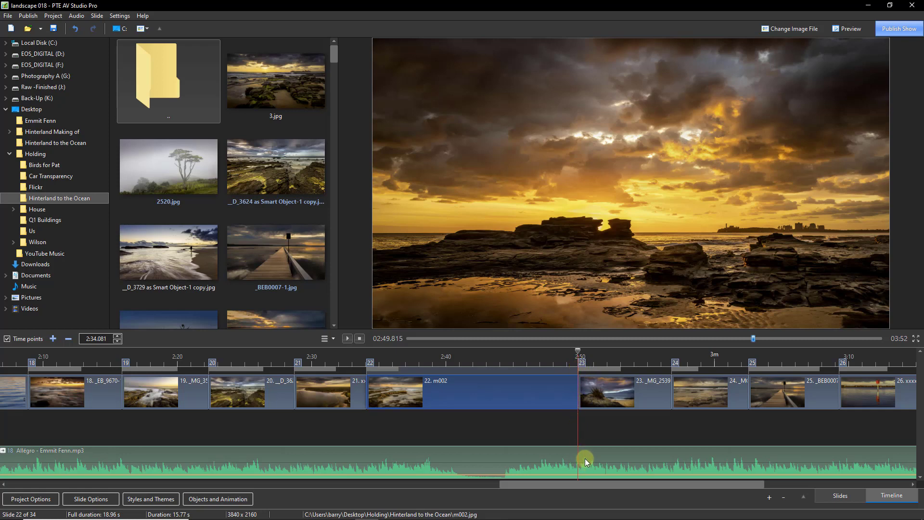
mouse_move(586, 463)
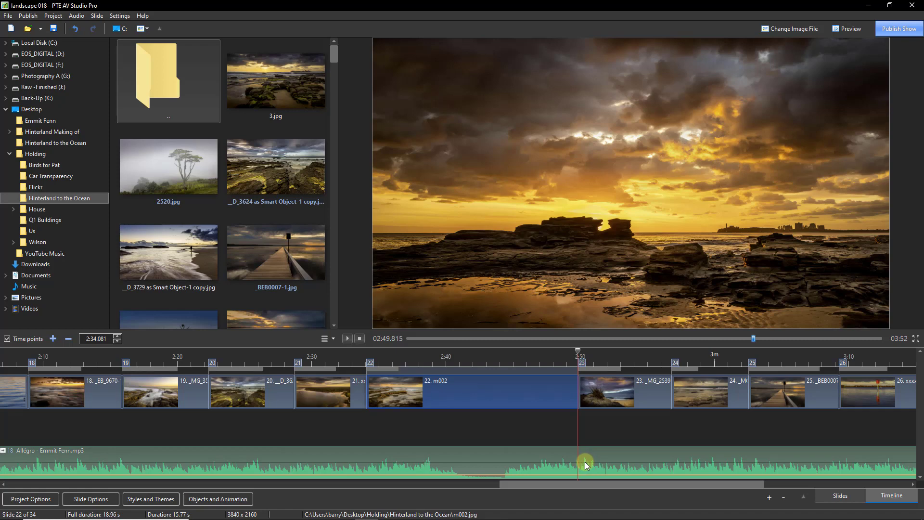
mouse_move(585, 466)
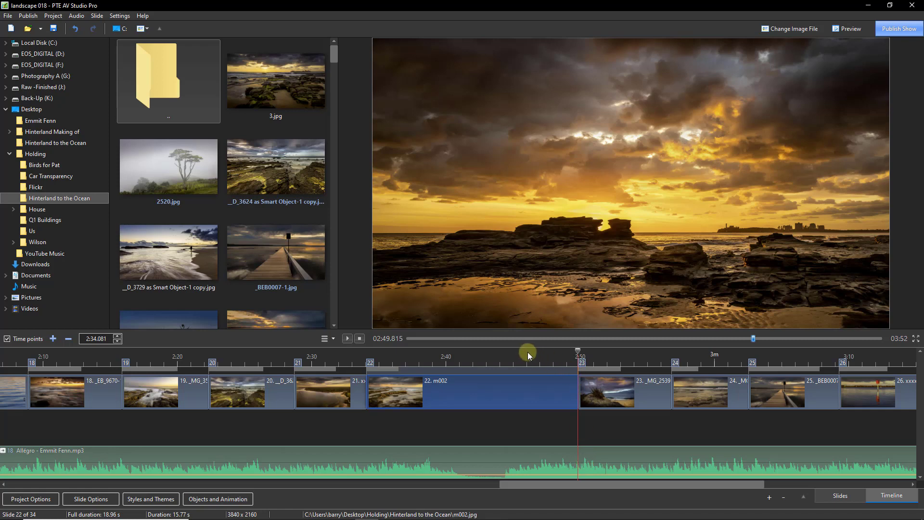
drag(577, 351, 529, 351)
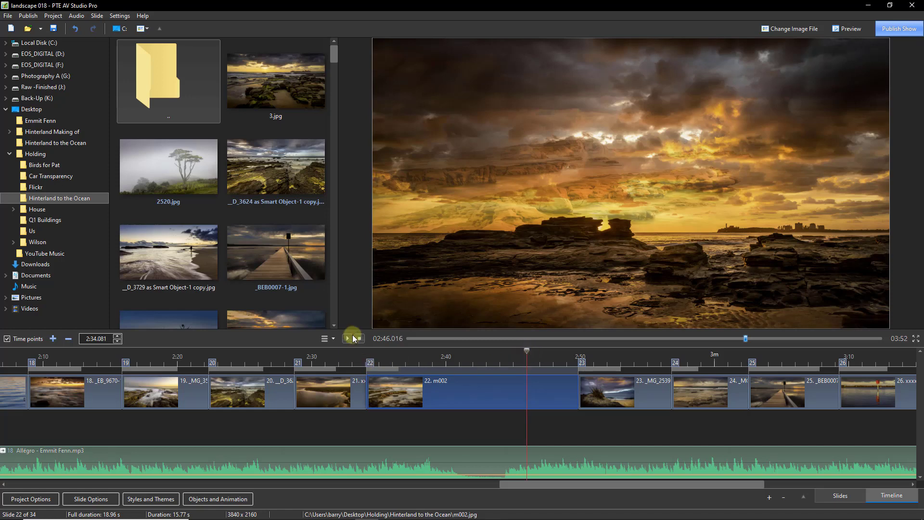
click(347, 338)
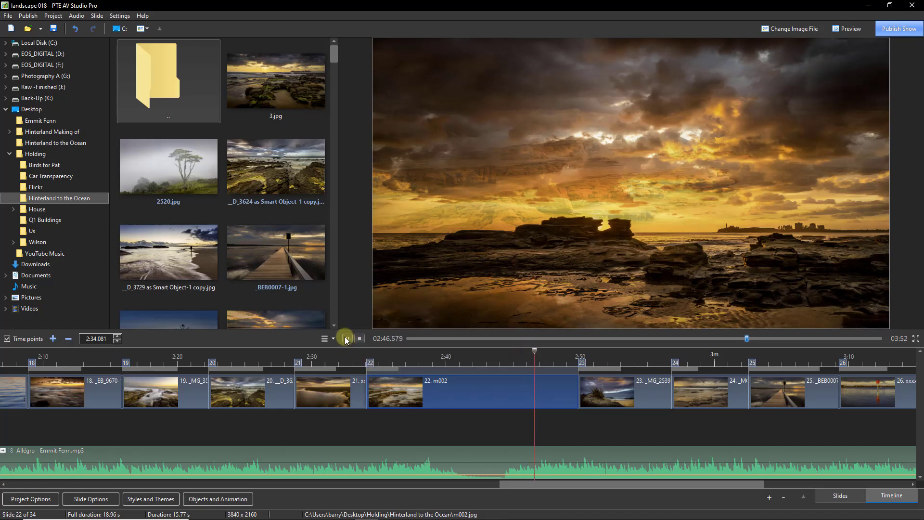
click(346, 337)
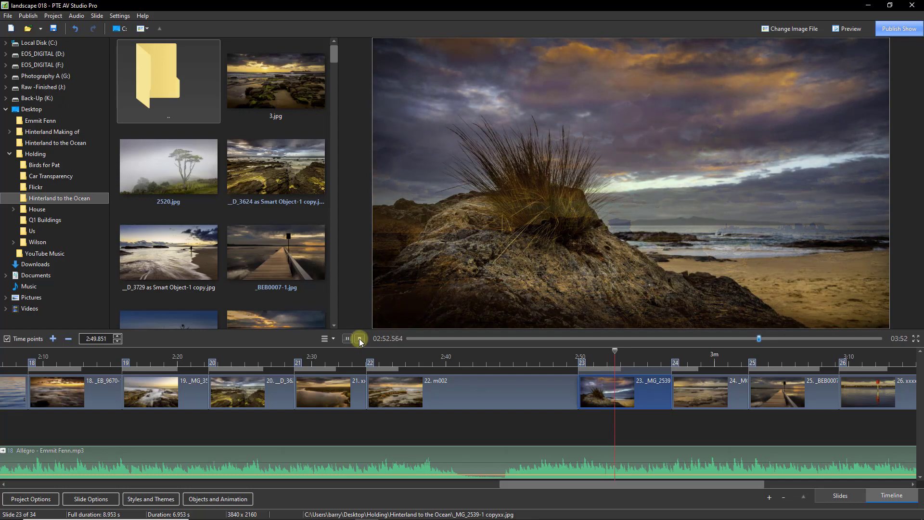
click(359, 338)
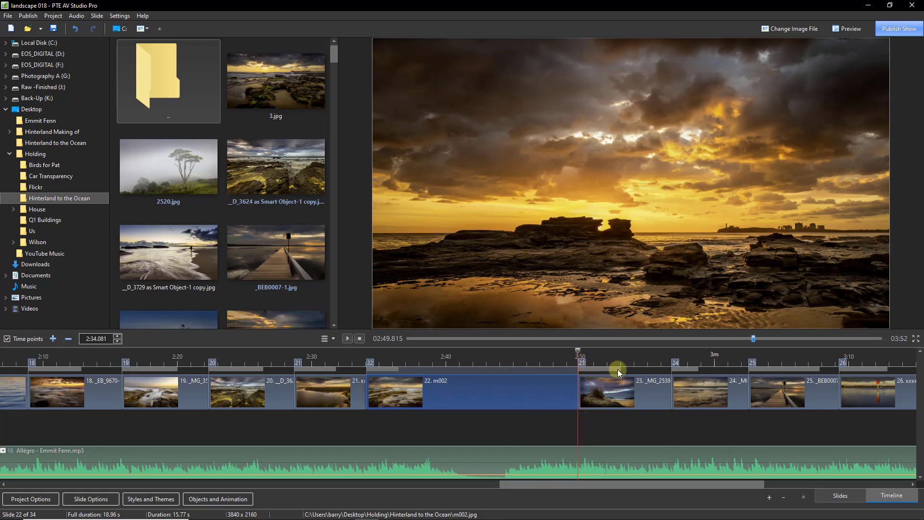
mouse_move(586, 370)
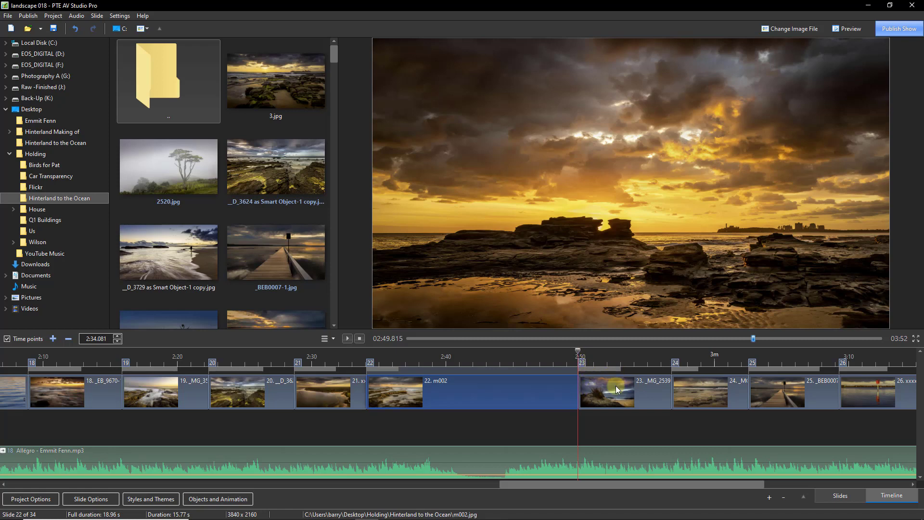
mouse_move(601, 394)
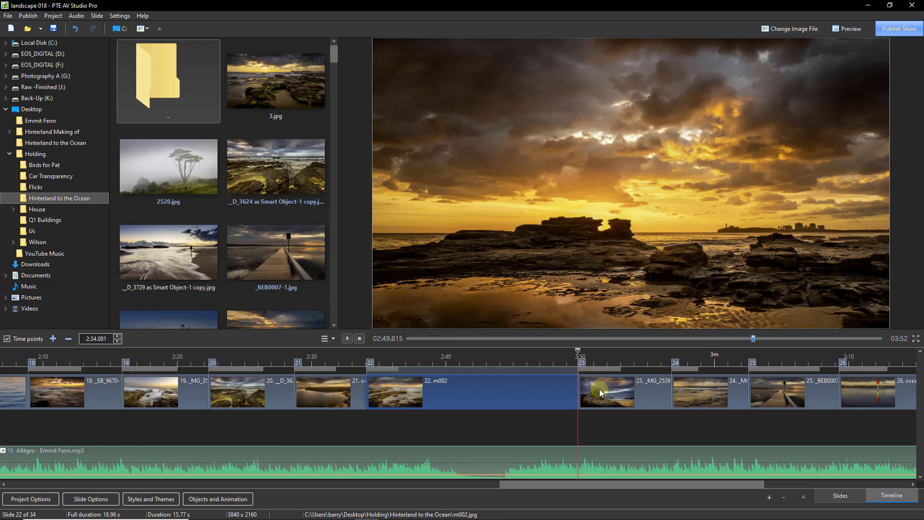
mouse_move(575, 477)
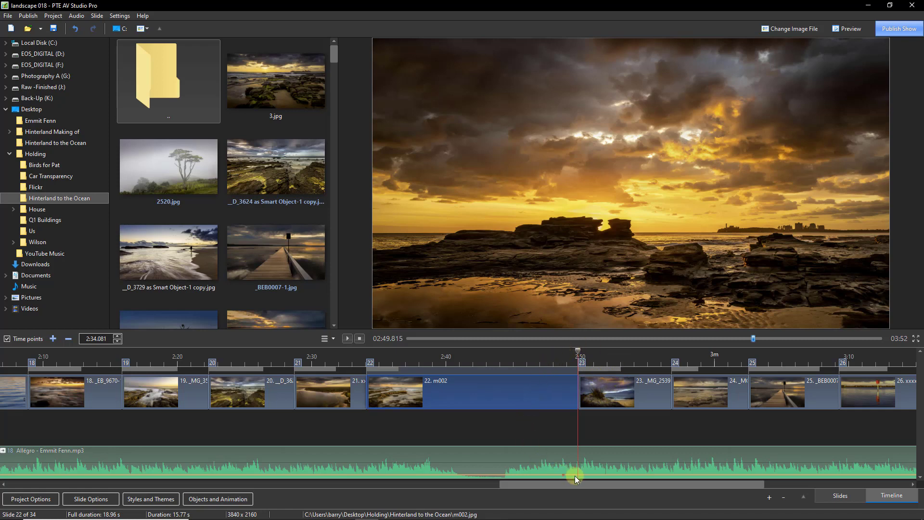
mouse_move(499, 239)
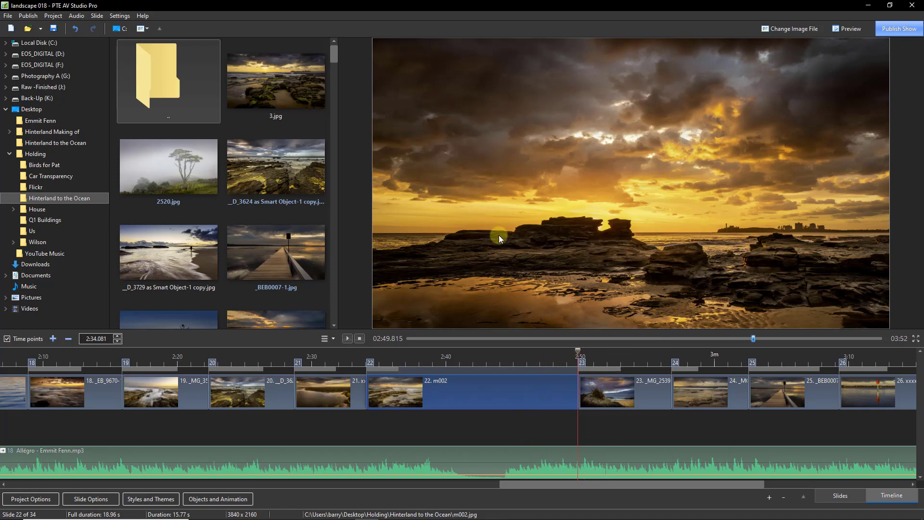
mouse_move(787, 264)
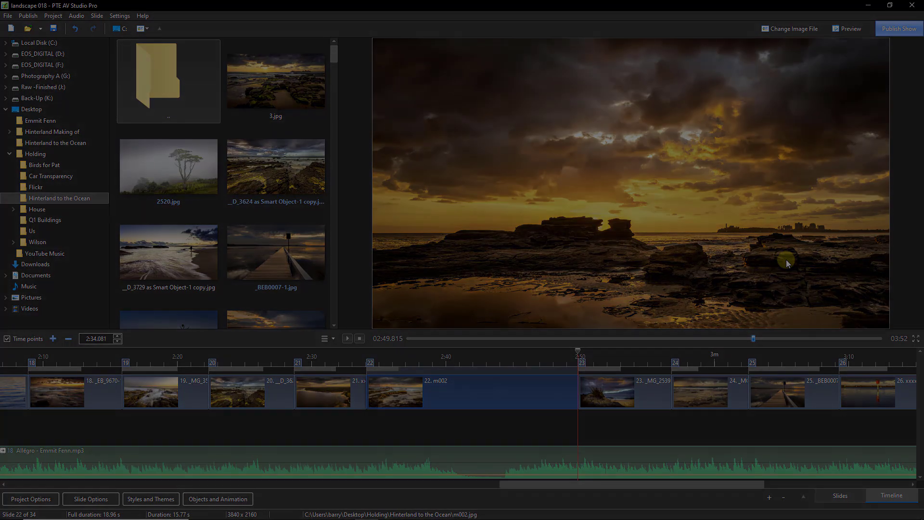
Scroll the file browser down to later photos such as _BEB5710-1.jpg.
scroll(down, 3)
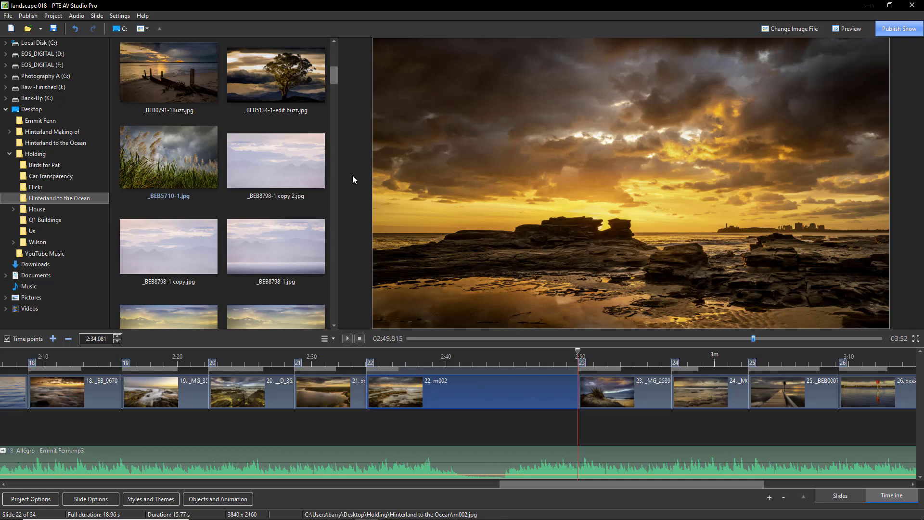
mouse_move(353, 177)
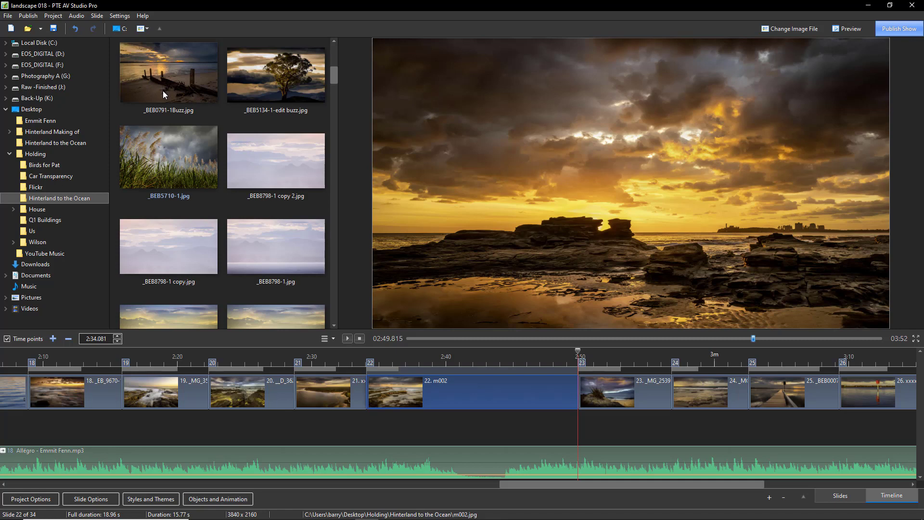
mouse_move(170, 83)
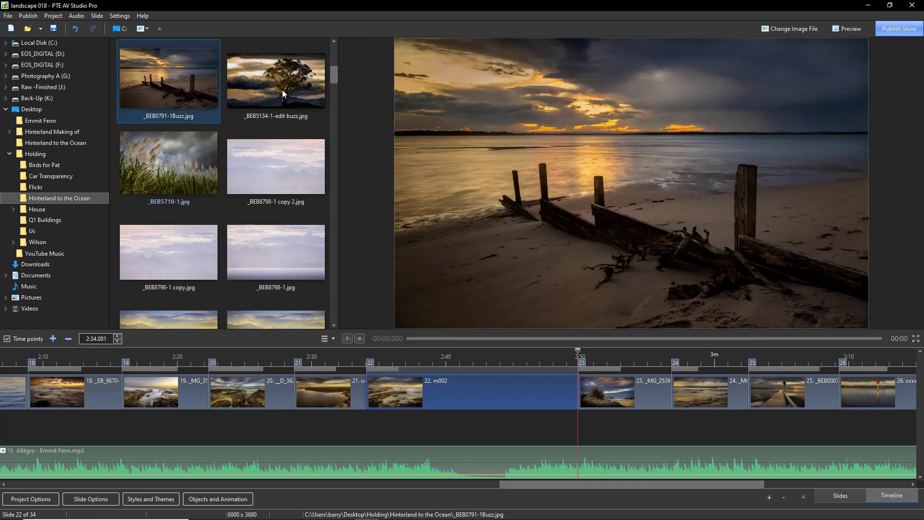
Preview the lone tree, misty mountains and mountains-over-sea photos (_BEB8798-1 and its copy).
click(276, 80)
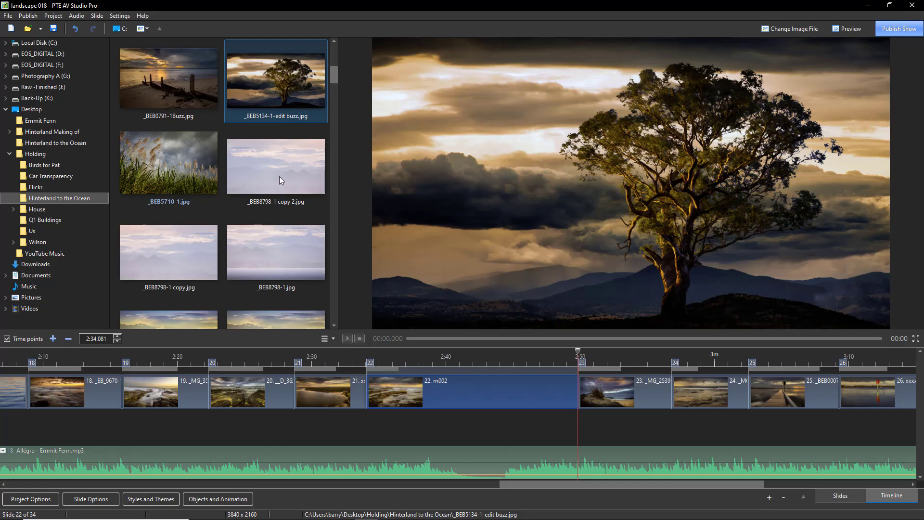
click(275, 165)
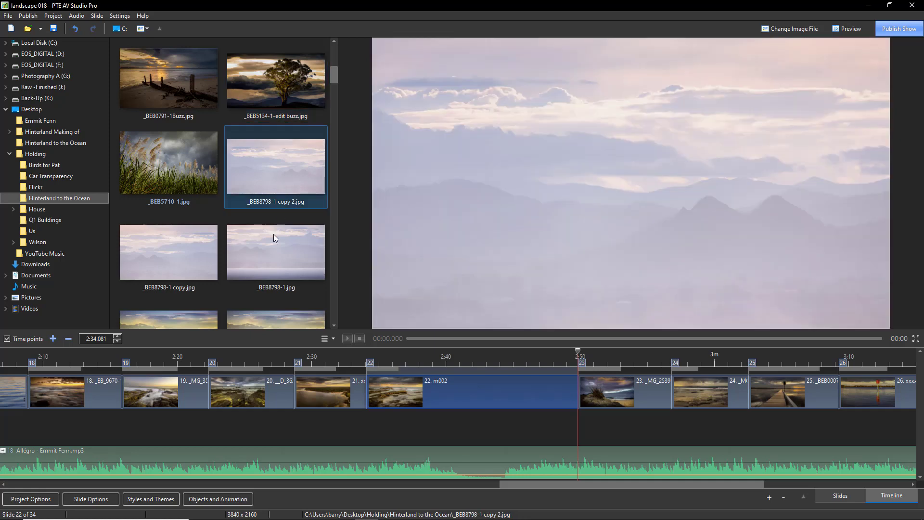
click(275, 252)
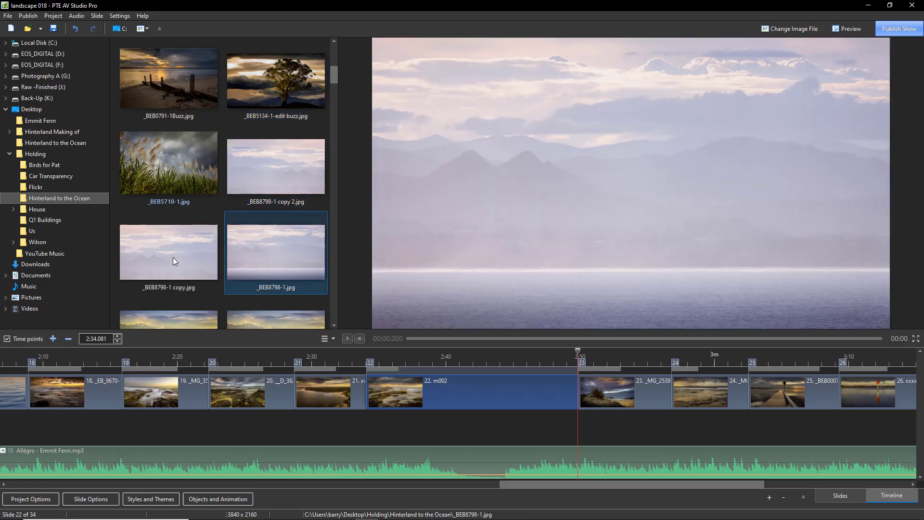
click(168, 251)
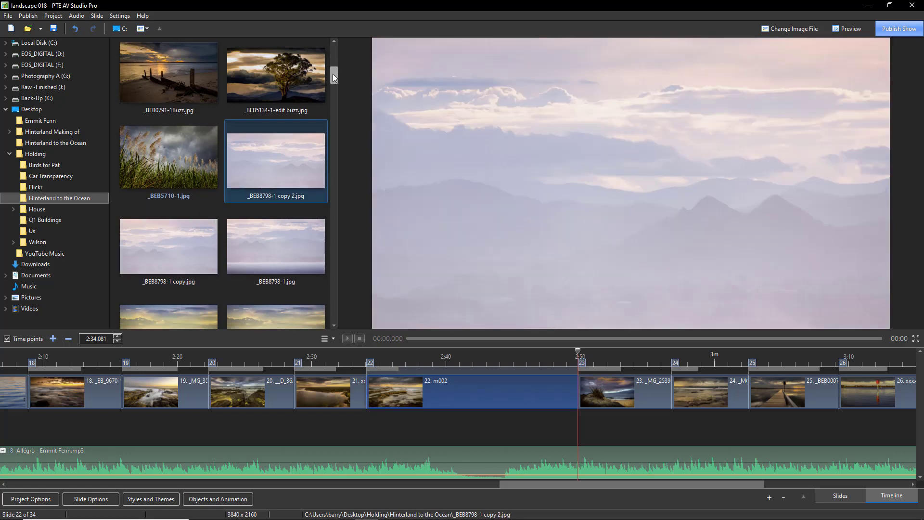
Scroll further and preview the sand flats _D4_3022-1.jpg, then the waves _BEB9255-1.jpg.
scroll(down, 3)
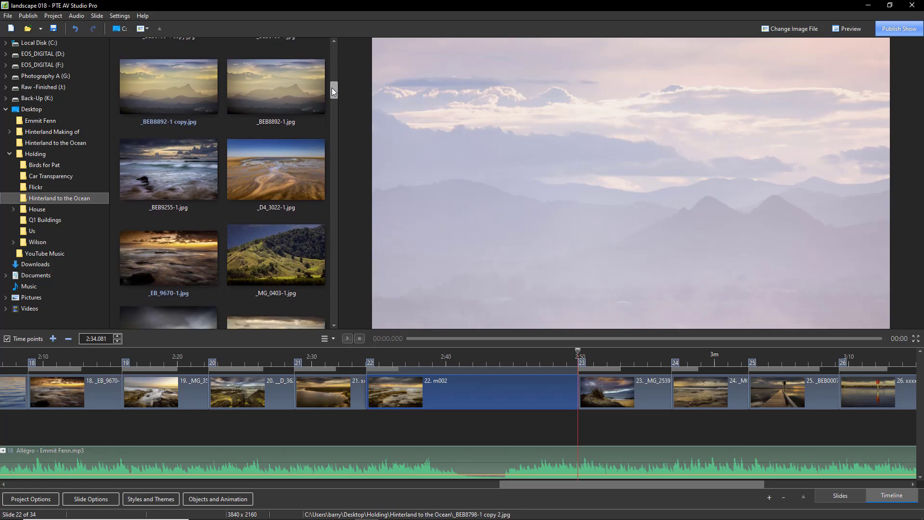
scroll(down, 3)
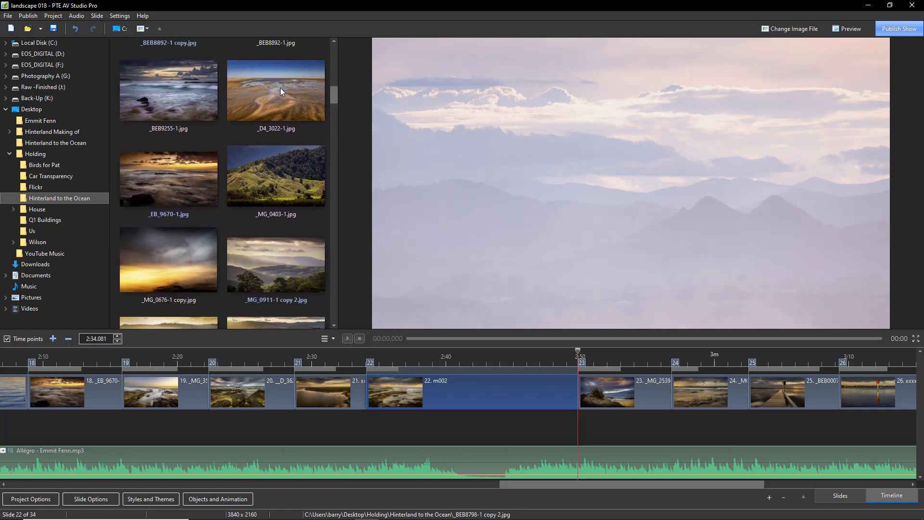
click(275, 90)
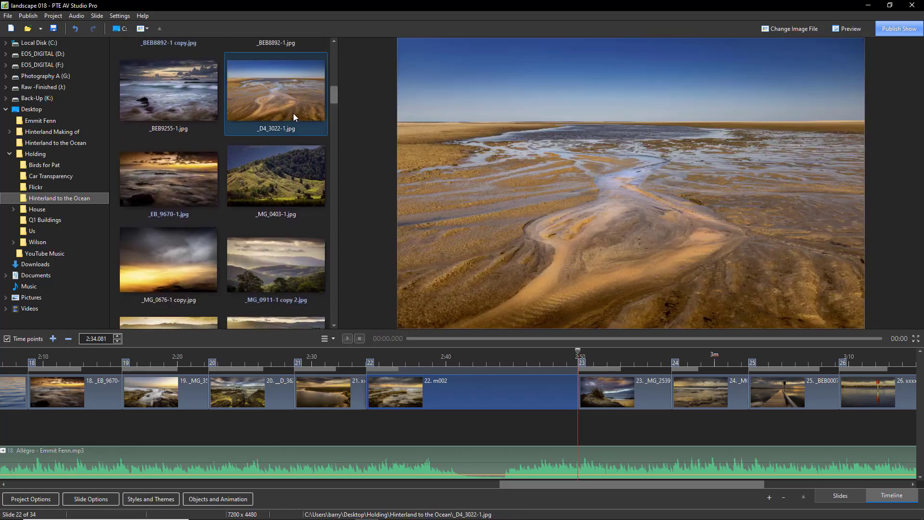
mouse_move(289, 112)
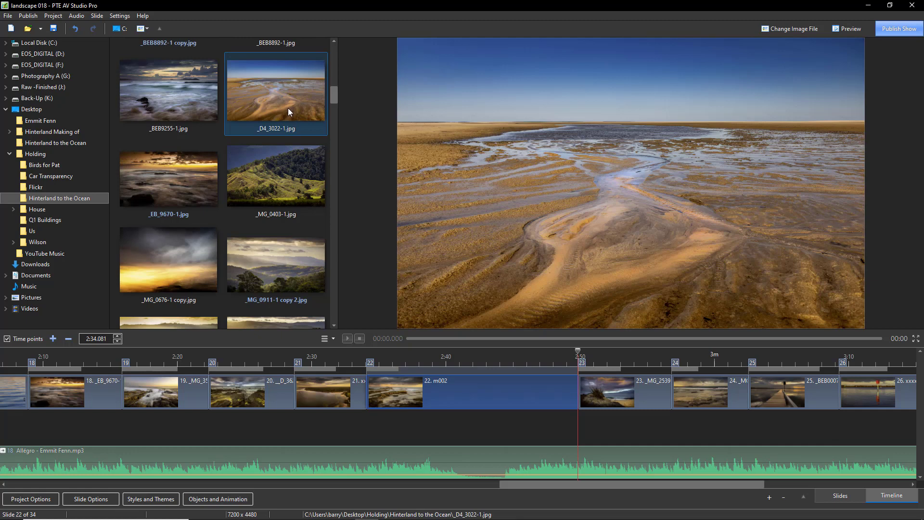
mouse_move(176, 99)
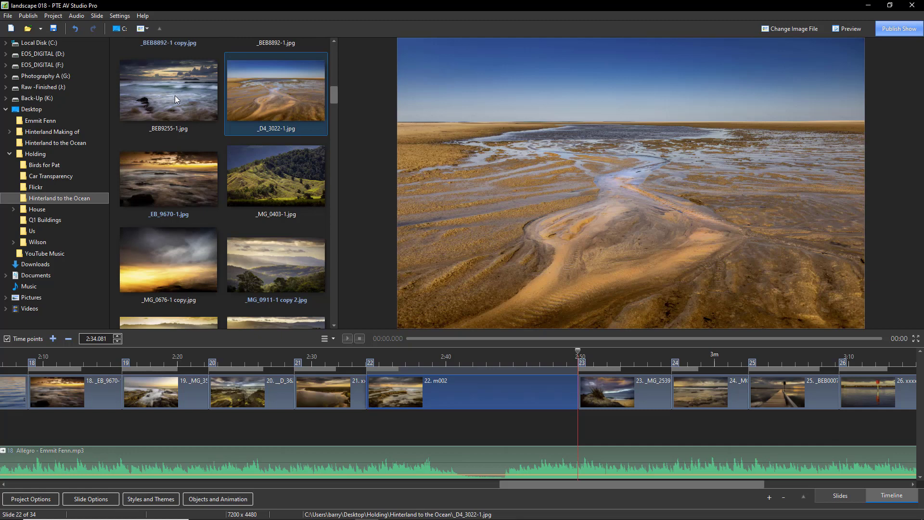
click(168, 88)
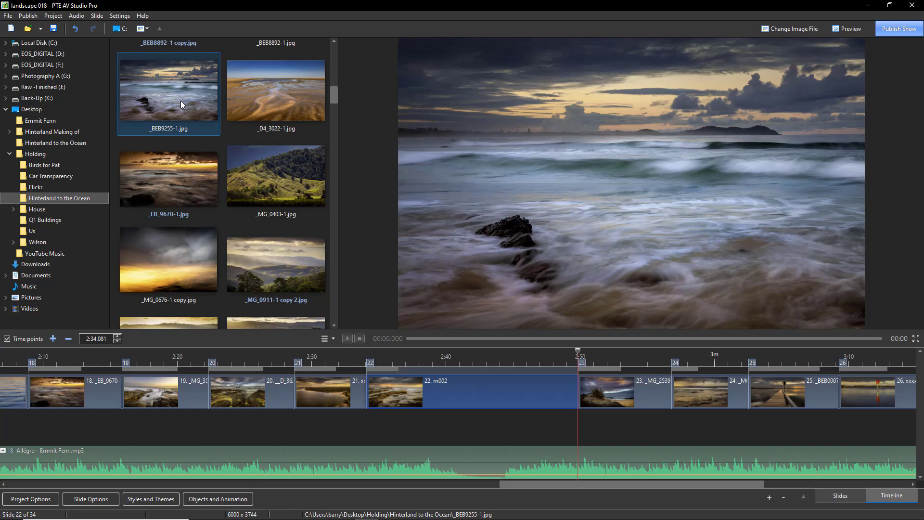
mouse_move(277, 181)
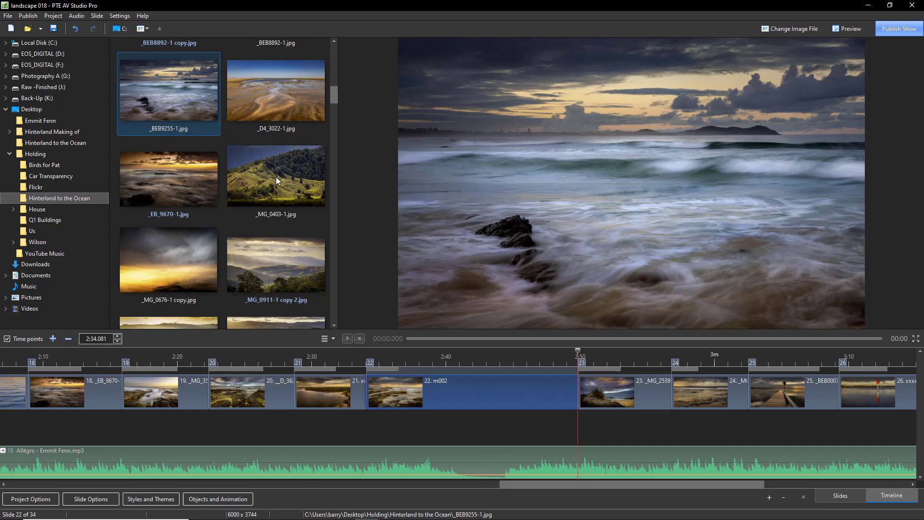